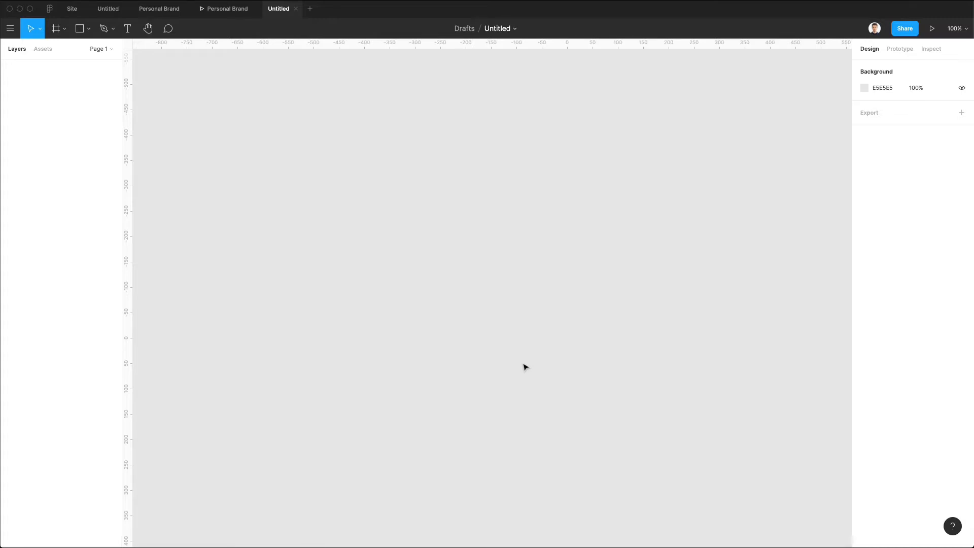
pyautogui.moveTo(353, 190)
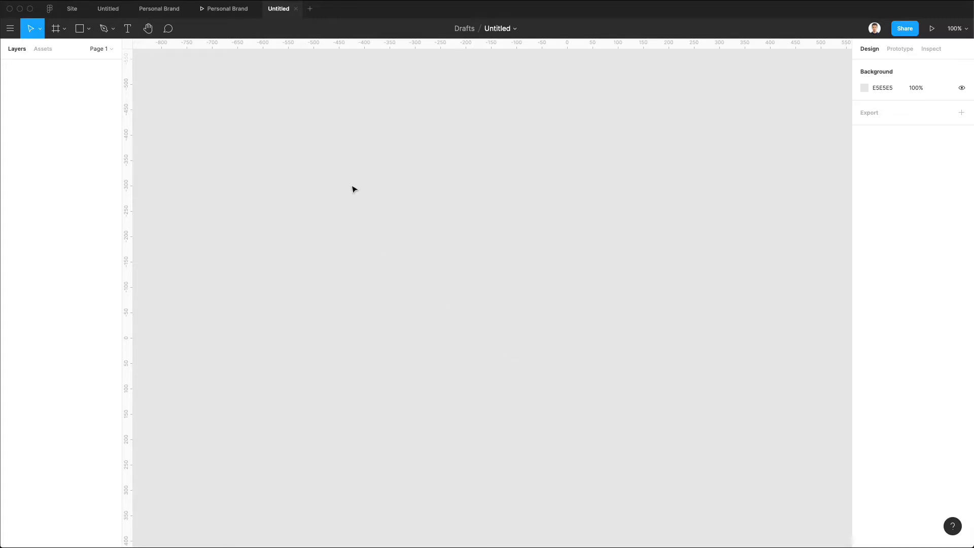
pyautogui.moveTo(85, 46)
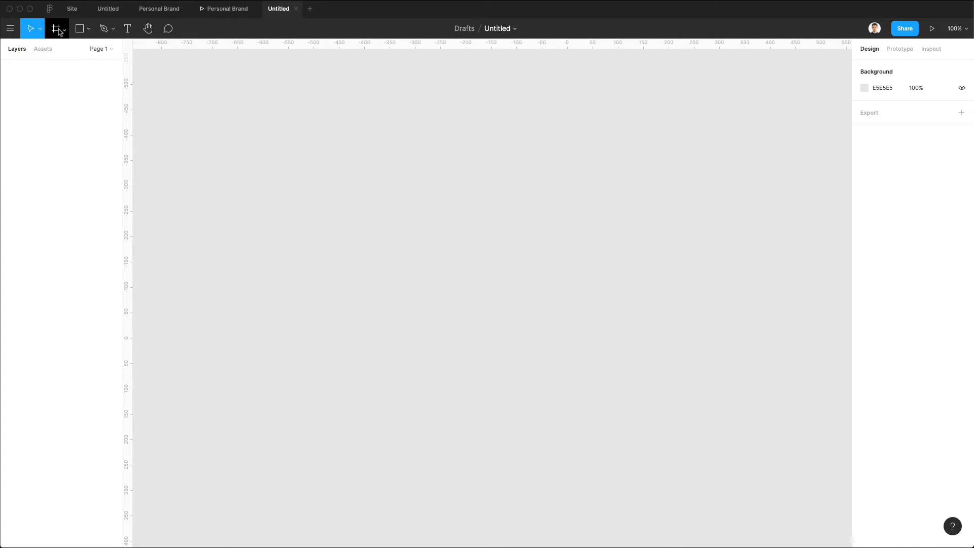
# Create a 375×812 iPhone 11 Pro / X frame from the Phone presets
pyautogui.click(55, 29)
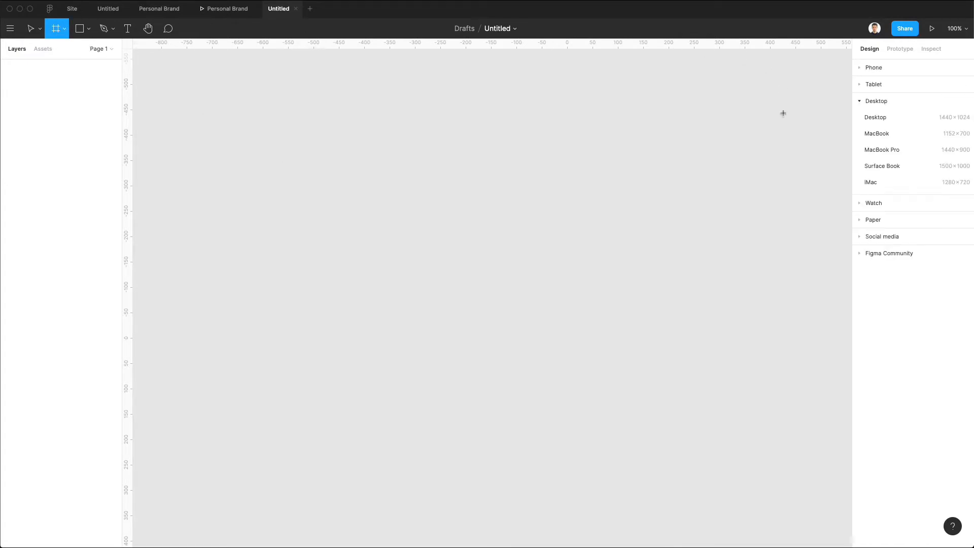
pyautogui.click(873, 67)
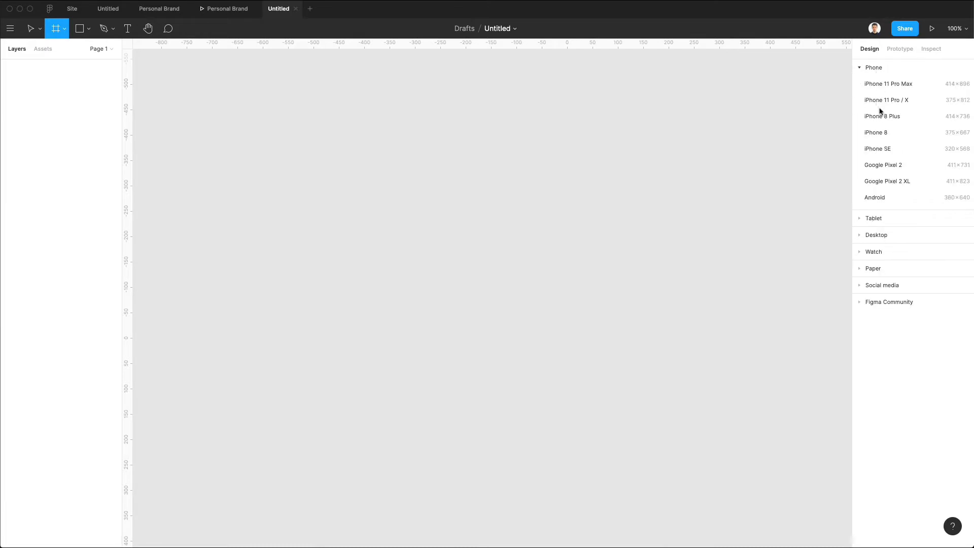
pyautogui.moveTo(890, 85)
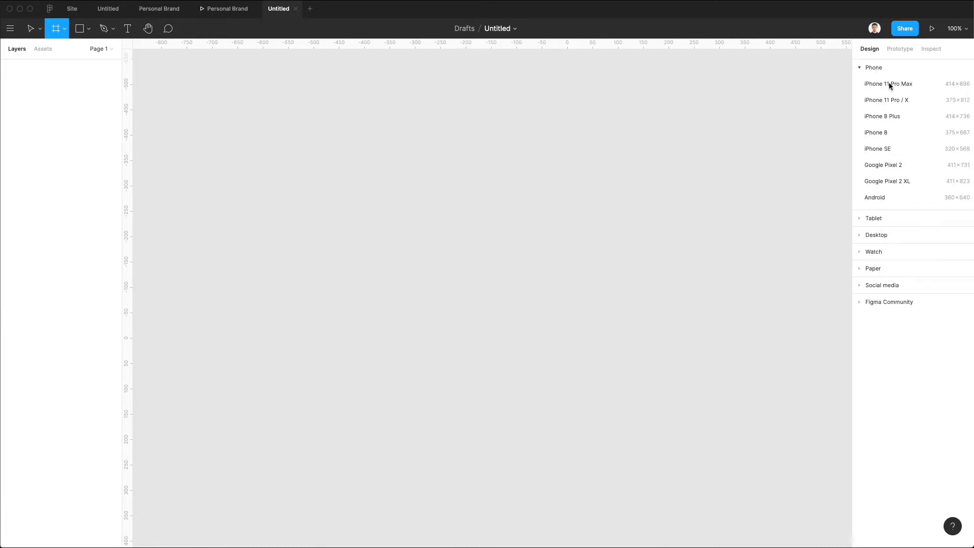
pyautogui.click(886, 100)
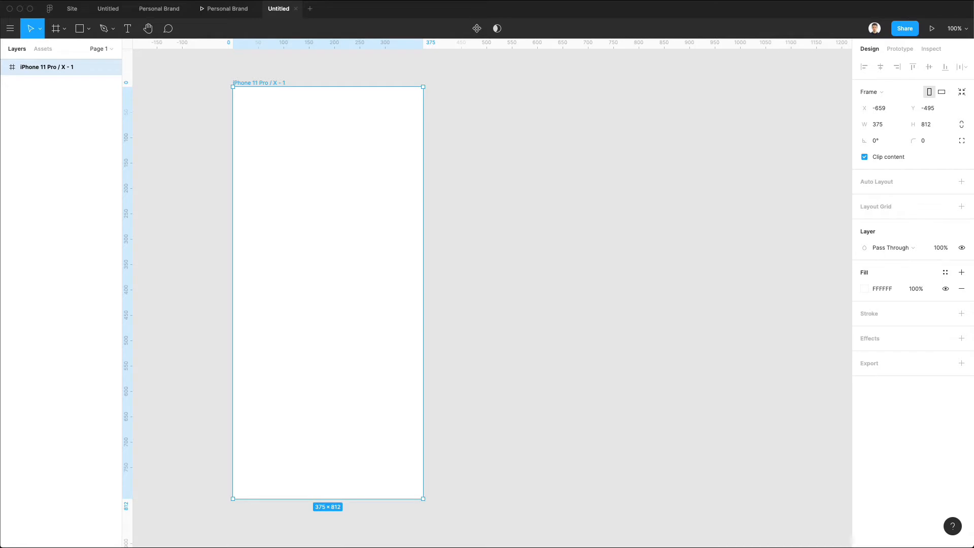
pyautogui.moveTo(492, 394)
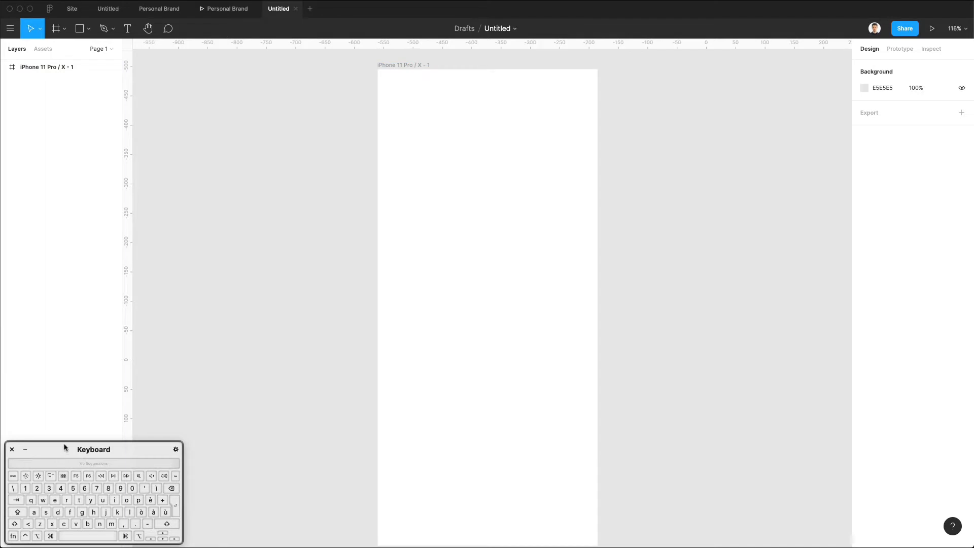
# Add a 'Good morning' text layer near the top of the phone, set in Lato
pyautogui.click(487, 264)
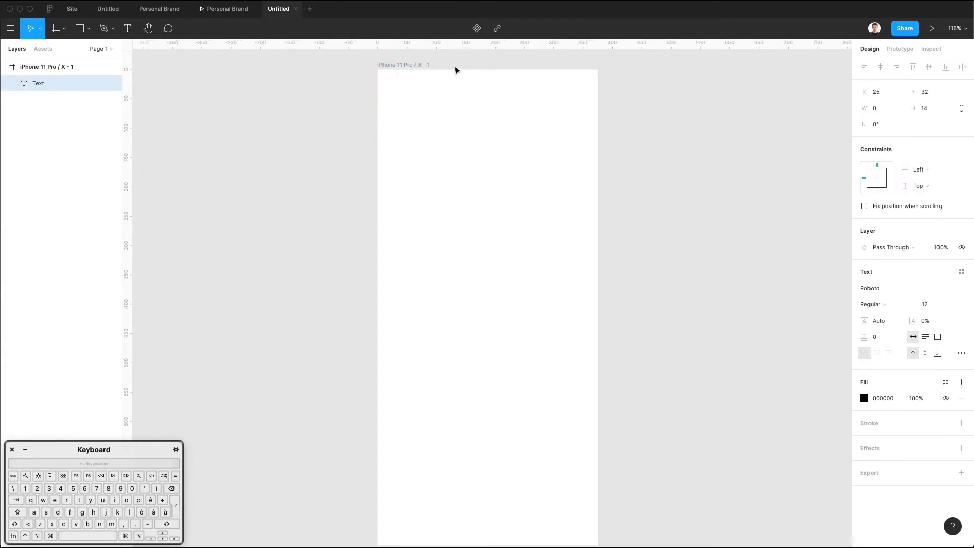
pyautogui.write('Good morning')
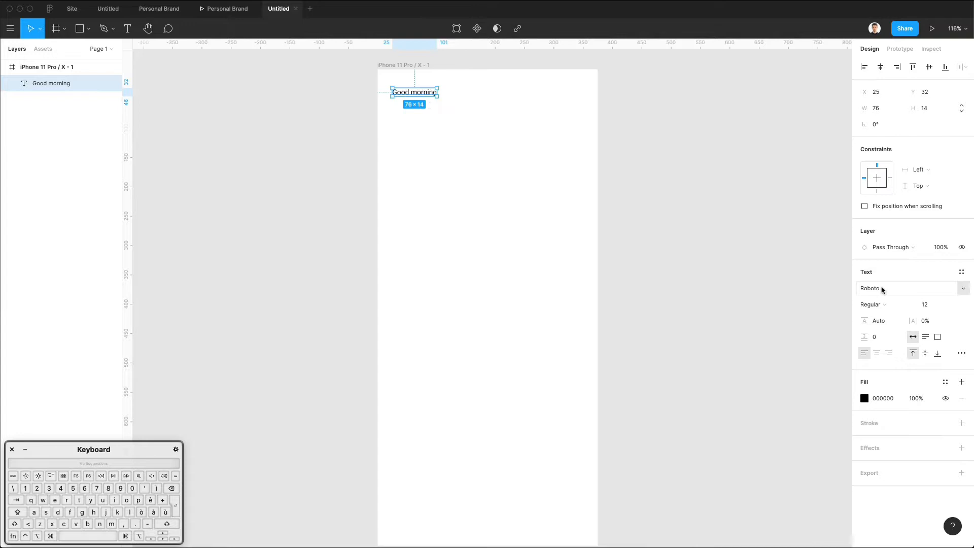
pyautogui.write('Lato')
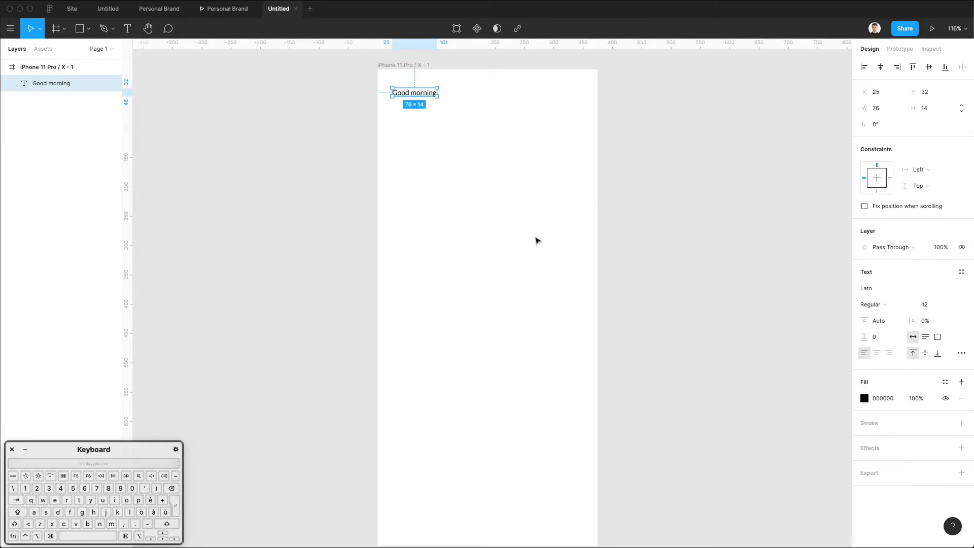
pyautogui.moveTo(853, 293)
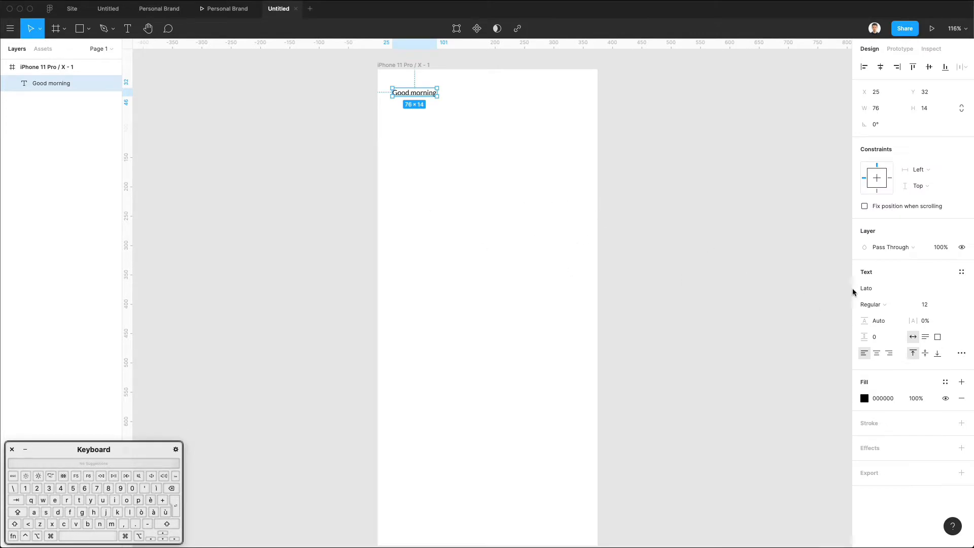
pyautogui.moveTo(423, 544)
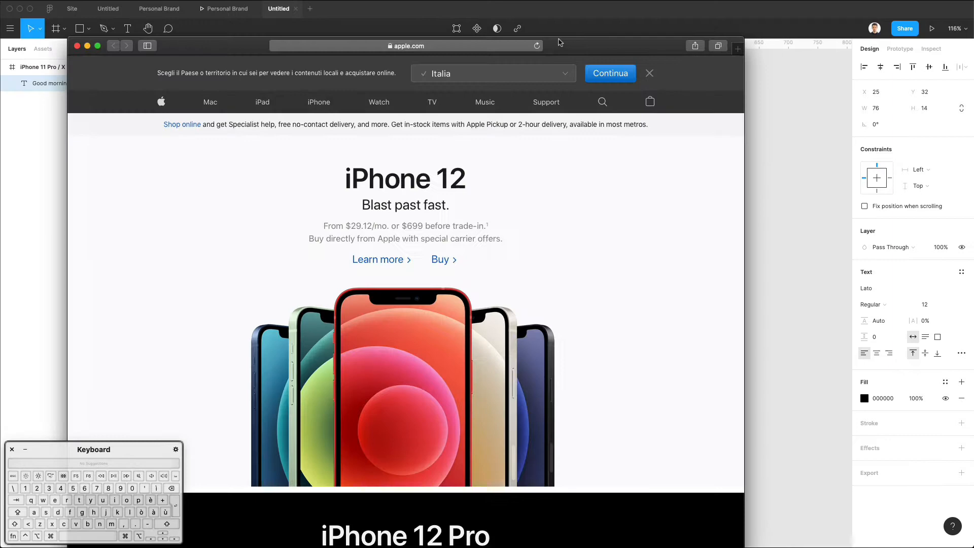
pyautogui.write('lato')
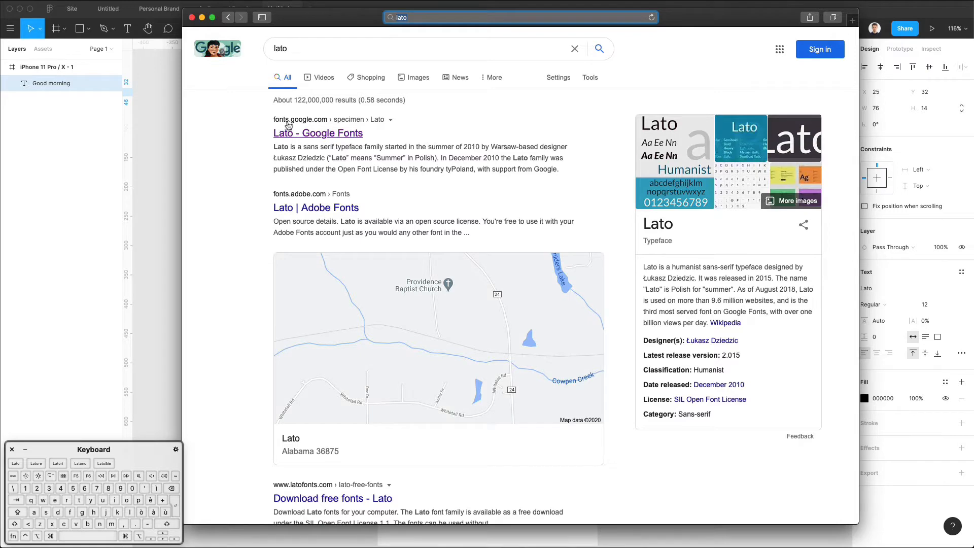
pyautogui.click(317, 133)
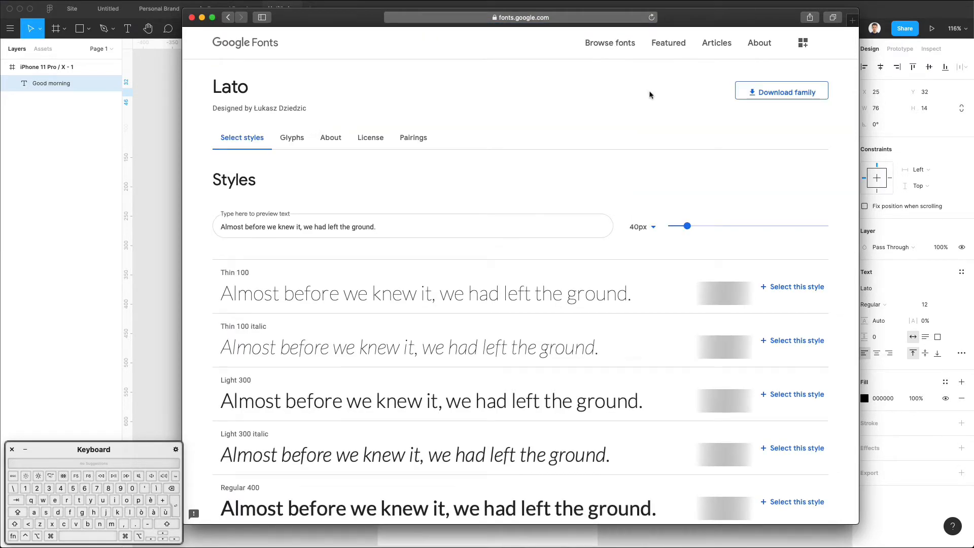
pyautogui.click(853, 16)
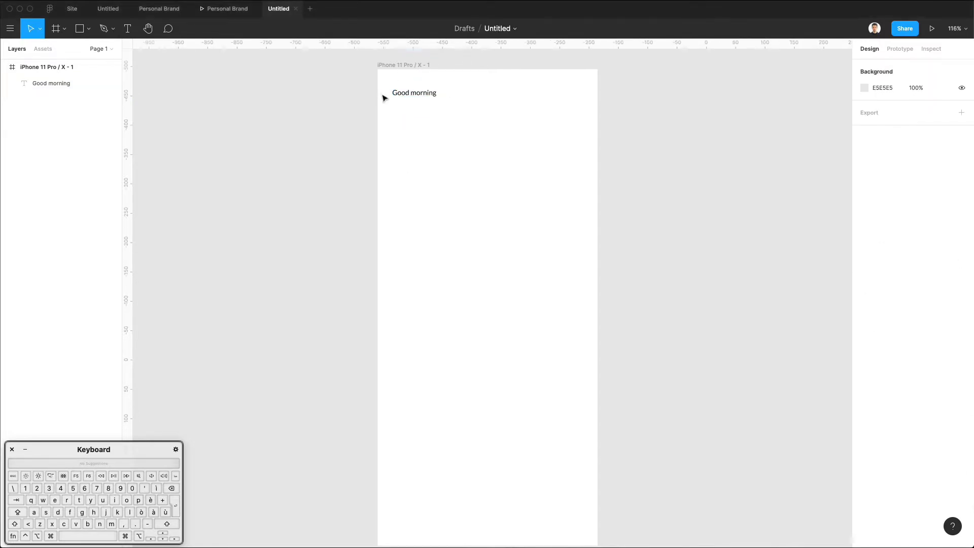
pyautogui.click(414, 93)
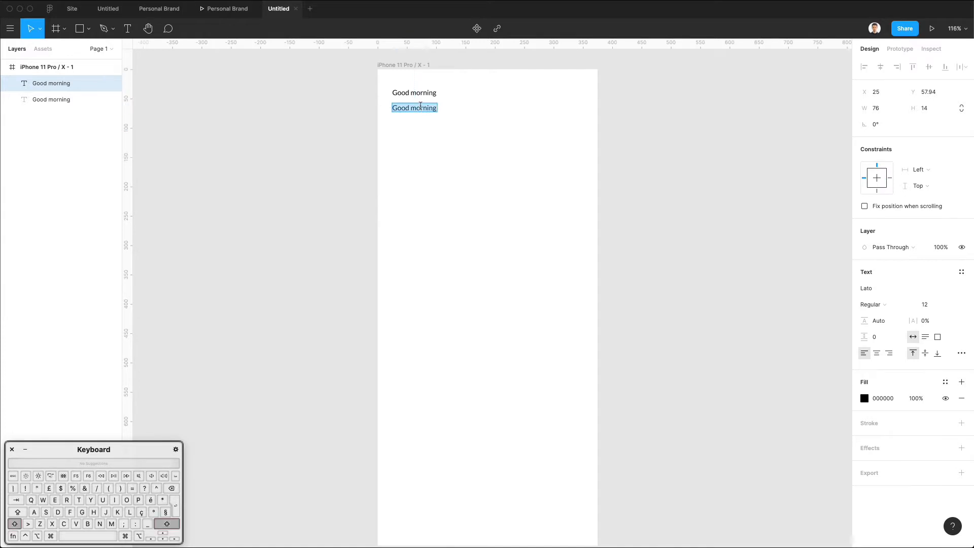
pyautogui.write('Mark Atk')
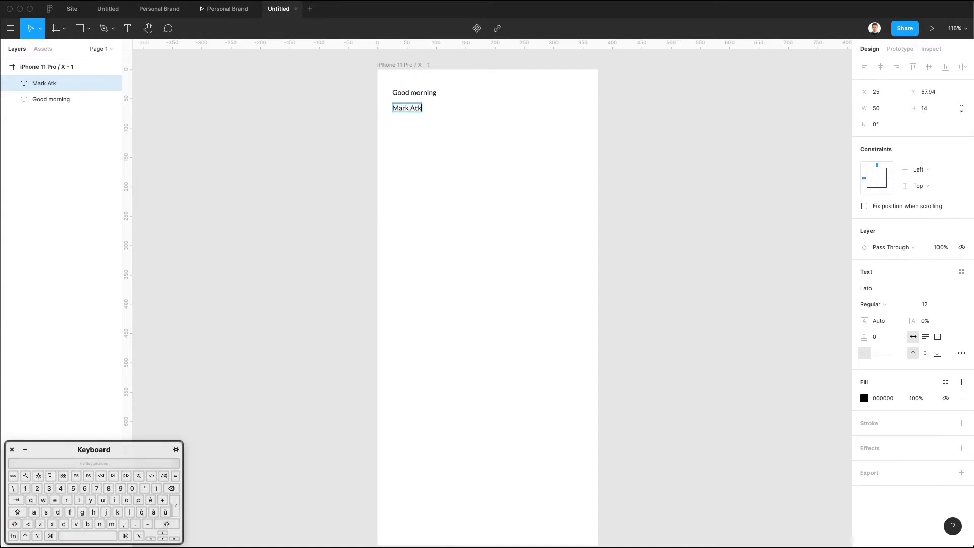
pyautogui.write('insons')
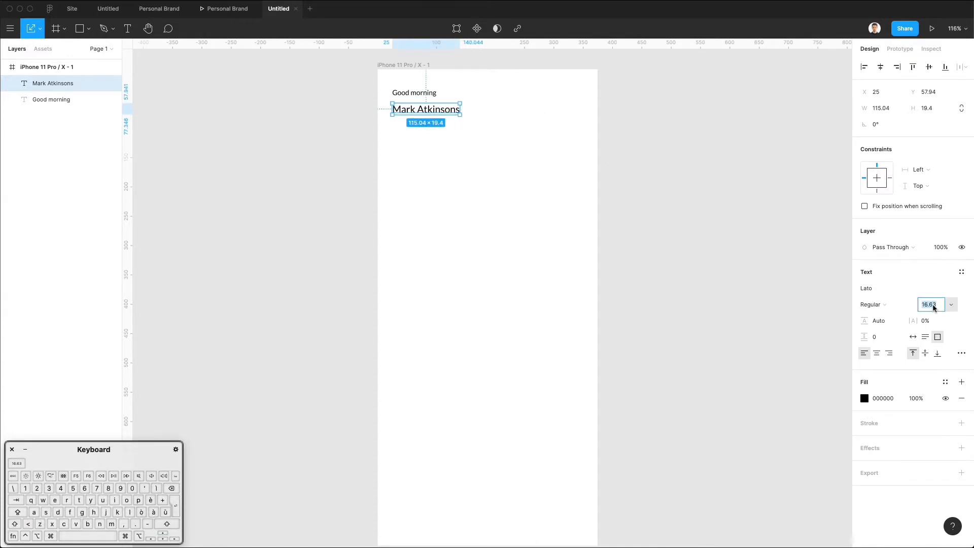
pyautogui.write('1')
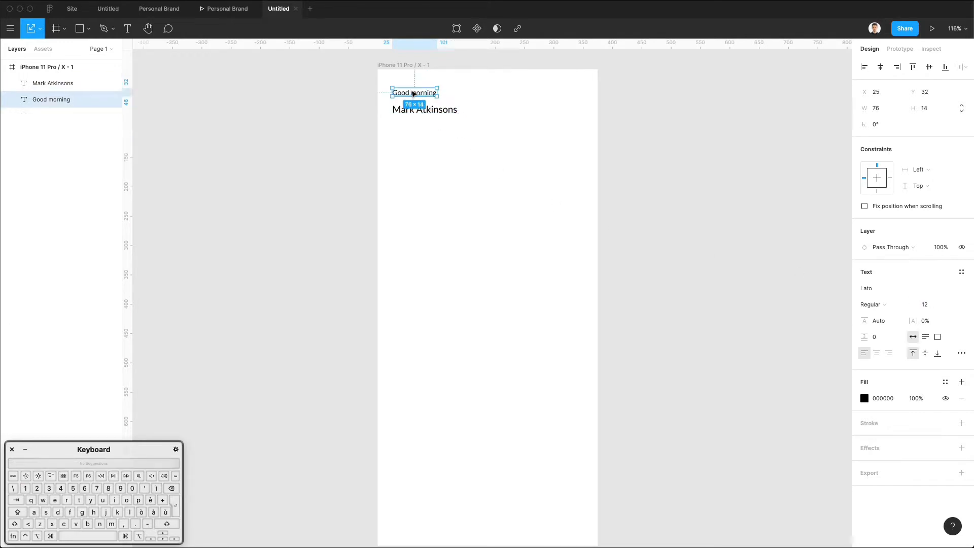
pyautogui.click(872, 304)
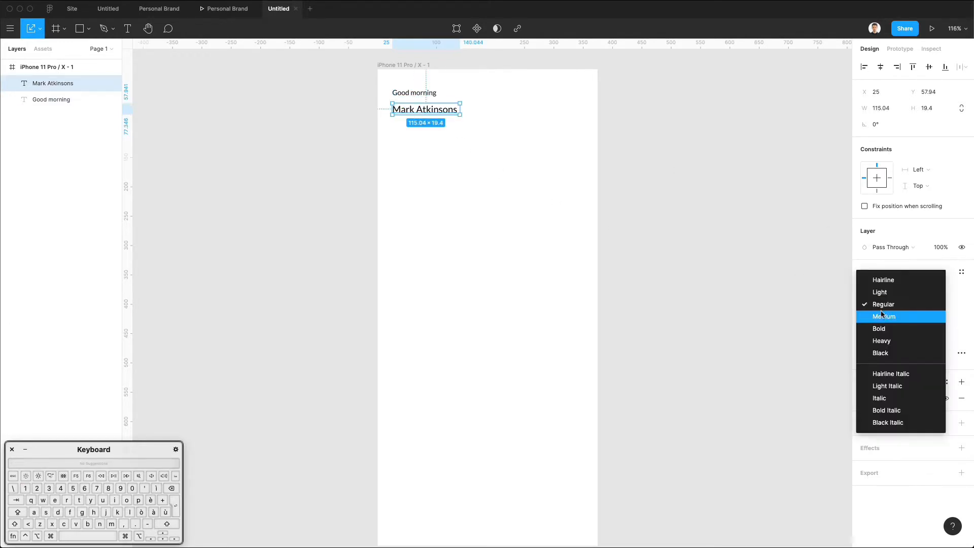
pyautogui.click(884, 316)
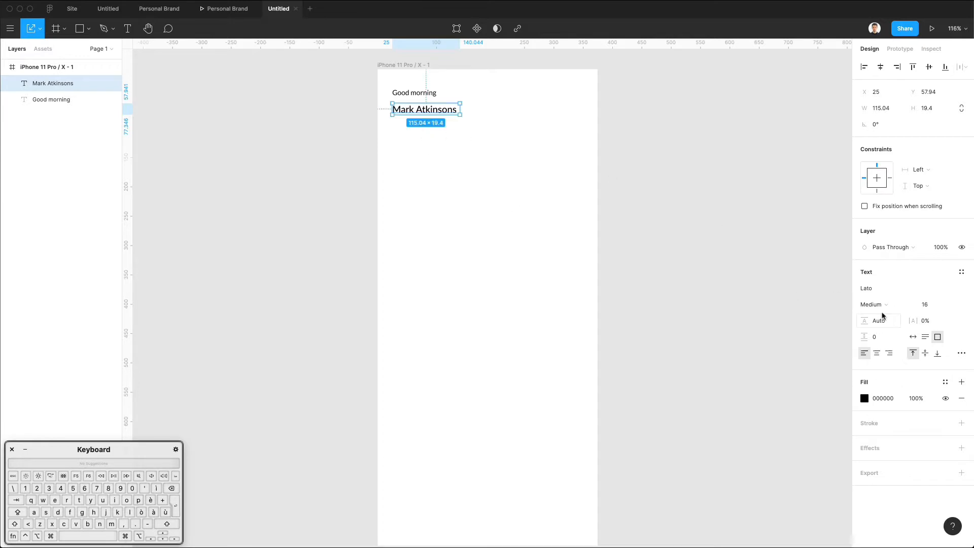
pyautogui.click(873, 304)
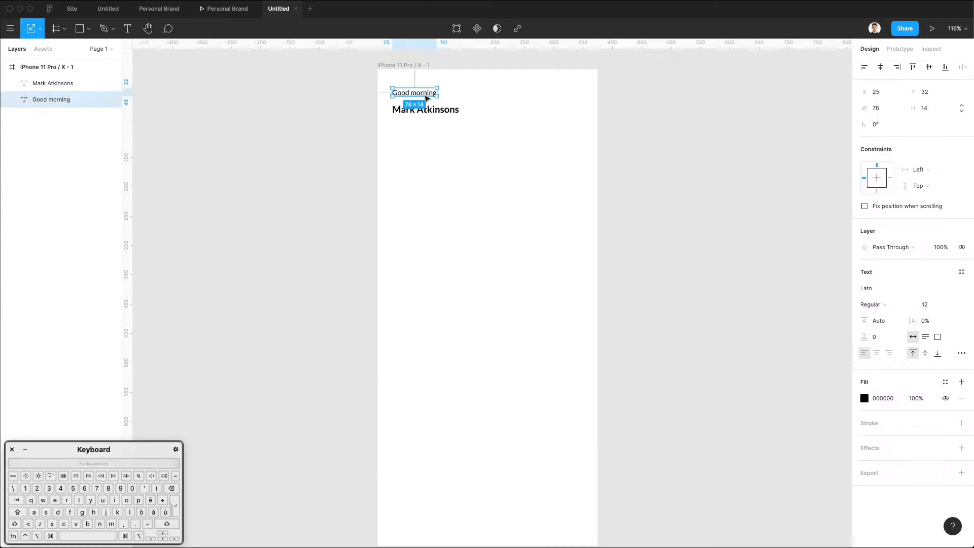
pyautogui.click(931, 305)
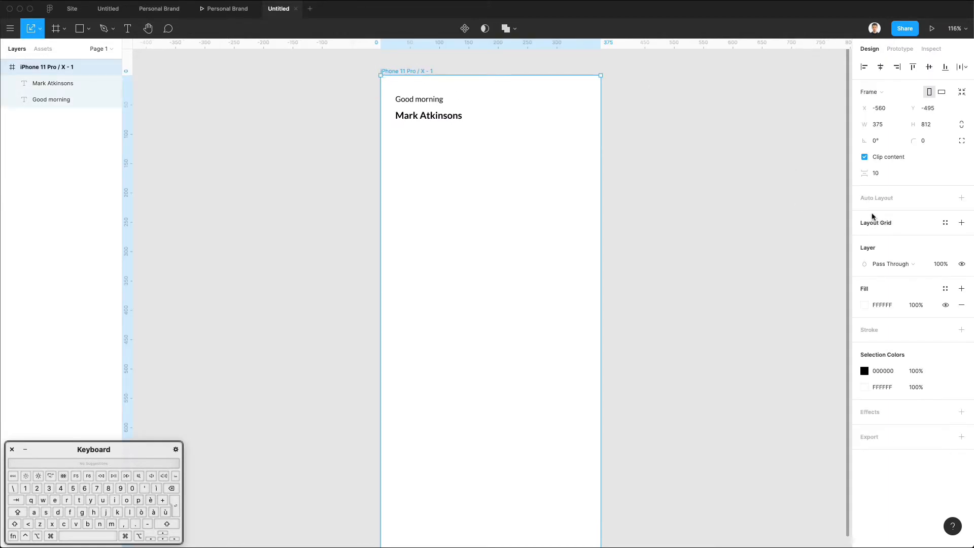
# Add a 2-column stretch layout grid with margin 14, gutter 12, colour F8F4F4
pyautogui.click(962, 223)
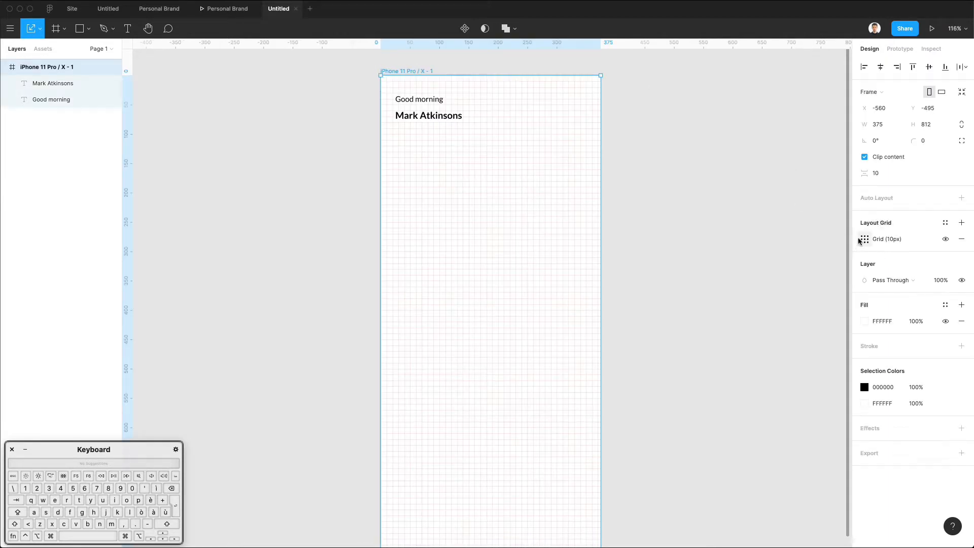
pyautogui.click(864, 239)
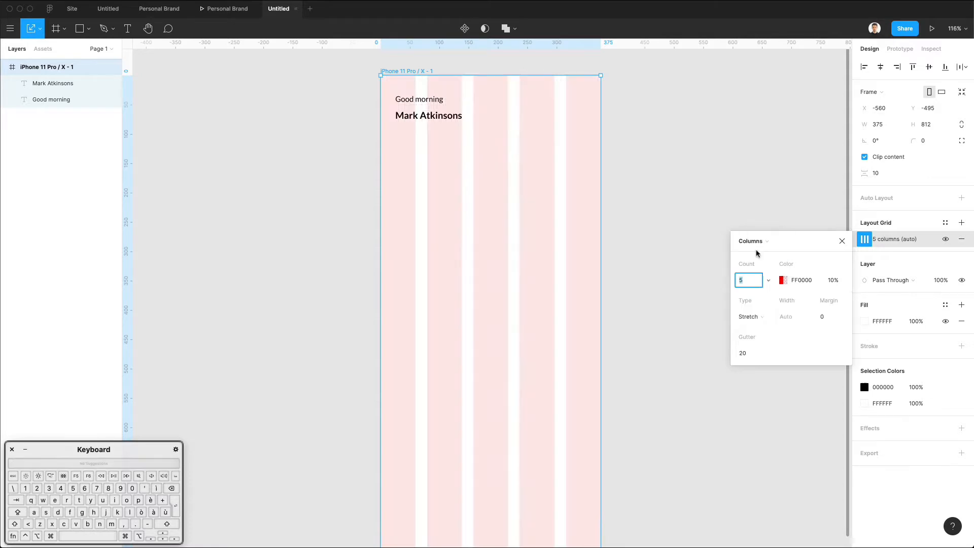
pyautogui.write('3')
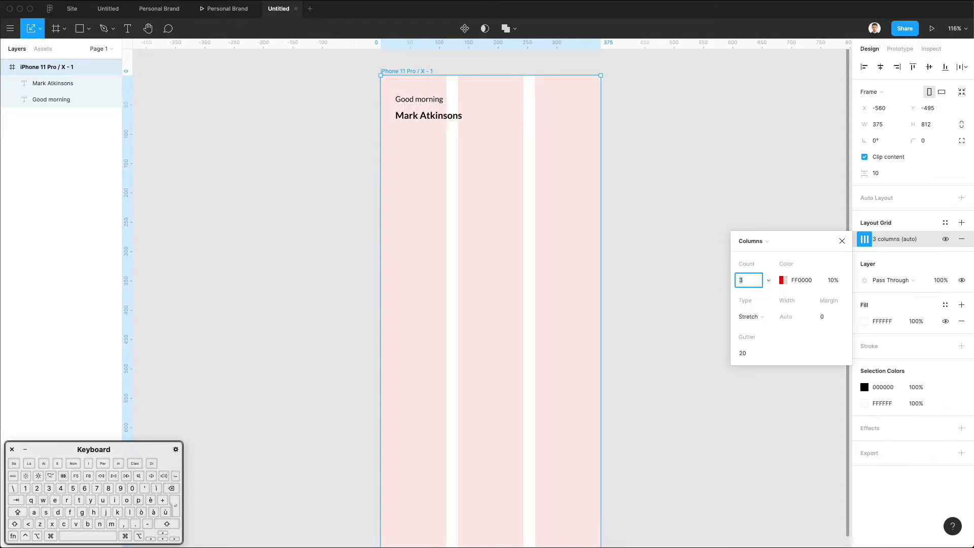
pyautogui.write('2')
pyautogui.click(832, 317)
pyautogui.write('14')
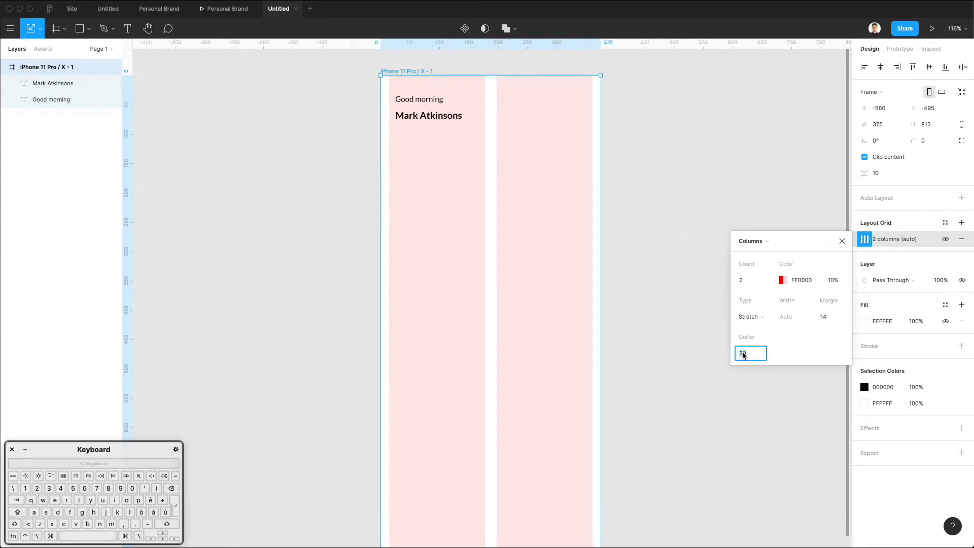
pyautogui.write('11')
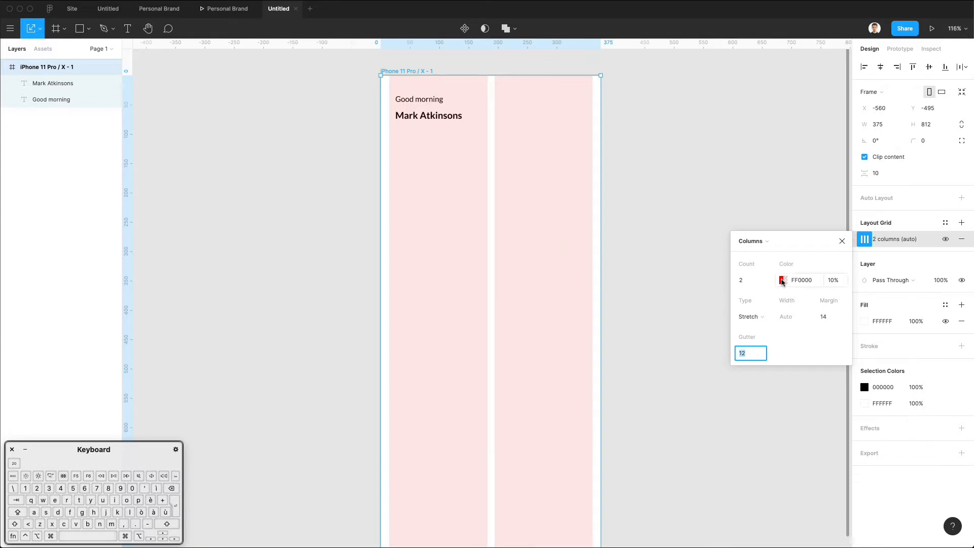
pyautogui.click(784, 280)
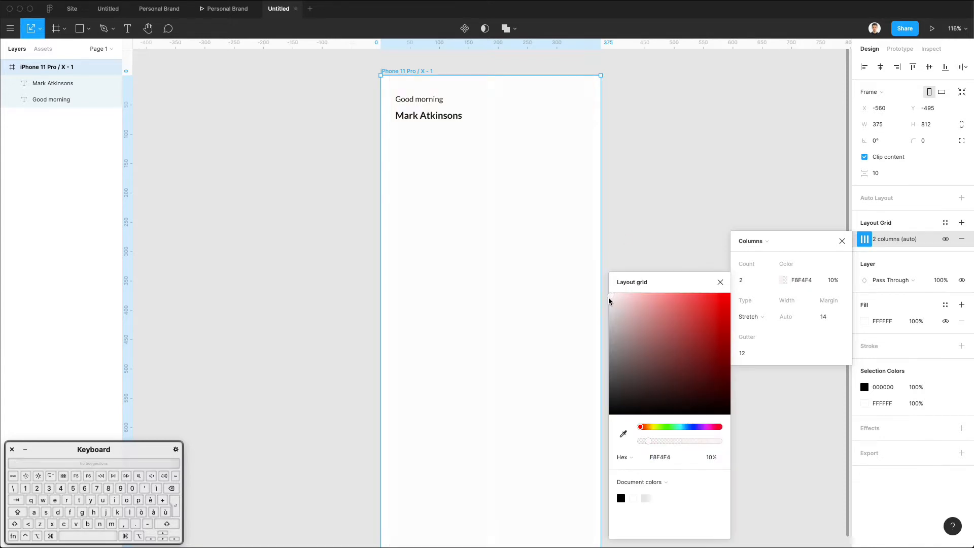
pyautogui.click(620, 312)
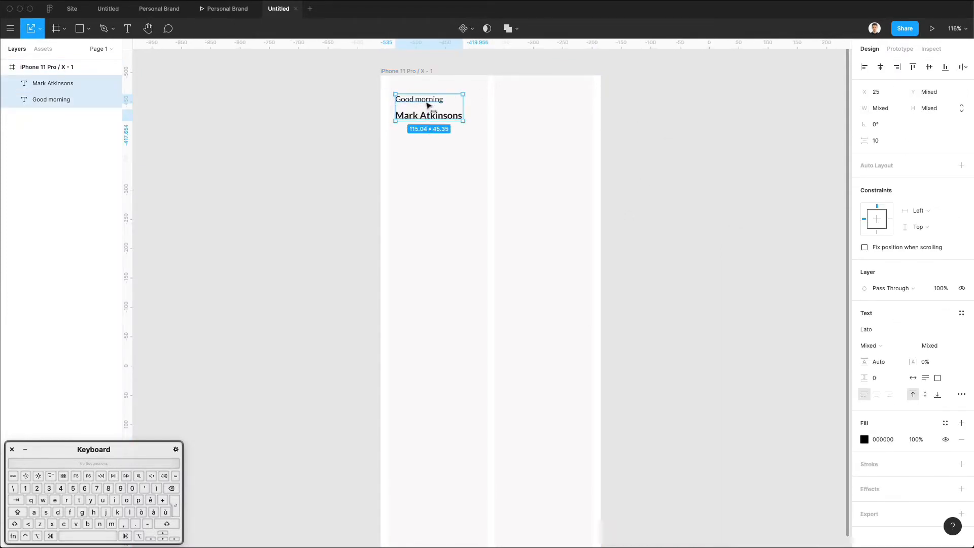
# Draw a small square at the frame's top-right and round it into a circle (45)
pyautogui.click(437, 171)
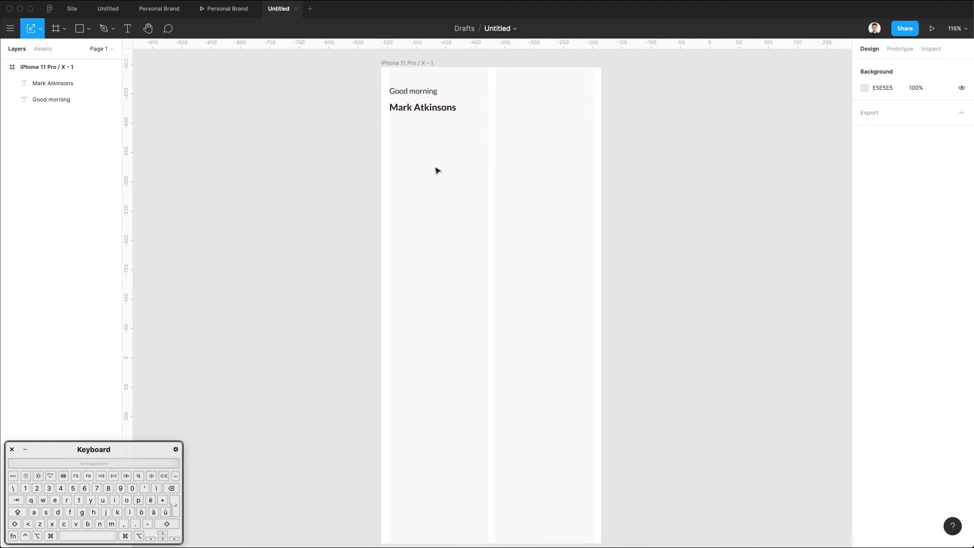
pyautogui.click(80, 29)
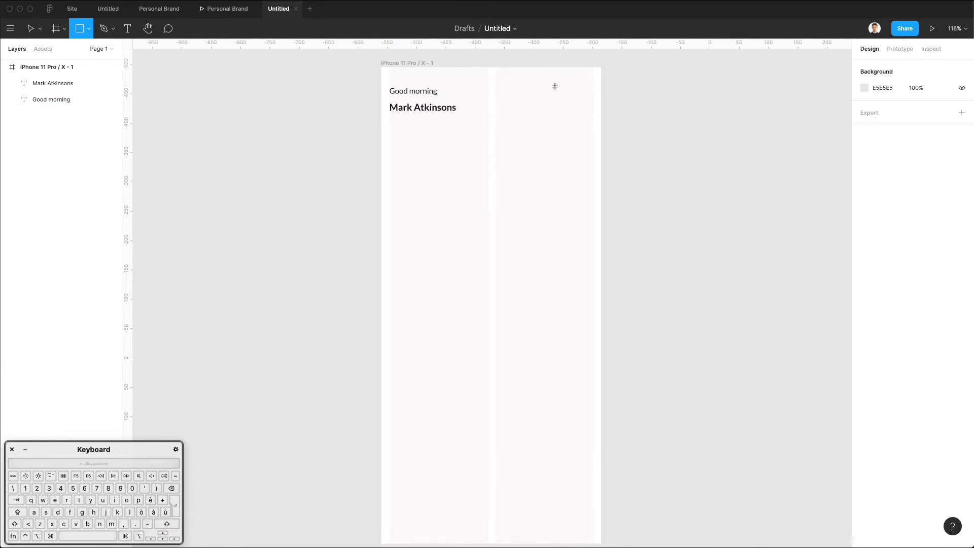
pyautogui.moveTo(548, 91); pyautogui.dragTo(578, 119)
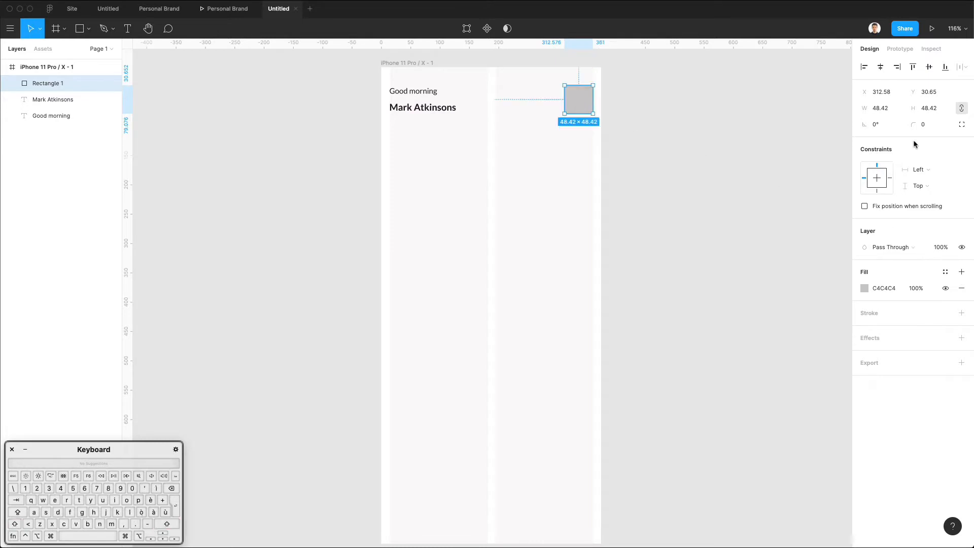
pyautogui.write('45')
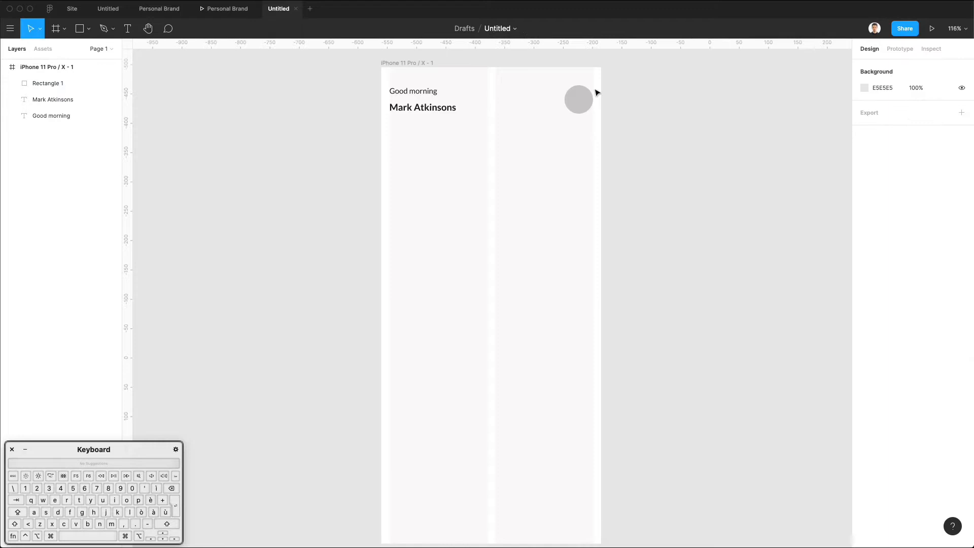
pyautogui.moveTo(519, 127)
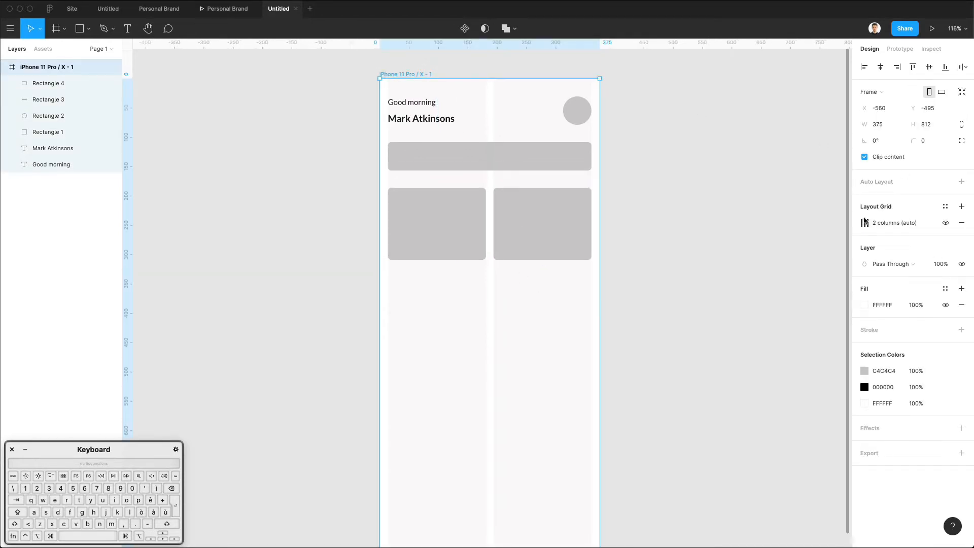
# Change the layout grid gutter from 12 to 20
pyautogui.click(865, 222)
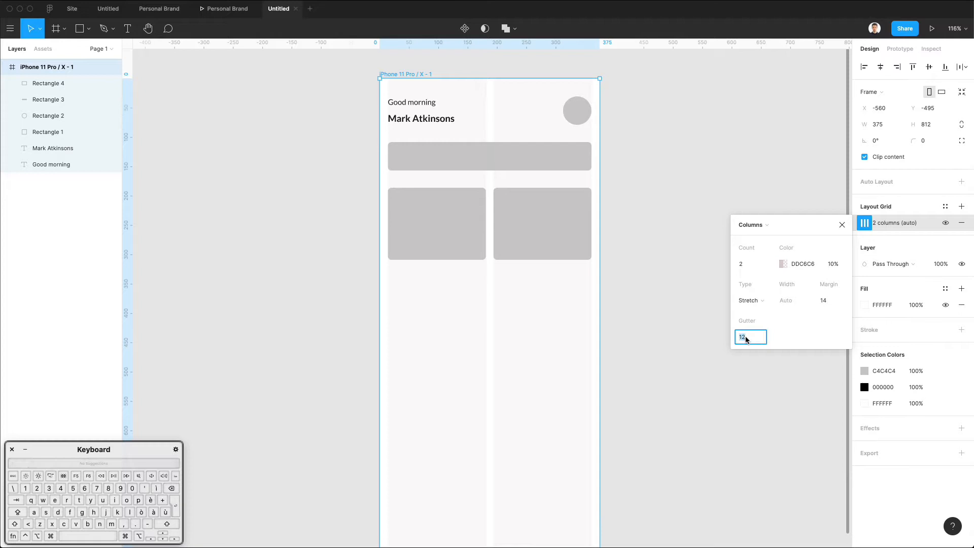
pyautogui.write('20')
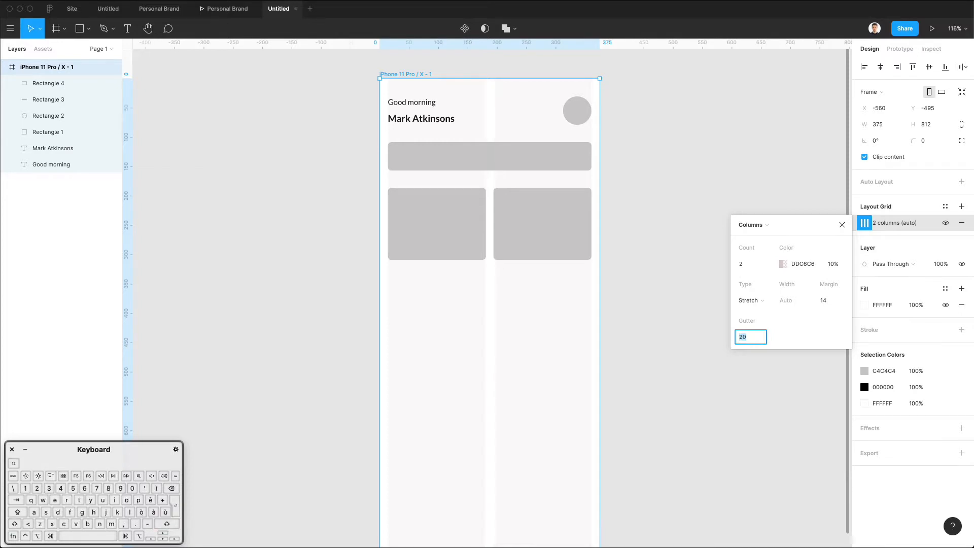
pyautogui.write('21')
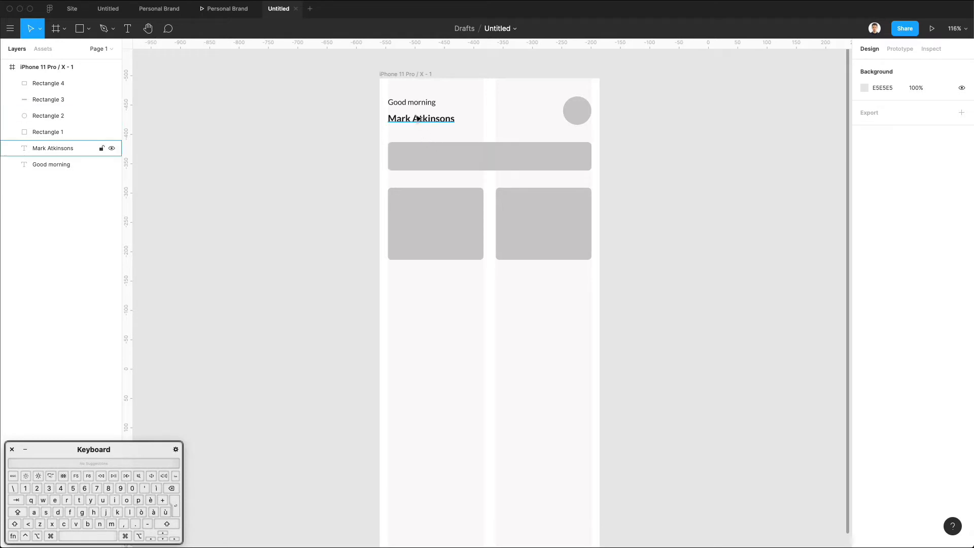
# Copy the greeting below the cards as bold 'Appointment' and 'Doctors' headings
pyautogui.moveTo(411, 102); pyautogui.dragTo(412, 188)
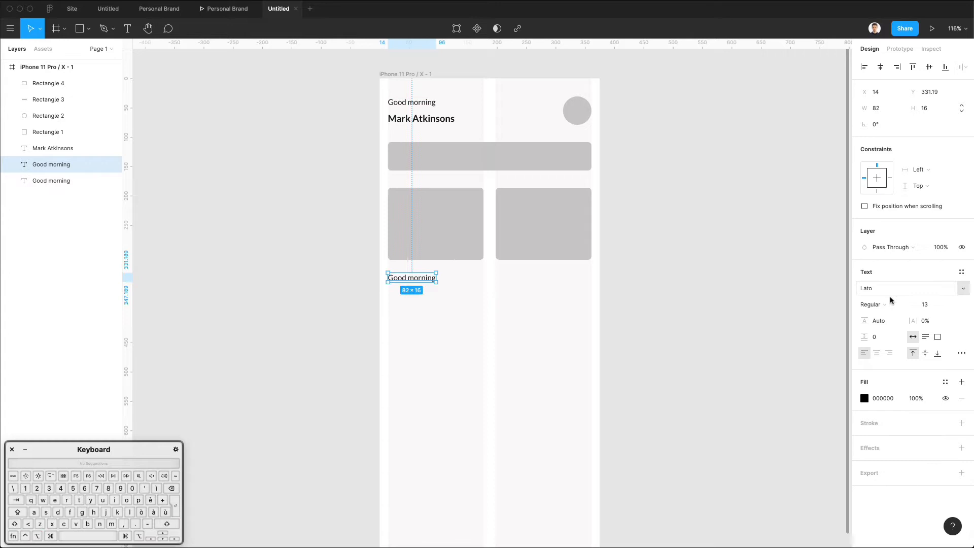
pyautogui.click(872, 304)
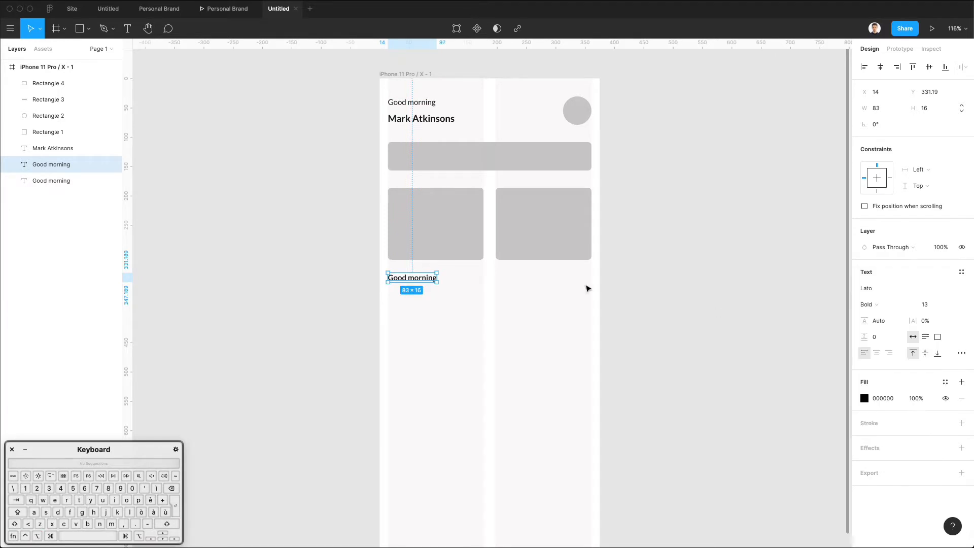
pyautogui.doubleClick(411, 277)
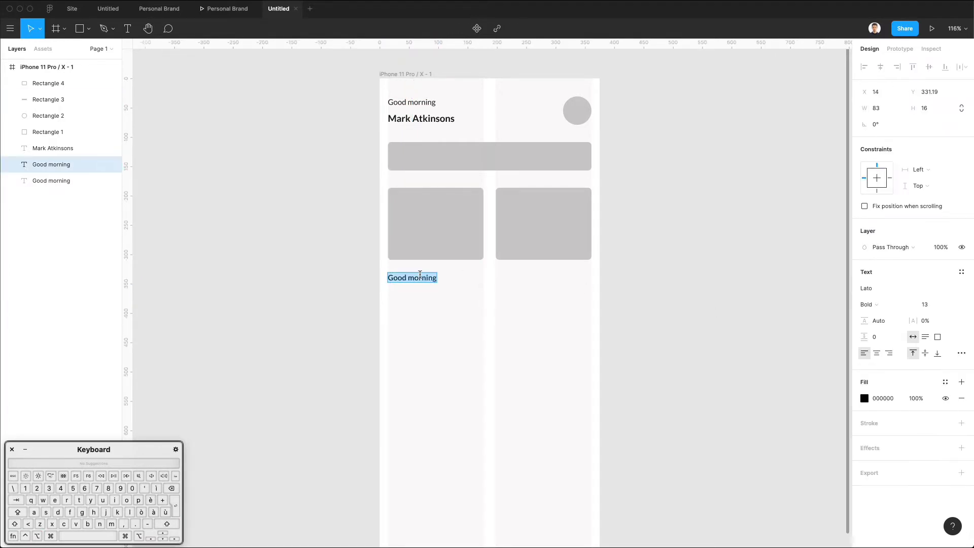
pyautogui.write('Appoi')
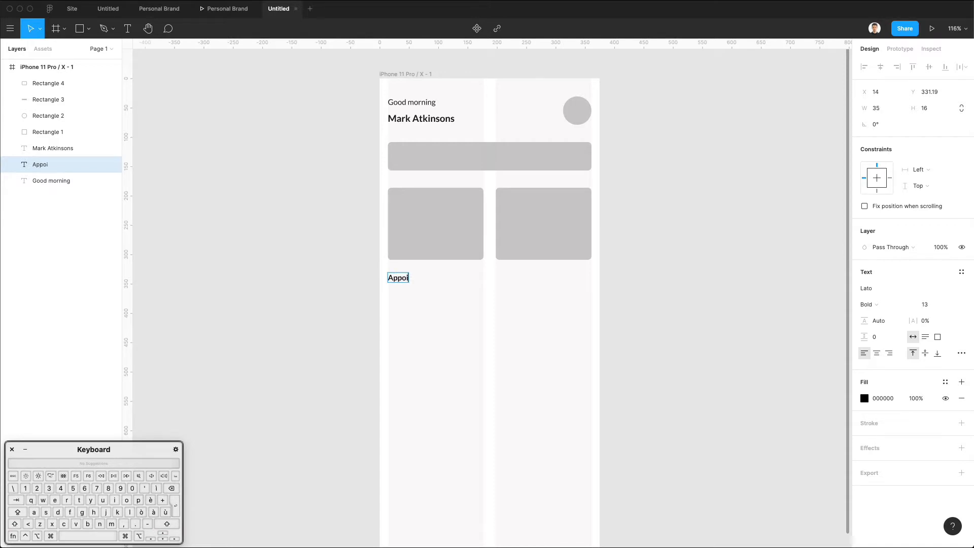
pyautogui.write('ntment')
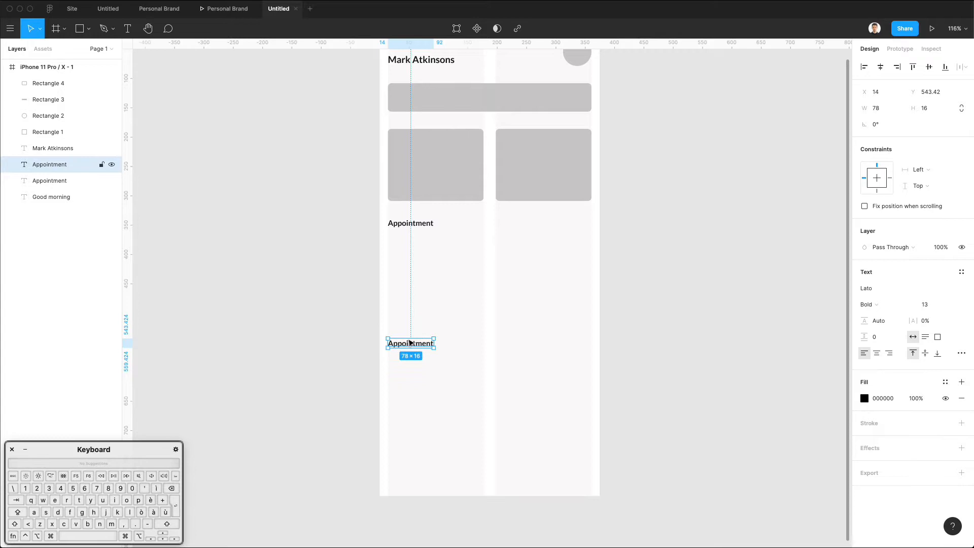
pyautogui.write('Doctors')
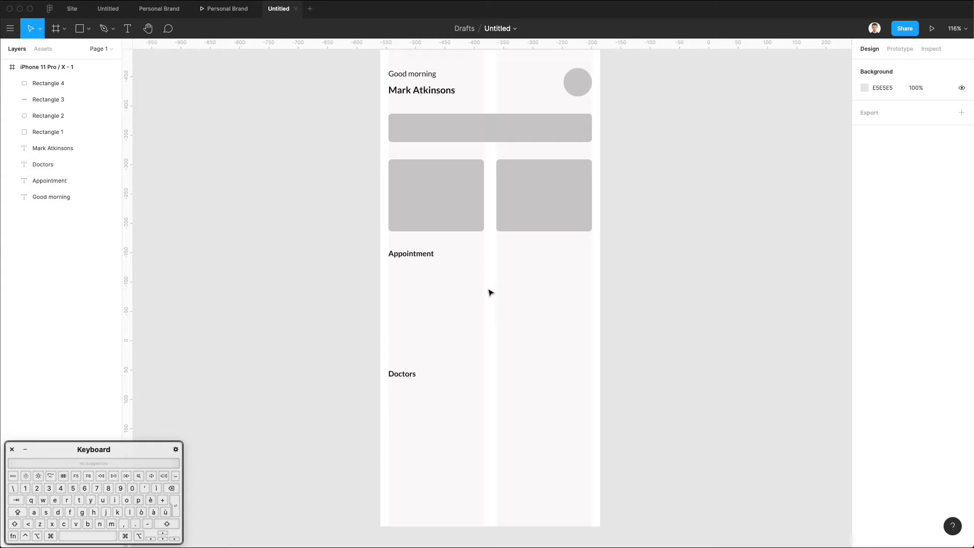
# Duplicate a card under Appointment and stretch it across the full frame width
pyautogui.click(436, 195)
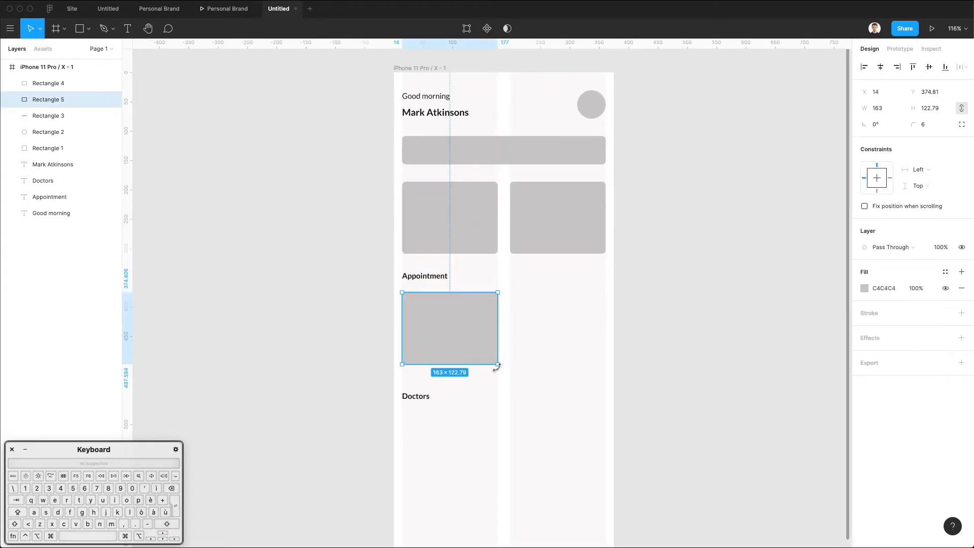
pyautogui.moveTo(498, 363); pyautogui.dragTo(604, 365)
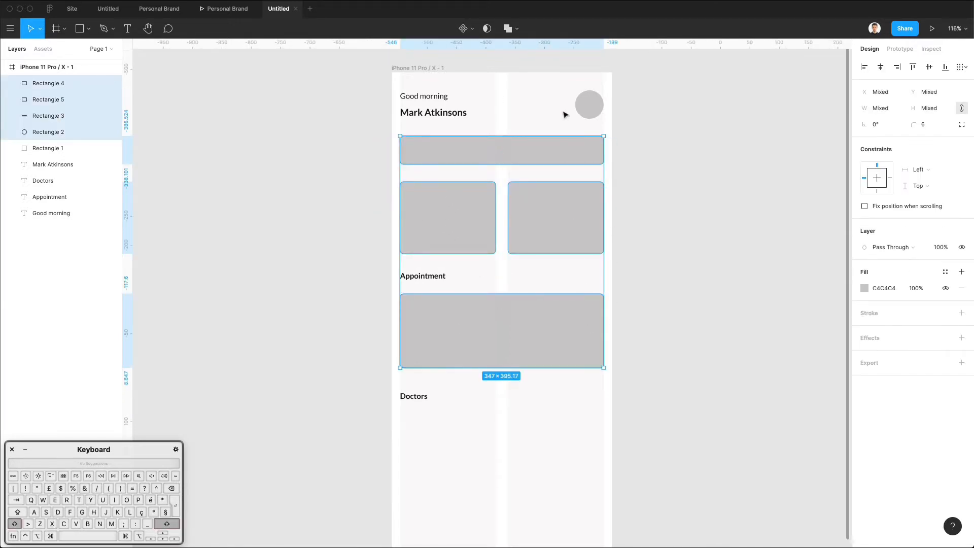
# Give the avatar and cards a white FFFFFF fill and a 1.5-weight outline
pyautogui.click(864, 288)
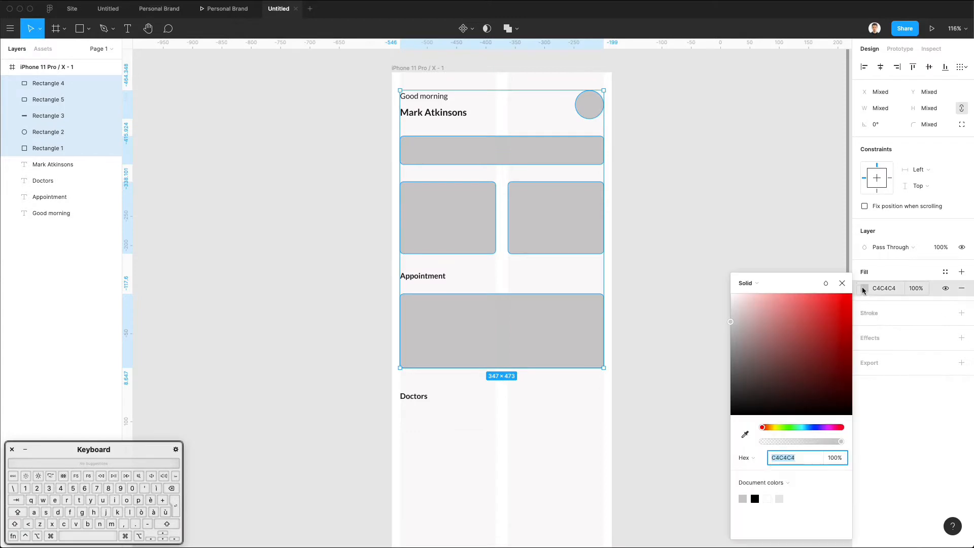
pyautogui.click(768, 499)
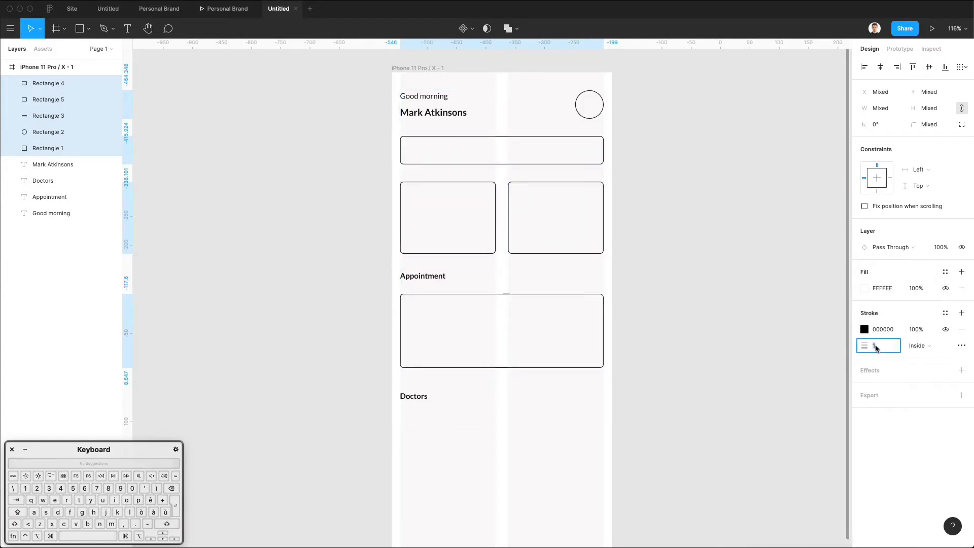
pyautogui.write('1.')
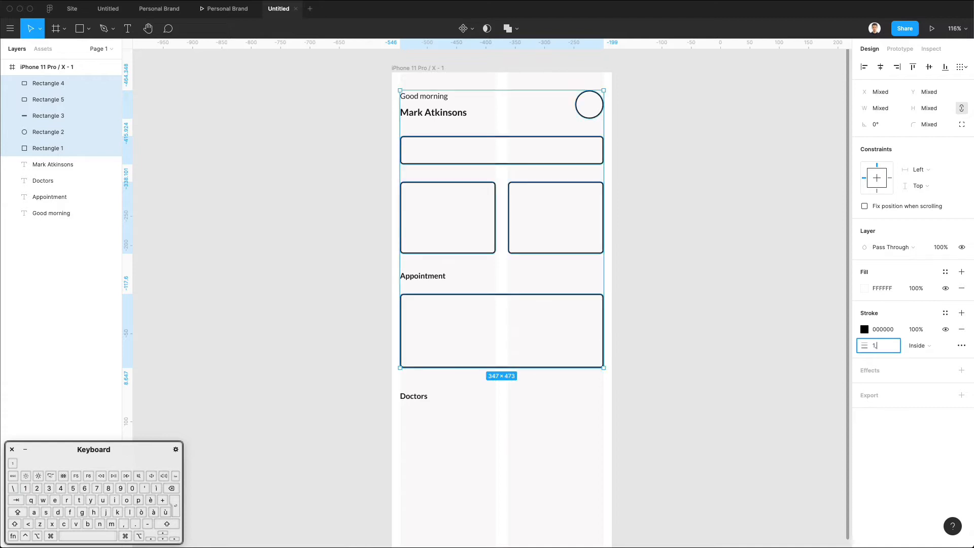
pyautogui.click(864, 329)
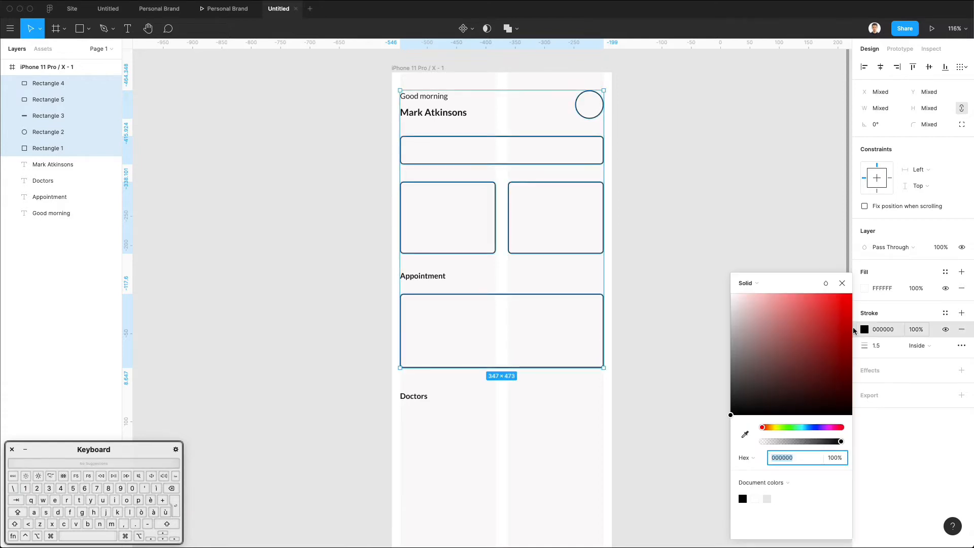
pyautogui.click(805, 427)
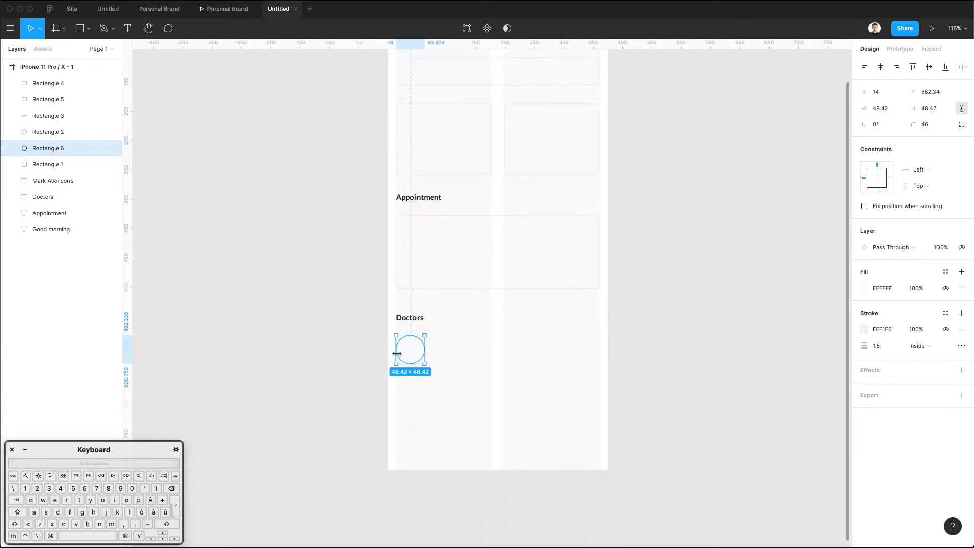
# Add a second avatar below the first and a full-width 1.5-weight divider line
pyautogui.moveTo(410, 351); pyautogui.dragTo(410, 395)
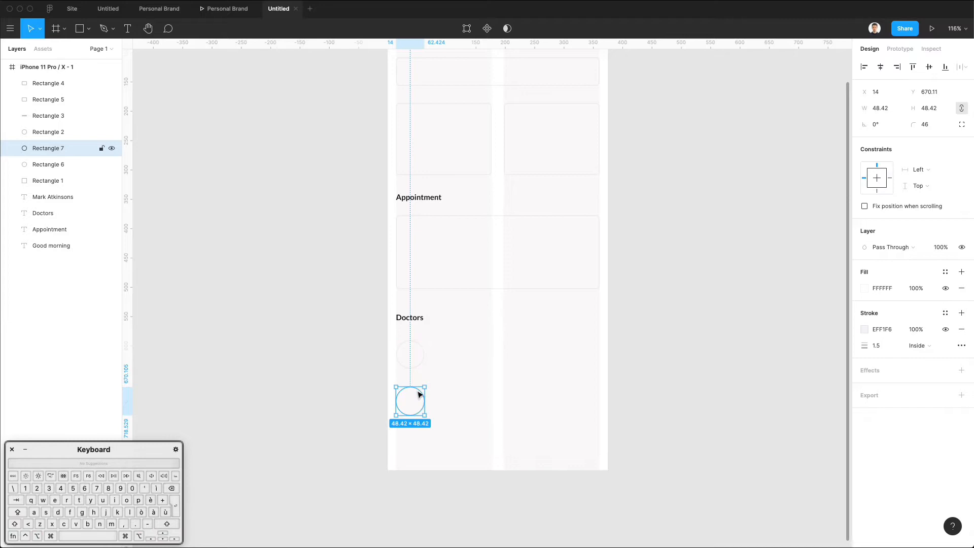
pyautogui.press('cmd+d')
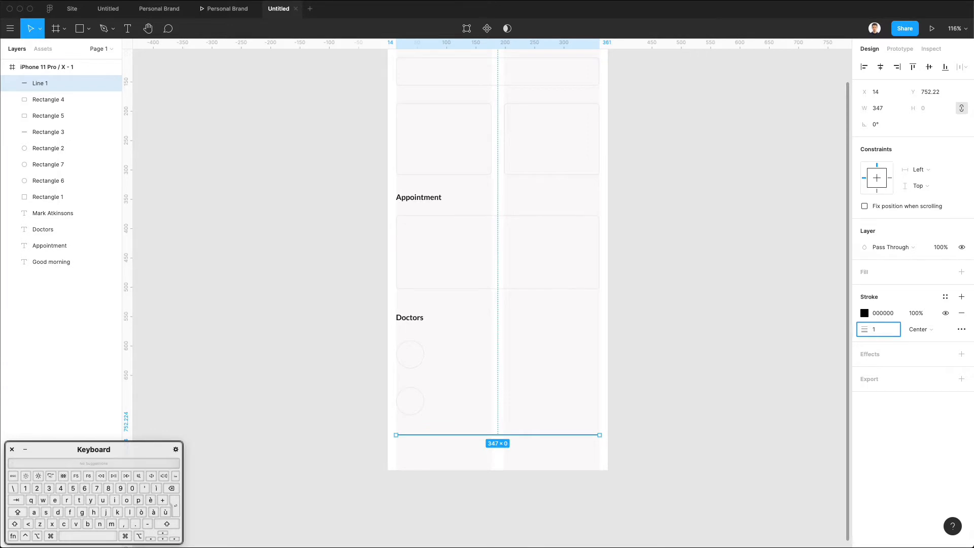
pyautogui.write('1.5')
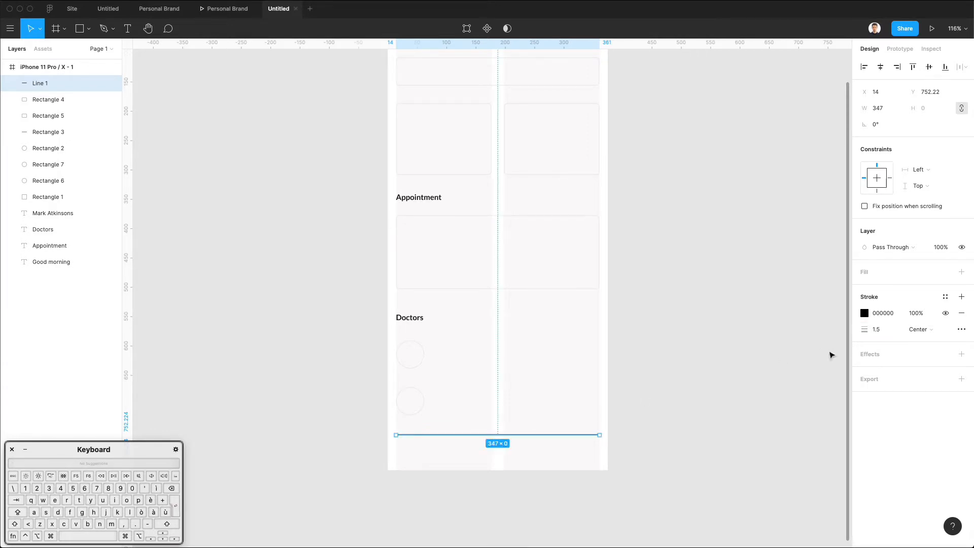
pyautogui.click(865, 313)
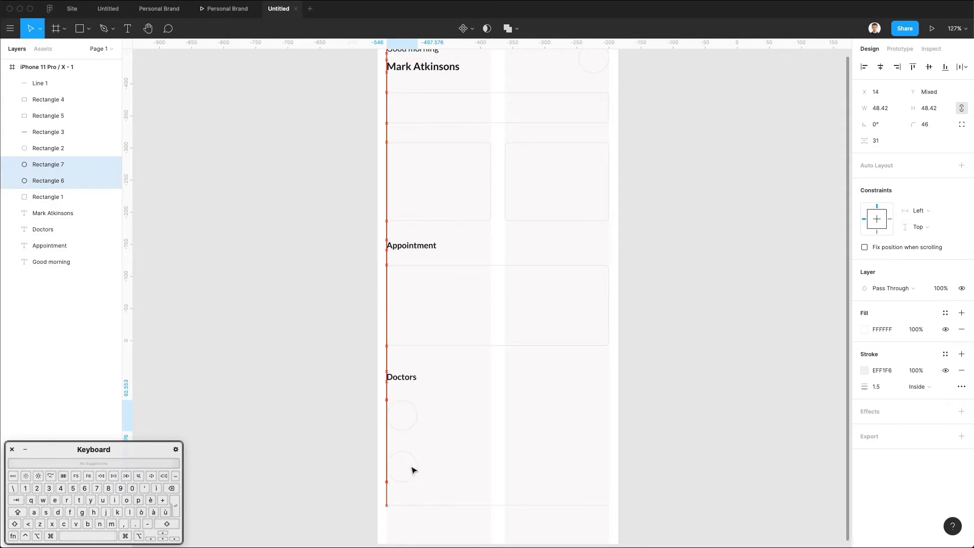
pyautogui.click(410, 266)
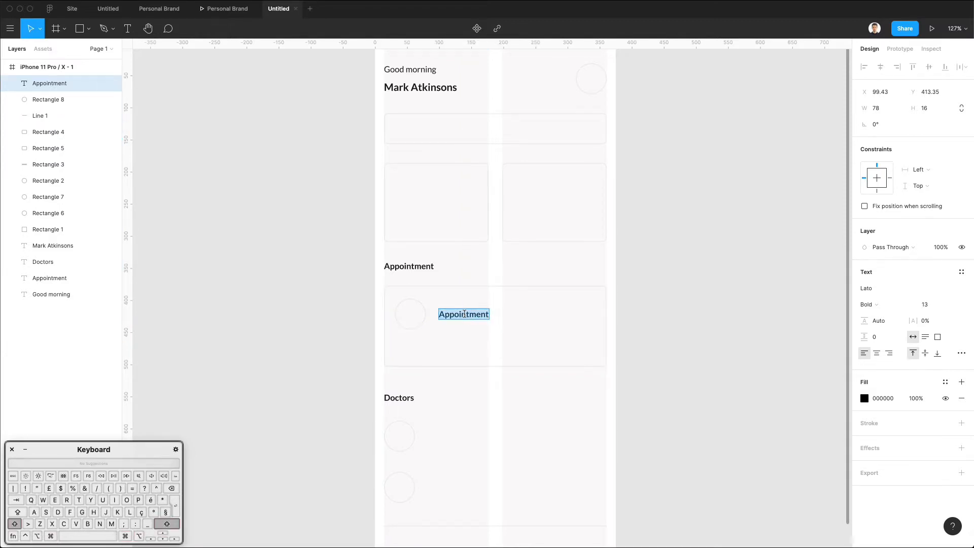
pyautogui.write('Dr. M')
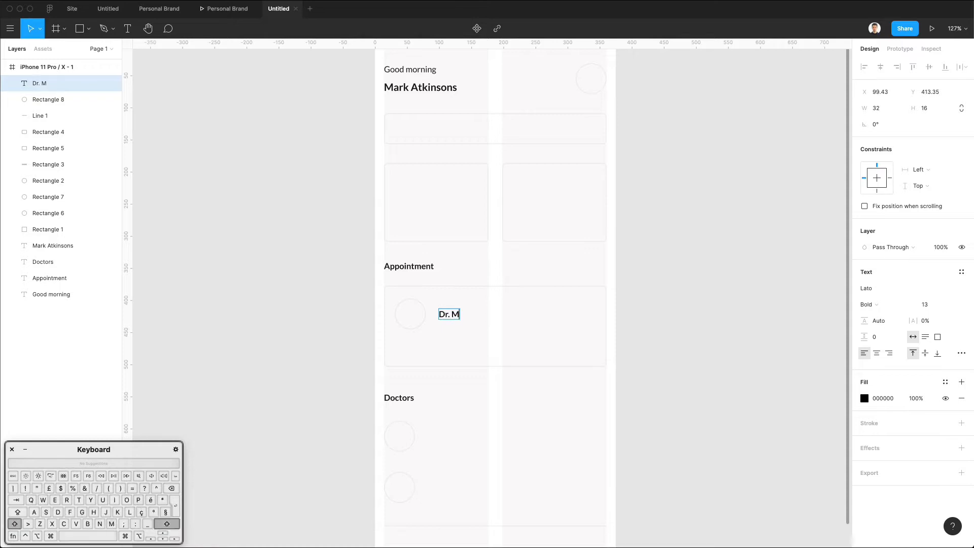
pyautogui.write('atthew')
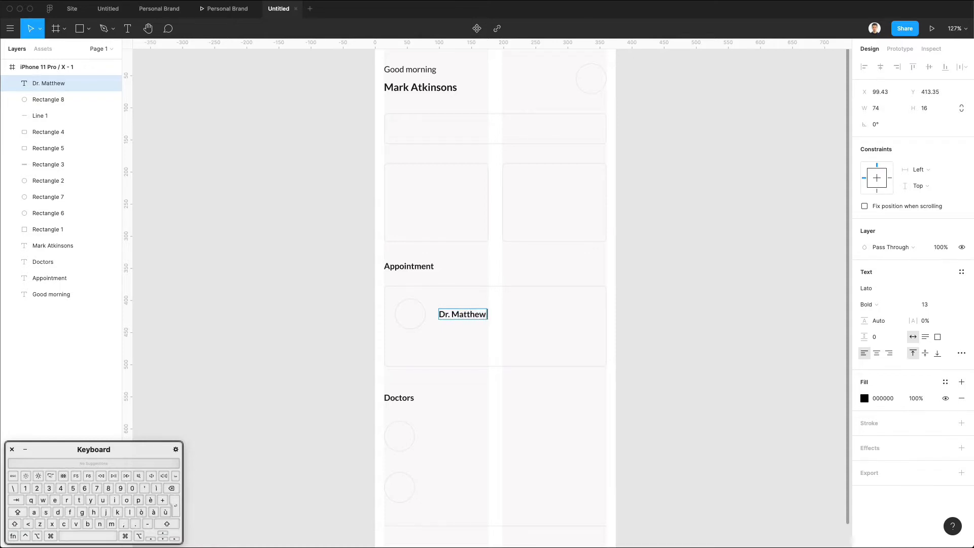
pyautogui.write('Atkin')
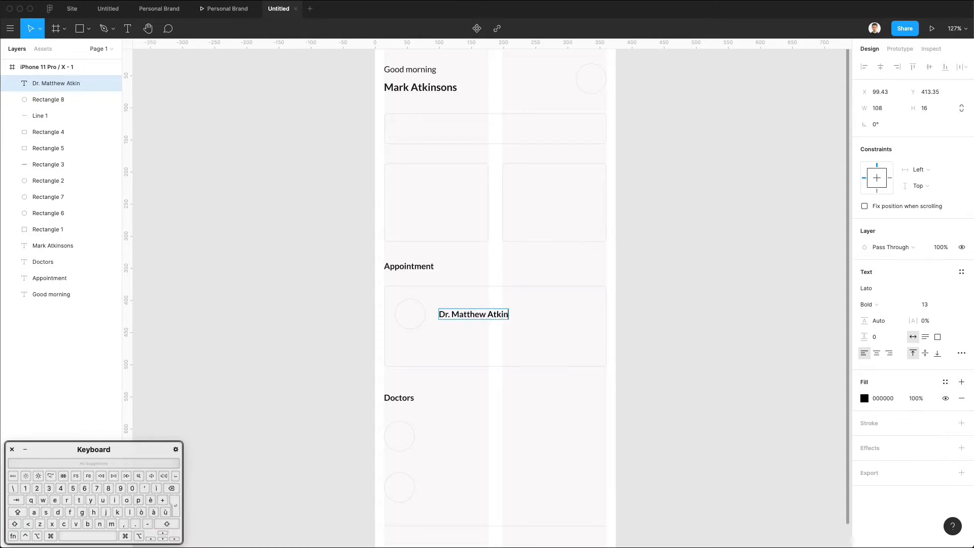
pyautogui.write('sons')
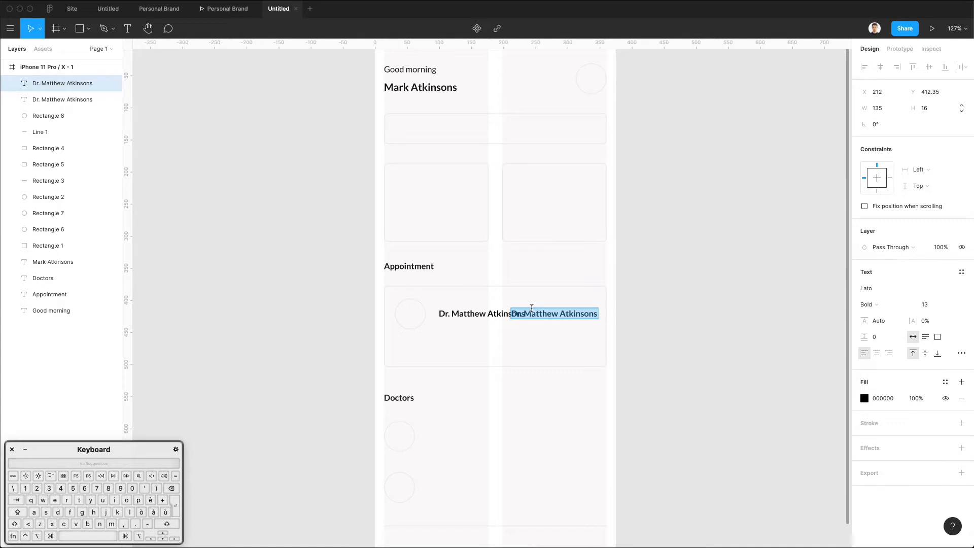
pyautogui.write('Surgeon')
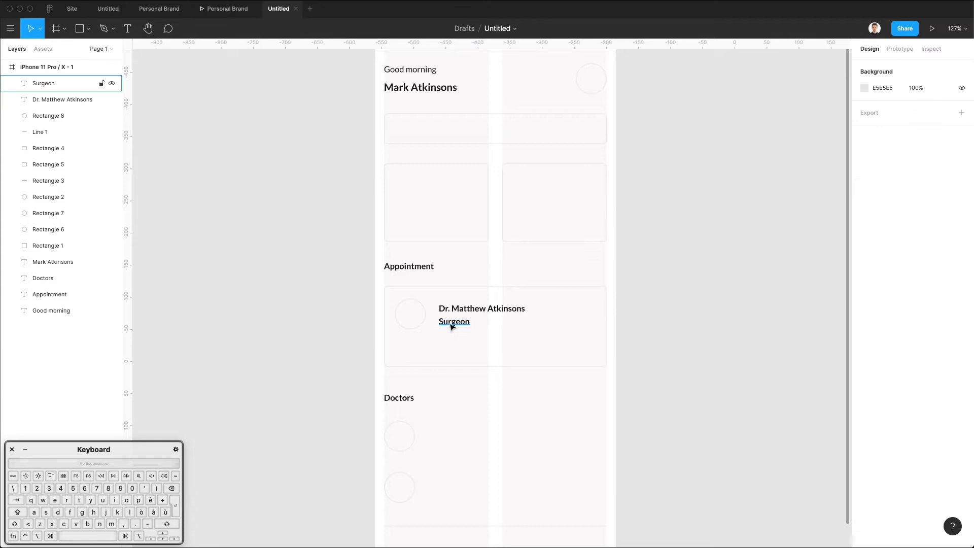
# Copy the Surgeon text below itself as 'Monday 08:30 - 09:30' at font size 12
pyautogui.click(454, 321)
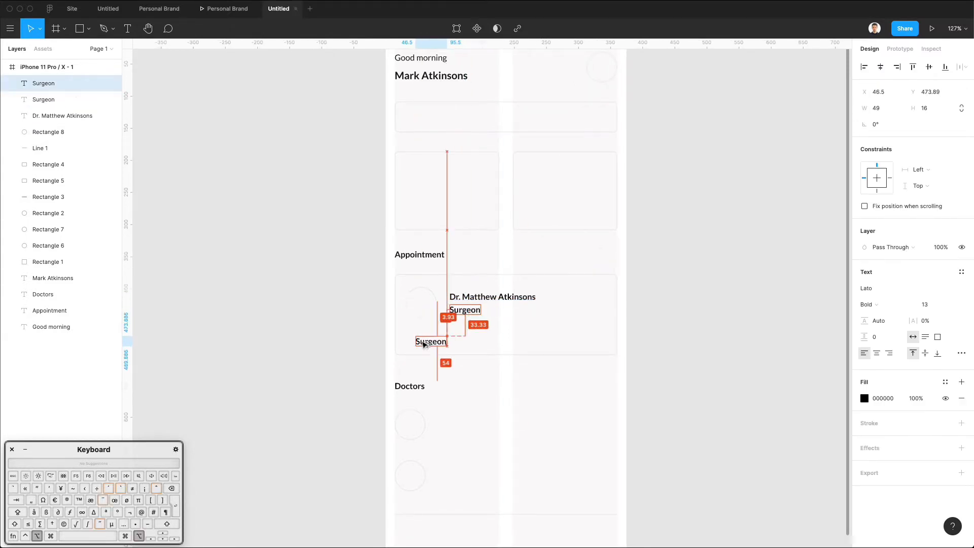
pyautogui.moveTo(432, 341); pyautogui.dragTo(580, 337)
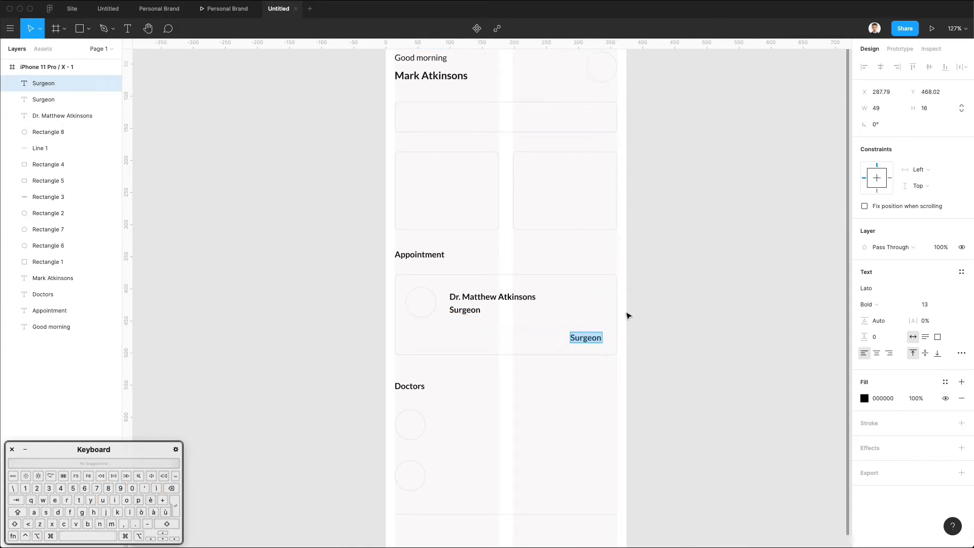
pyautogui.moveTo(637, 305)
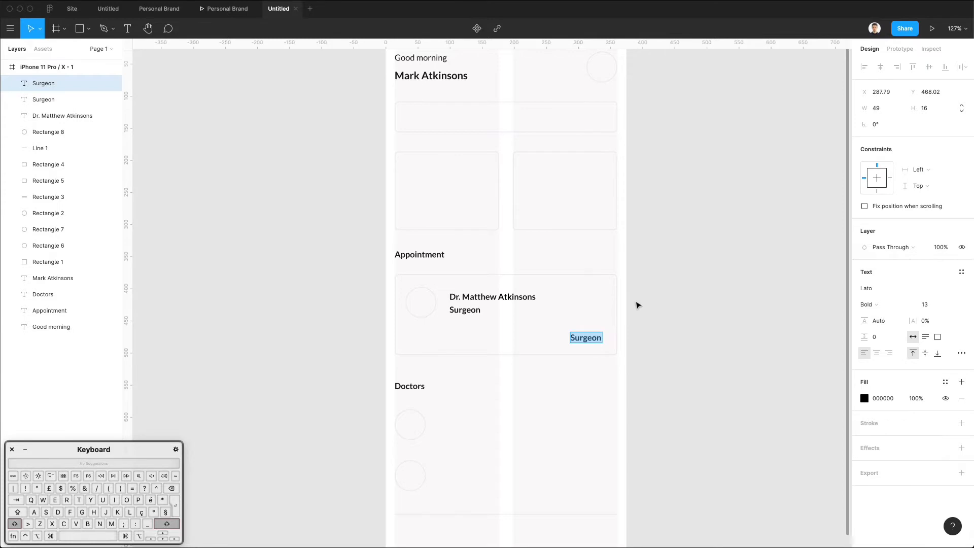
pyautogui.write('M')
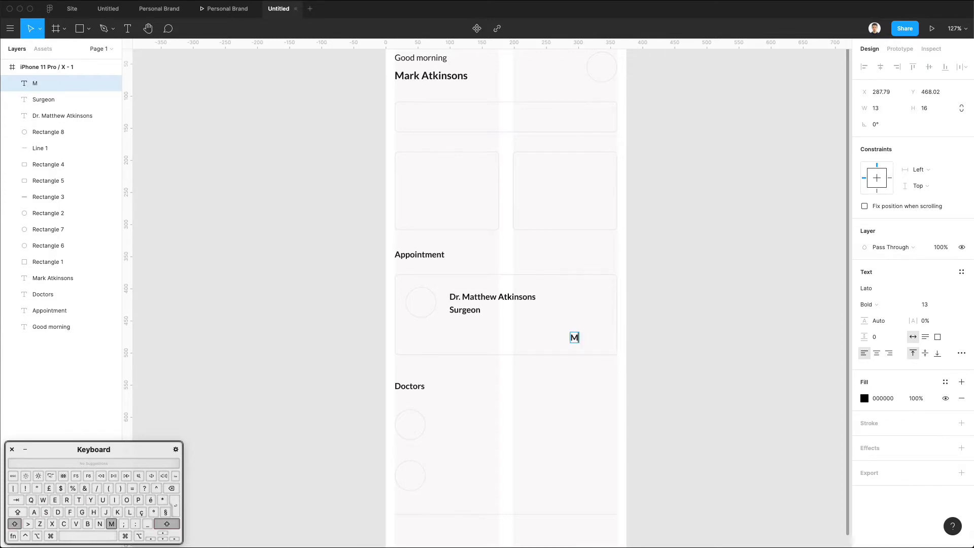
pyautogui.write('onday')
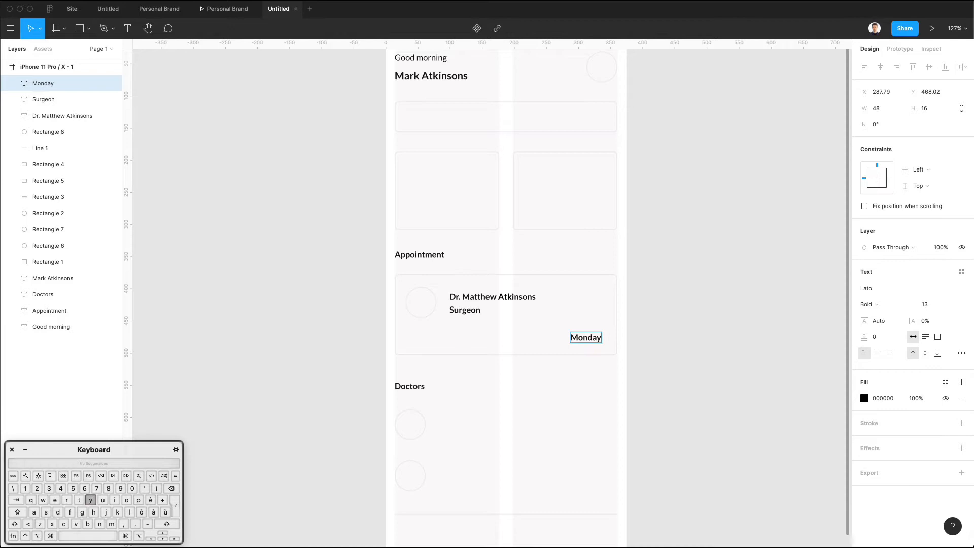
pyautogui.write('0')
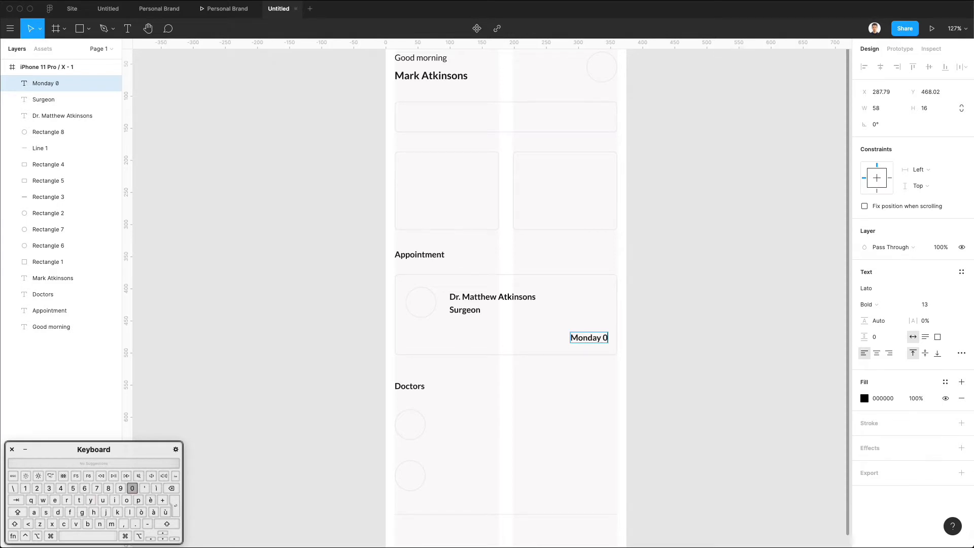
pyautogui.write('8:30')
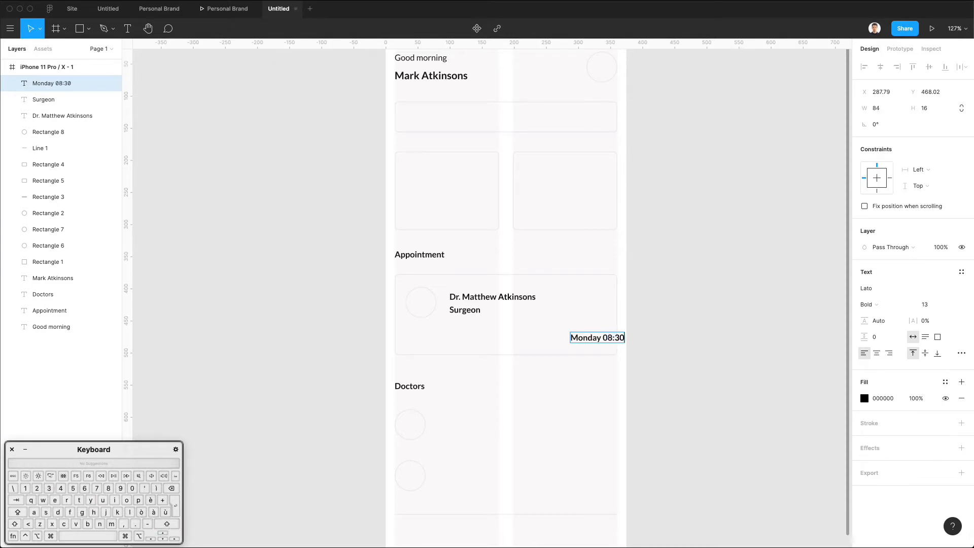
pyautogui.write(',')
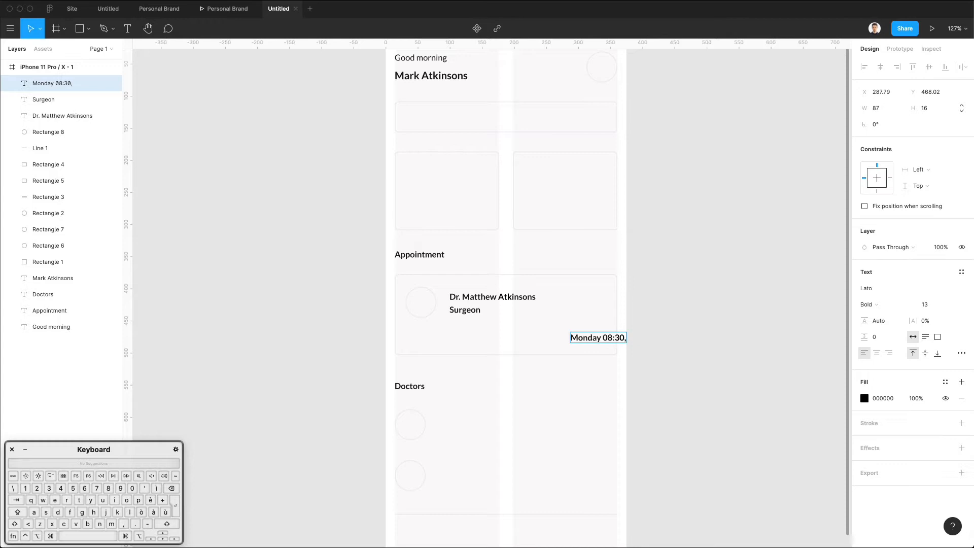
pyautogui.press('Backspace')
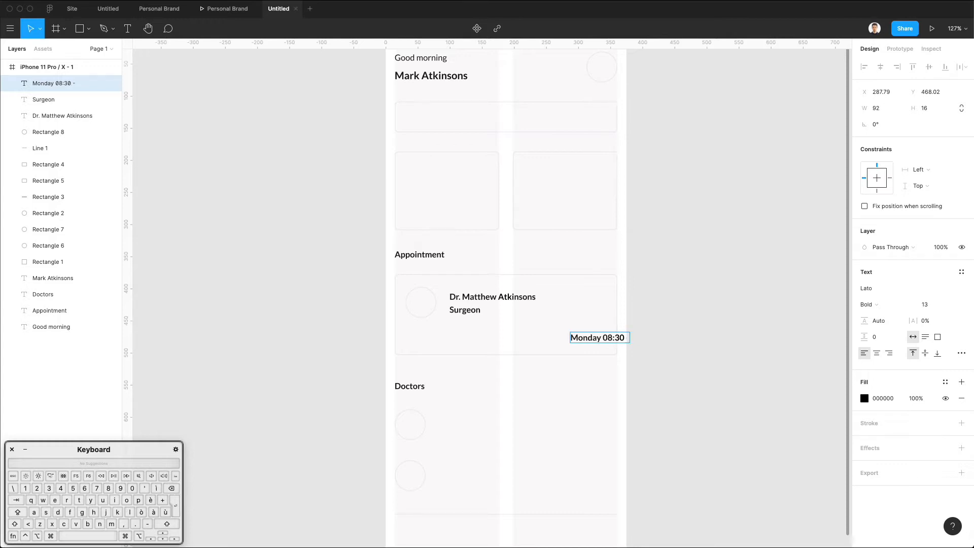
pyautogui.write('- 09:30')
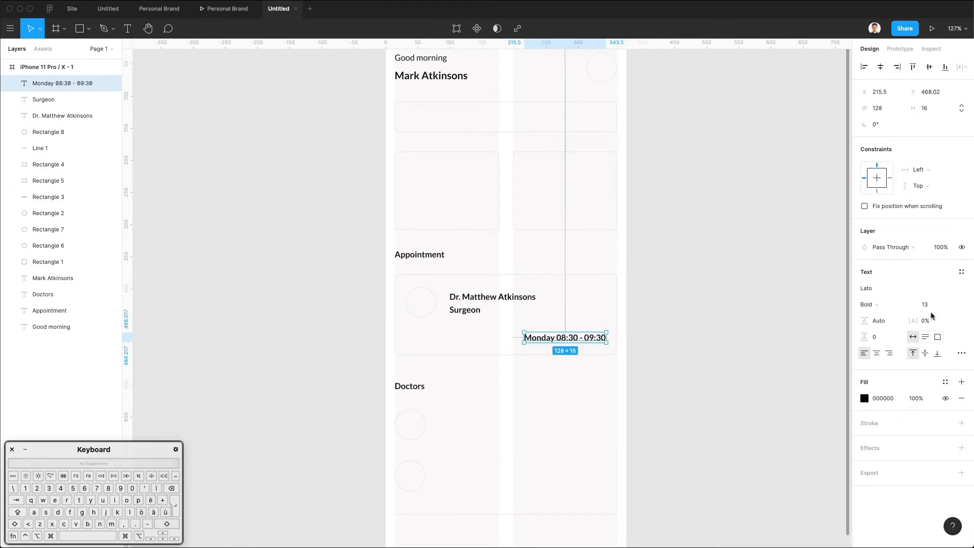
pyautogui.write('12')
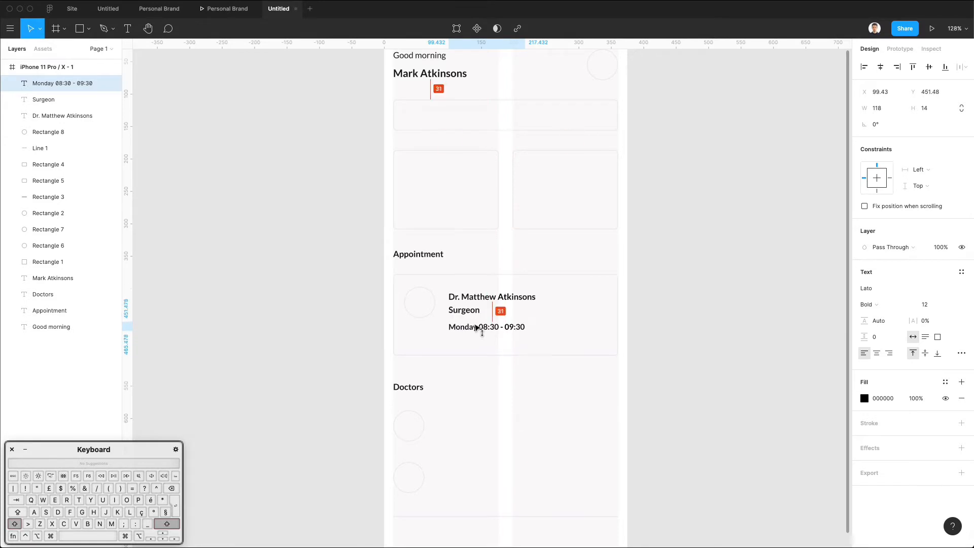
pyautogui.click(463, 310)
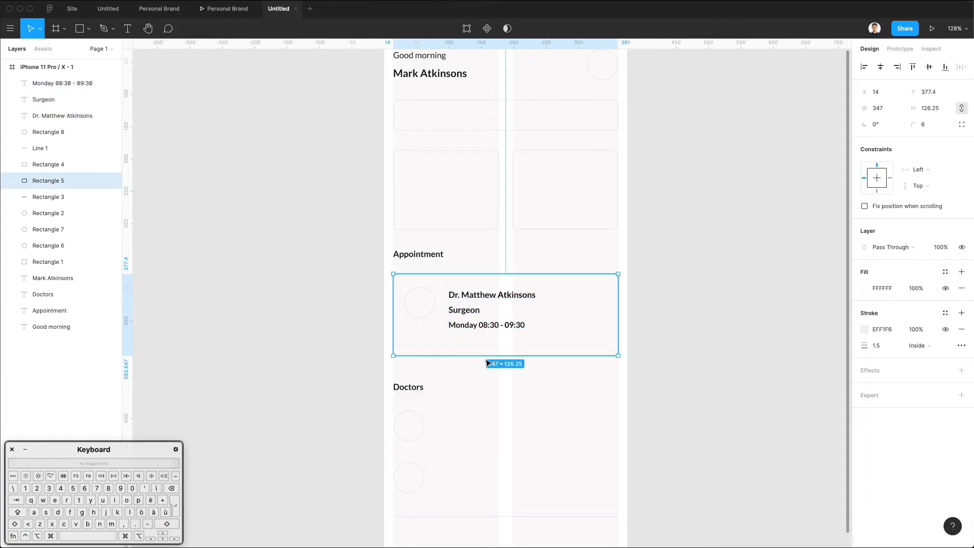
# Shorten the card bottom, then shift the avatar and three text lines right together
pyautogui.moveTo(505, 354); pyautogui.dragTo(506, 345)
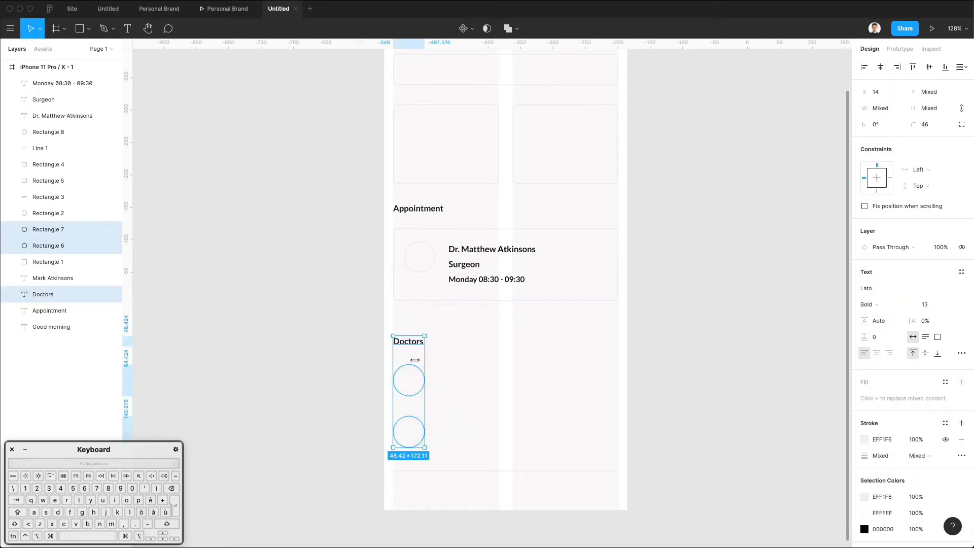
pyautogui.click(493, 333)
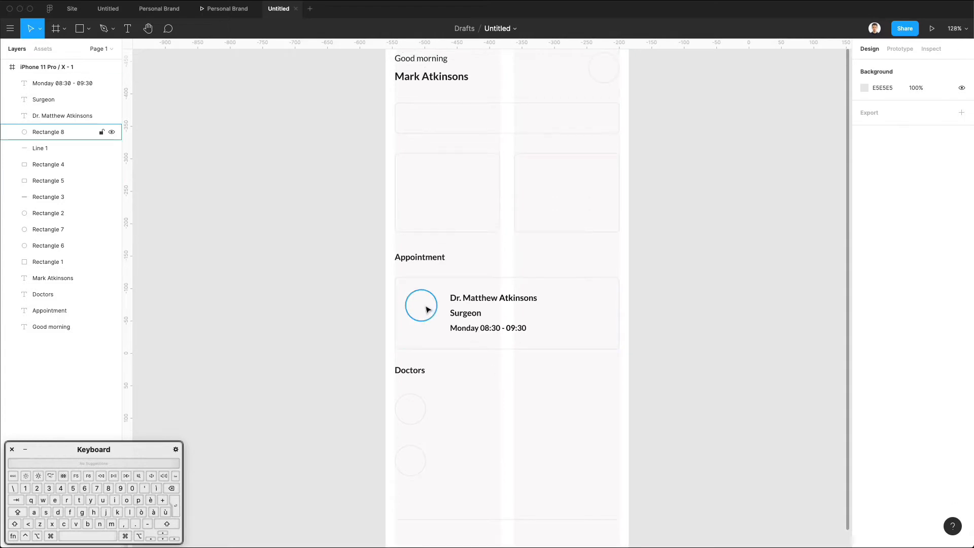
pyautogui.click(421, 310)
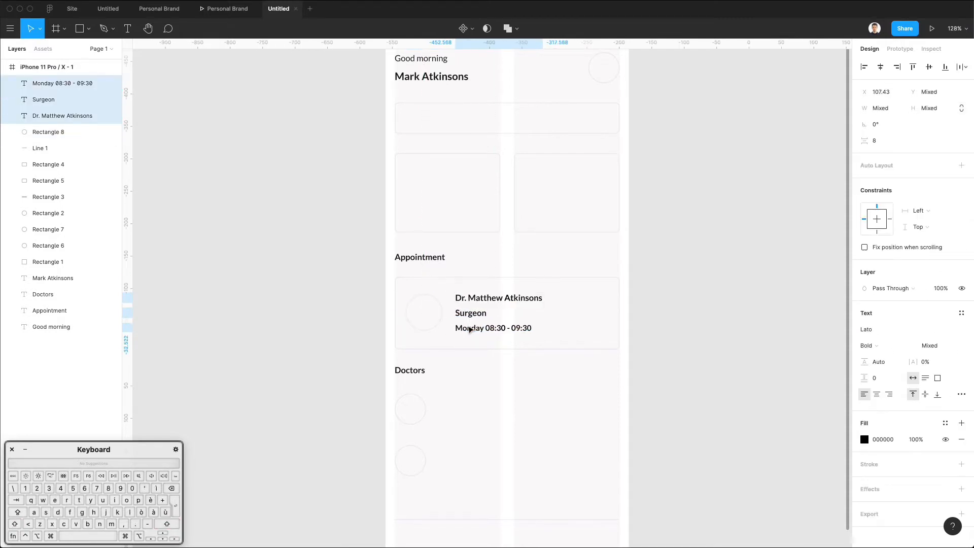
pyautogui.click(424, 312)
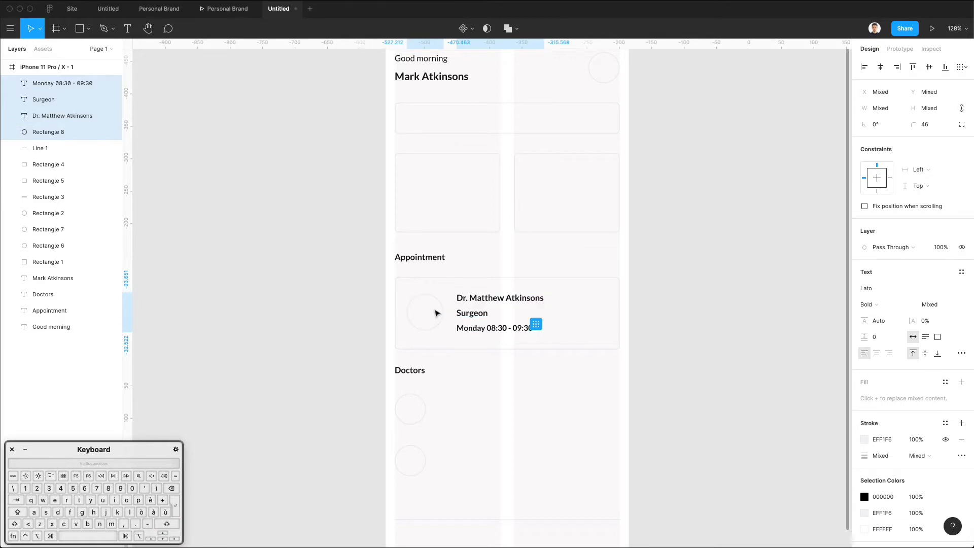
pyautogui.click(469, 372)
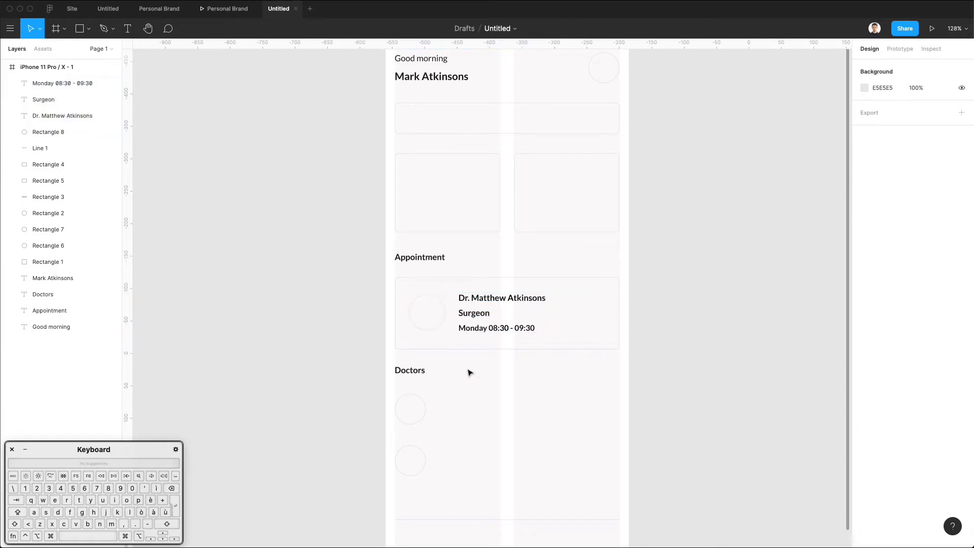
pyautogui.moveTo(545, 377)
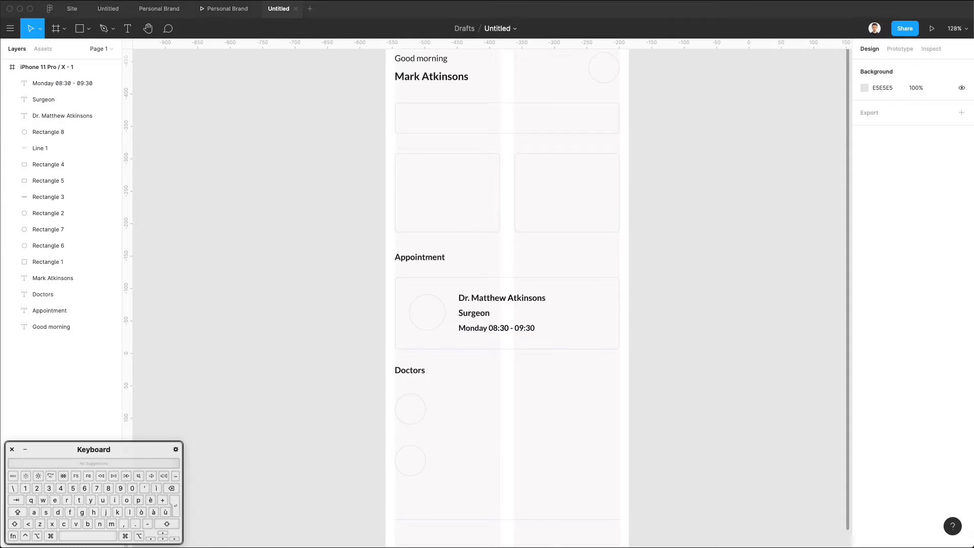
pyautogui.moveTo(373, 286)
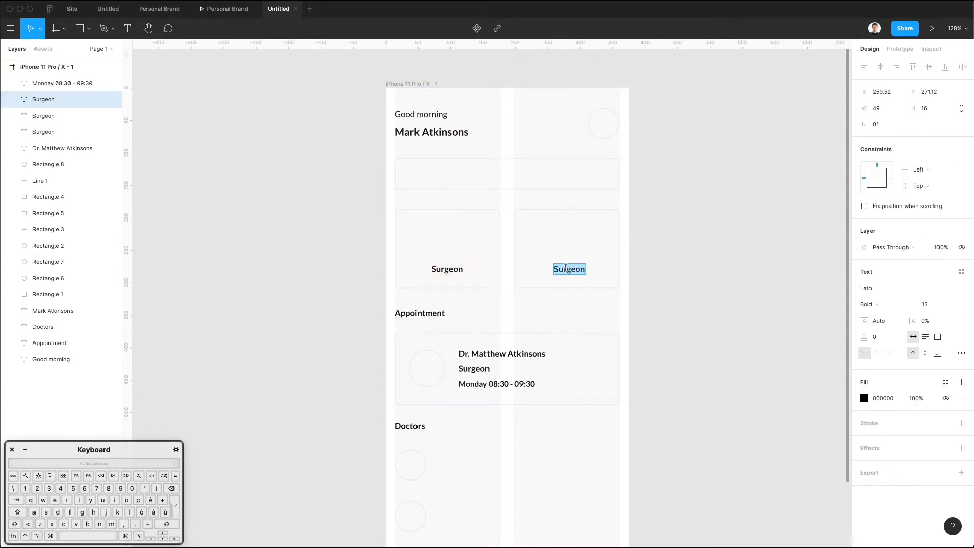
# Label the cards 'Surgeon' and 'Assistant', and add 'Find a nearby doctor' to the search bar
pyautogui.write('Assistant')
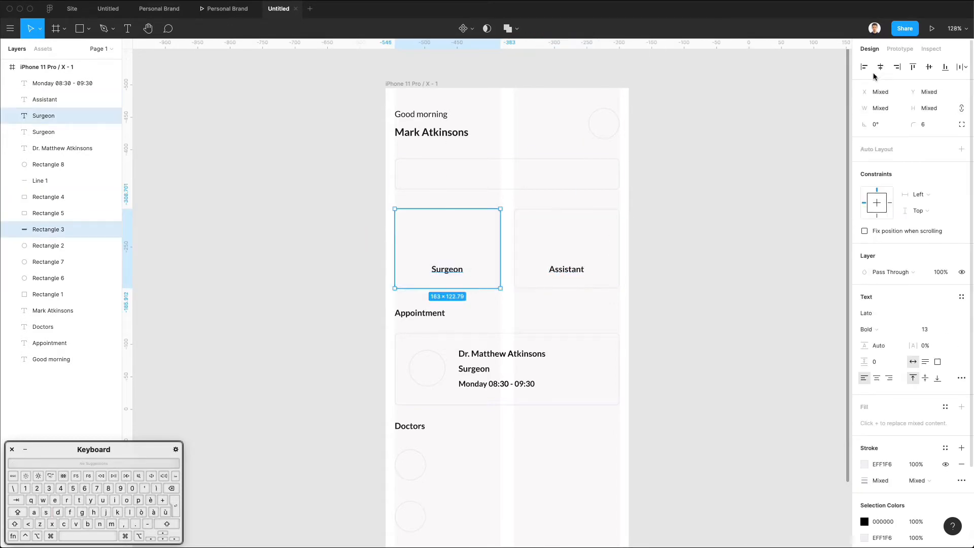
pyautogui.click(447, 269)
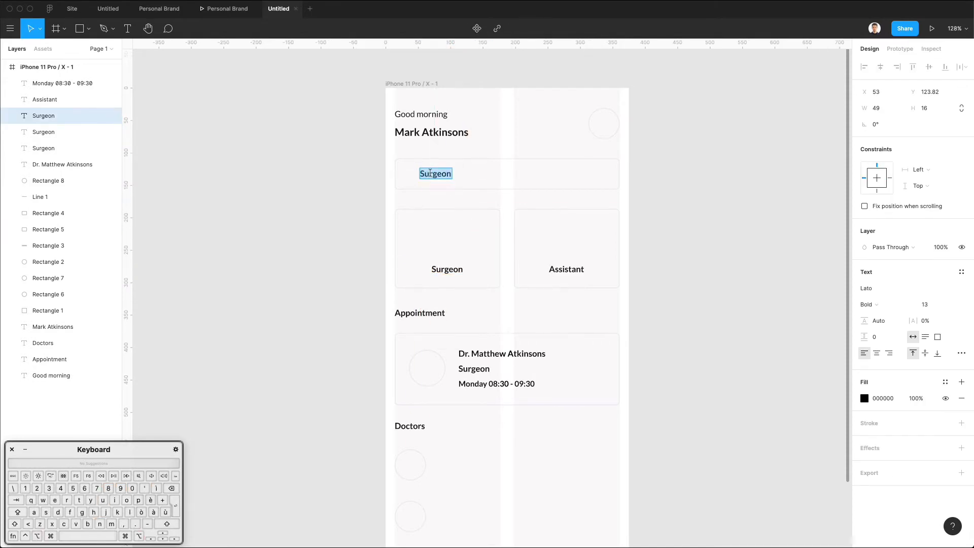
pyautogui.write('Find a nearby doctor')
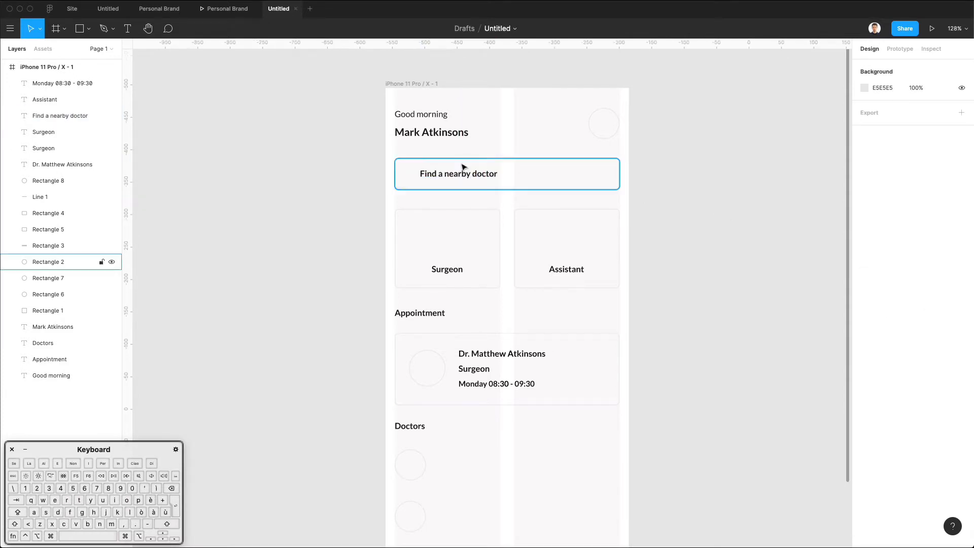
pyautogui.click(458, 174)
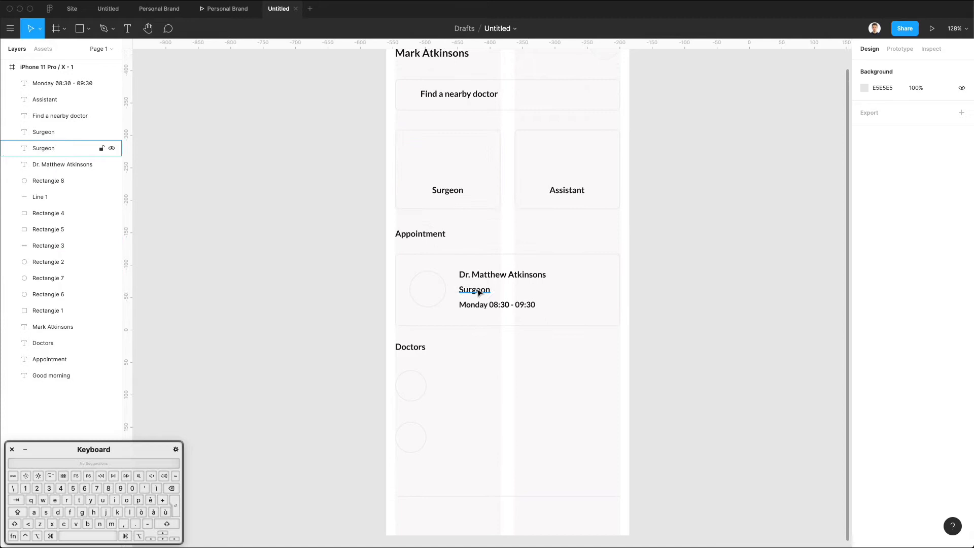
# Copy the name and title into the Doctors list and retype the specialty as 'Pediatrician'
pyautogui.click(501, 274)
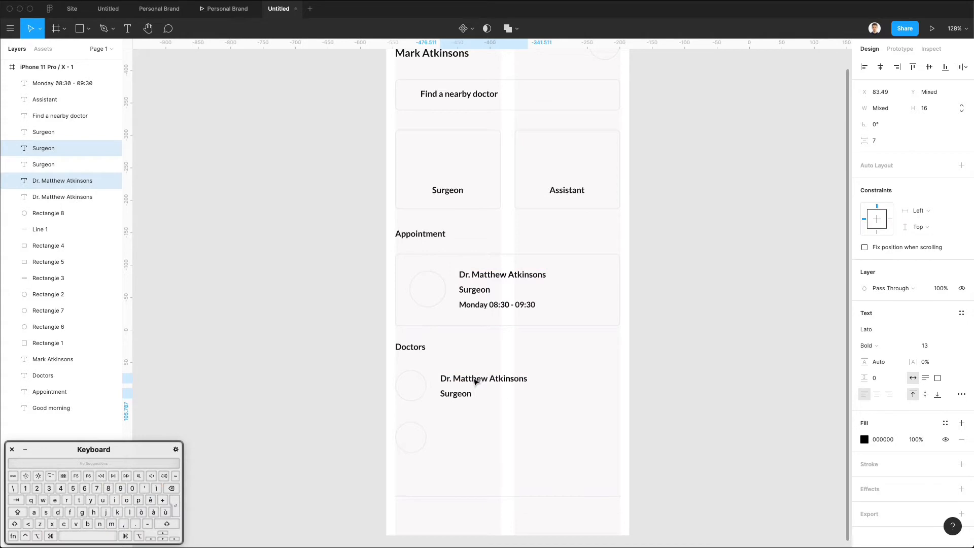
pyautogui.click(484, 386)
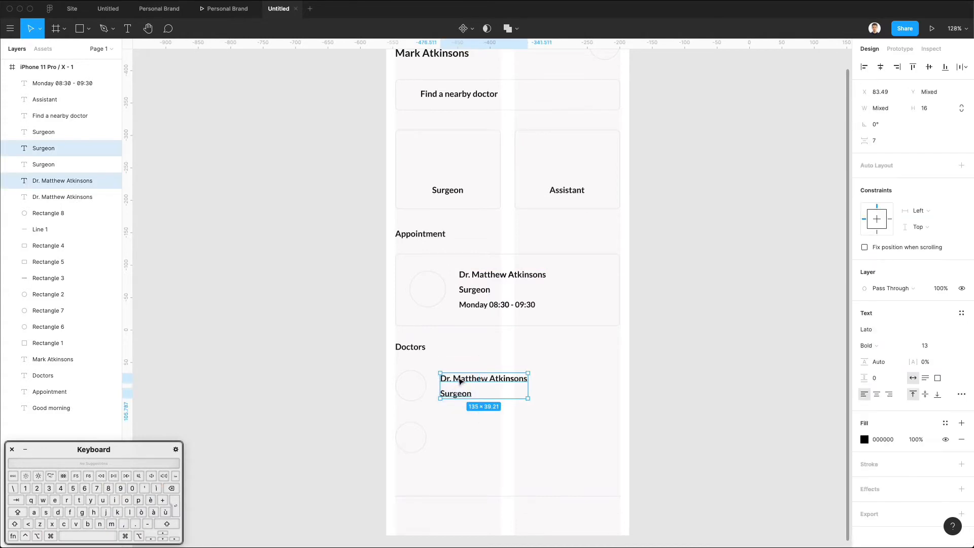
pyautogui.moveTo(484, 385); pyautogui.dragTo(484, 437)
pyautogui.write('P')
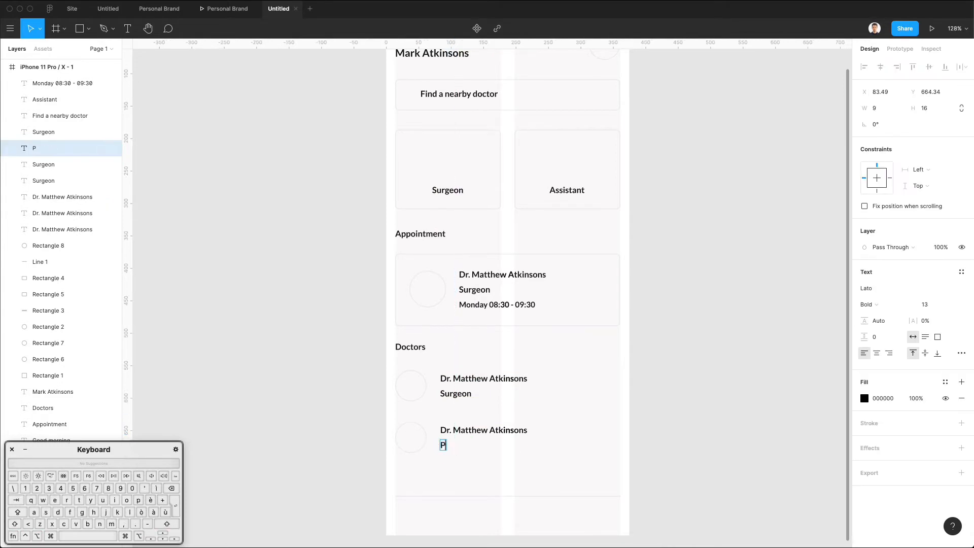
pyautogui.write('ediatrician')
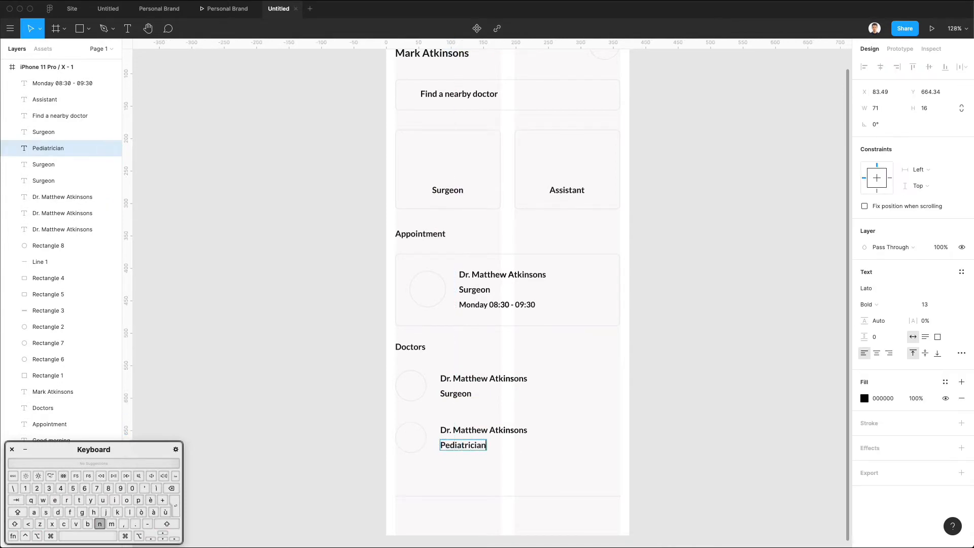
# Change the other doctor's specialty text to 'General Doctor'
pyautogui.click(456, 393)
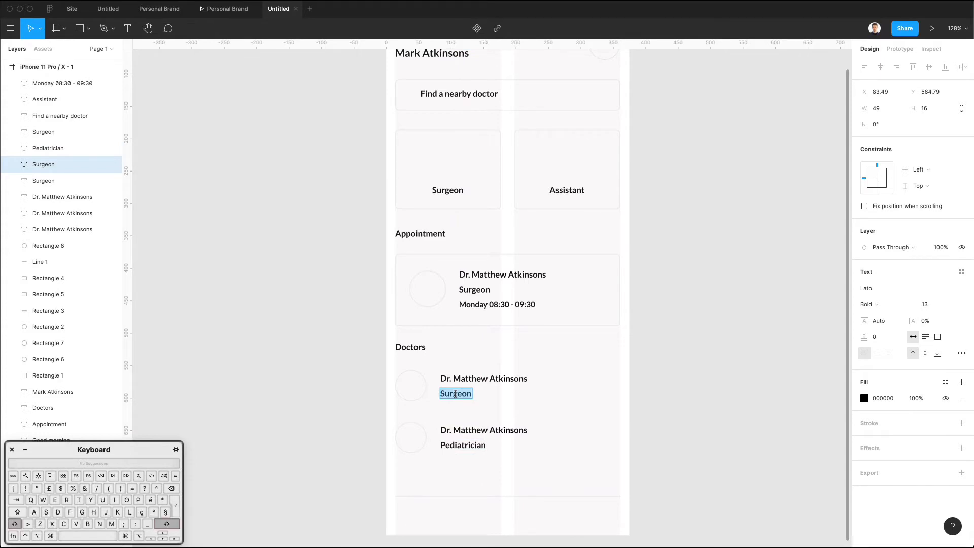
pyautogui.write('General Doc')
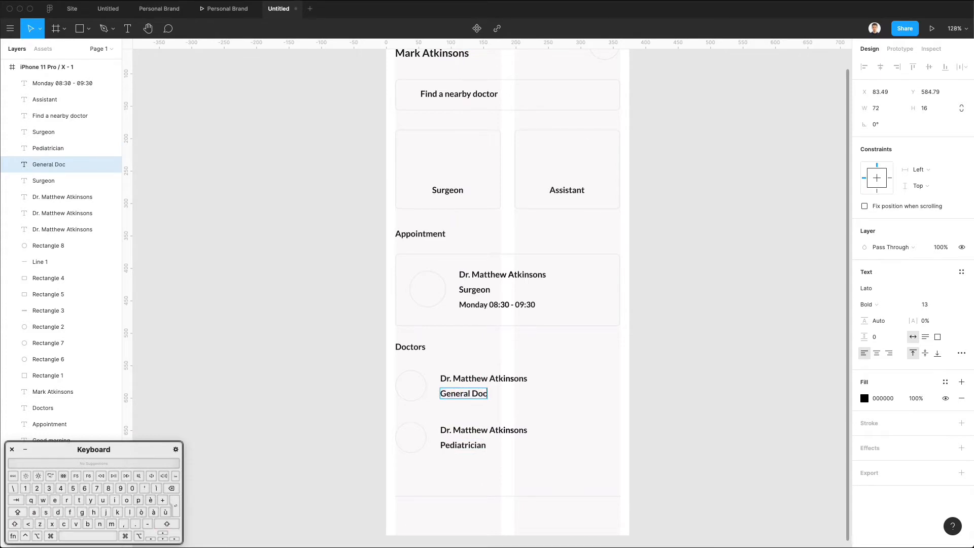
pyautogui.click(484, 378)
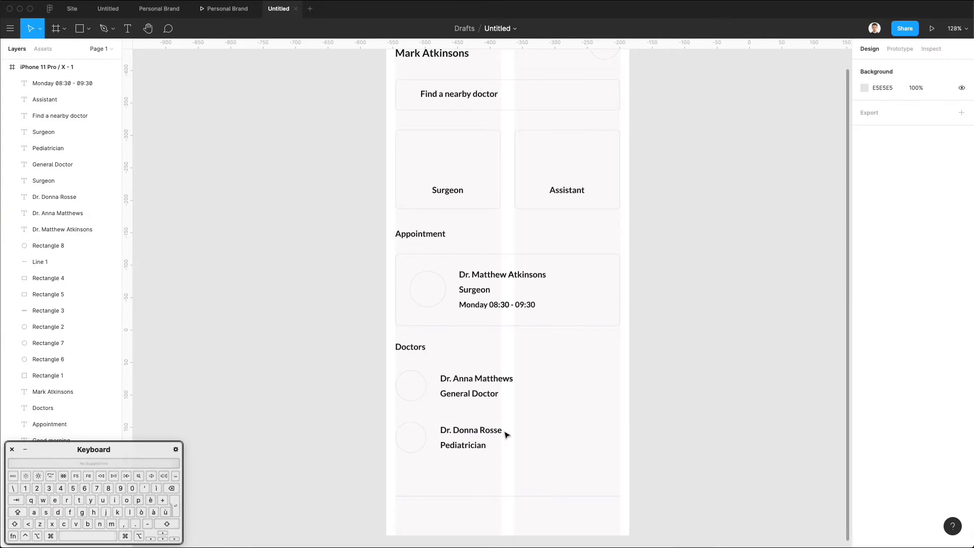
pyautogui.click(471, 430)
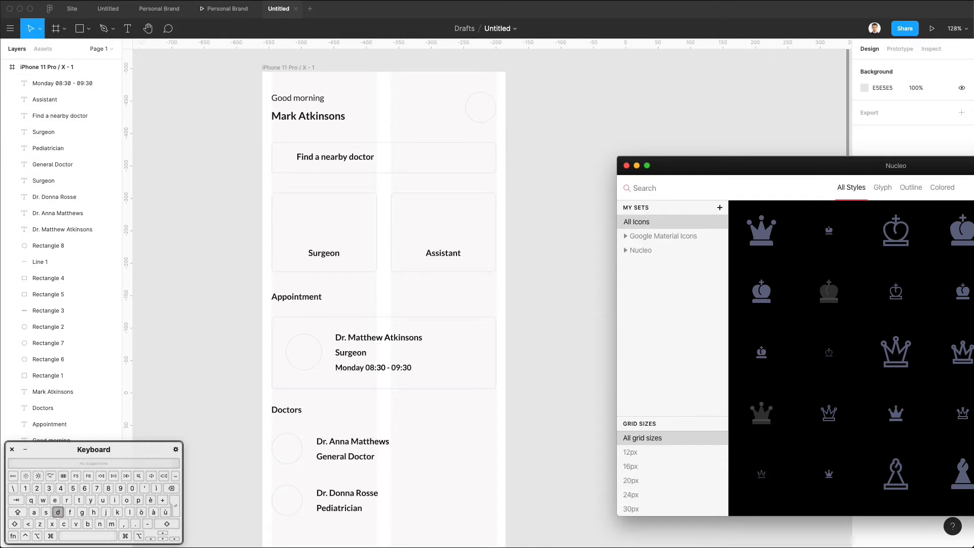
# Search Nucleo for 'doctor' and add doctor, stethoscope and magnifier icons to the cards and search bar
pyautogui.write('doctor')
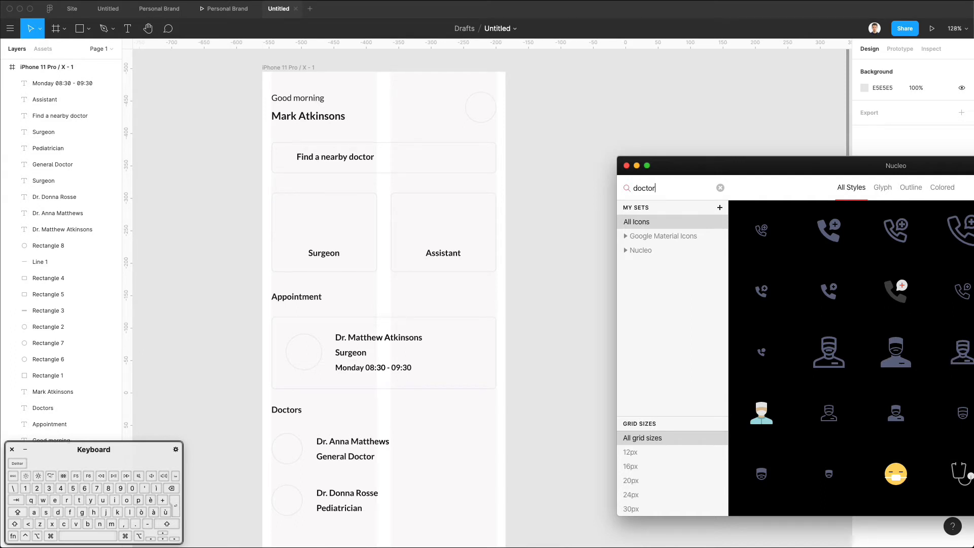
pyautogui.moveTo(761, 413)
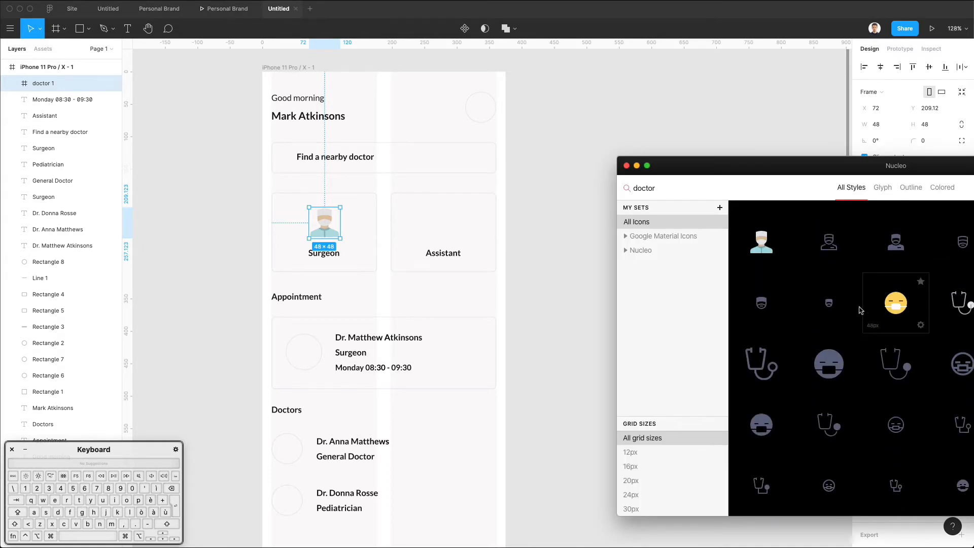
pyautogui.scroll(-3)
pyautogui.write('search')
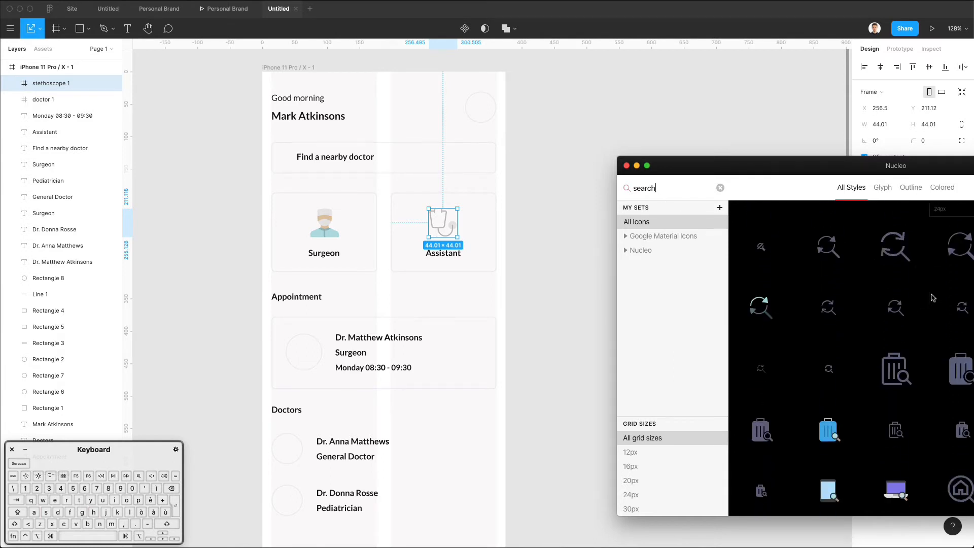
pyautogui.scroll(-3)
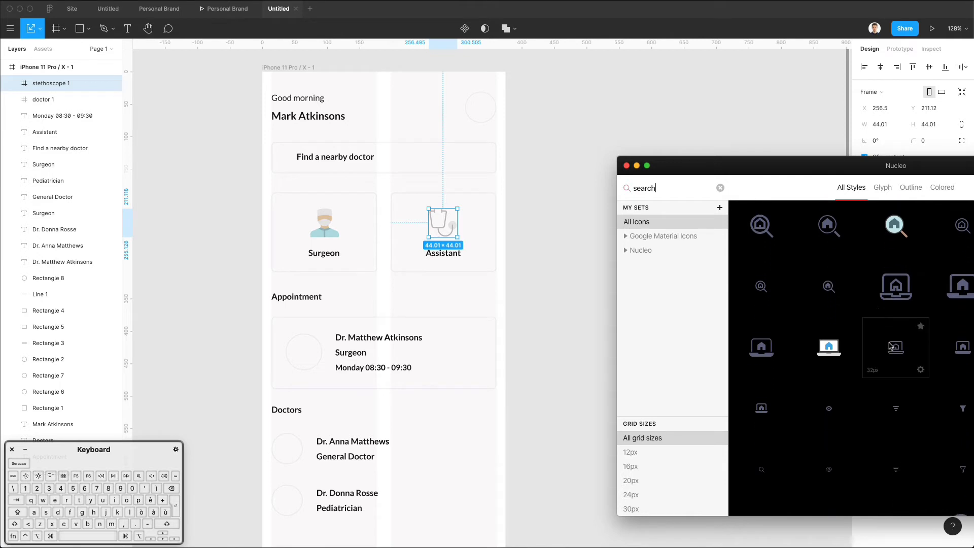
pyautogui.scroll(-3)
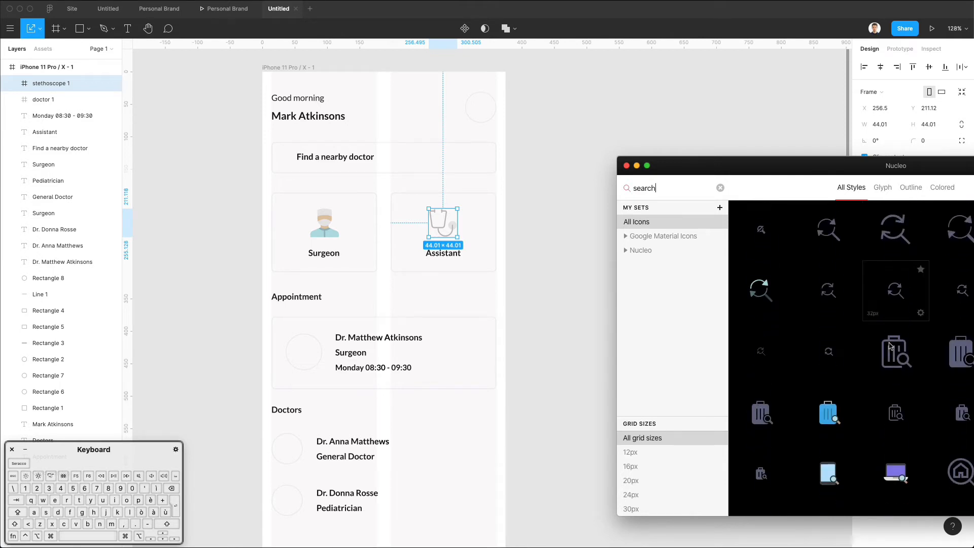
pyautogui.scroll(-3)
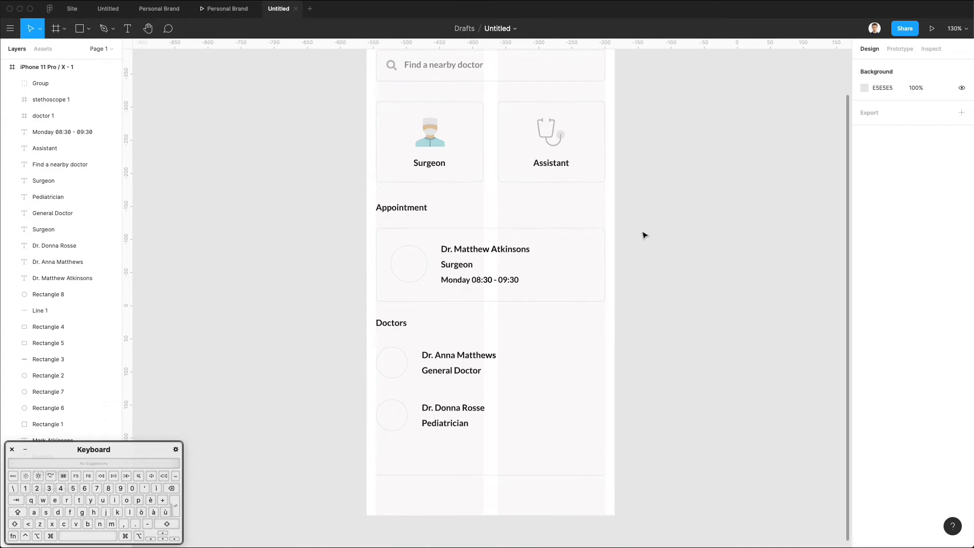
pyautogui.write('a')
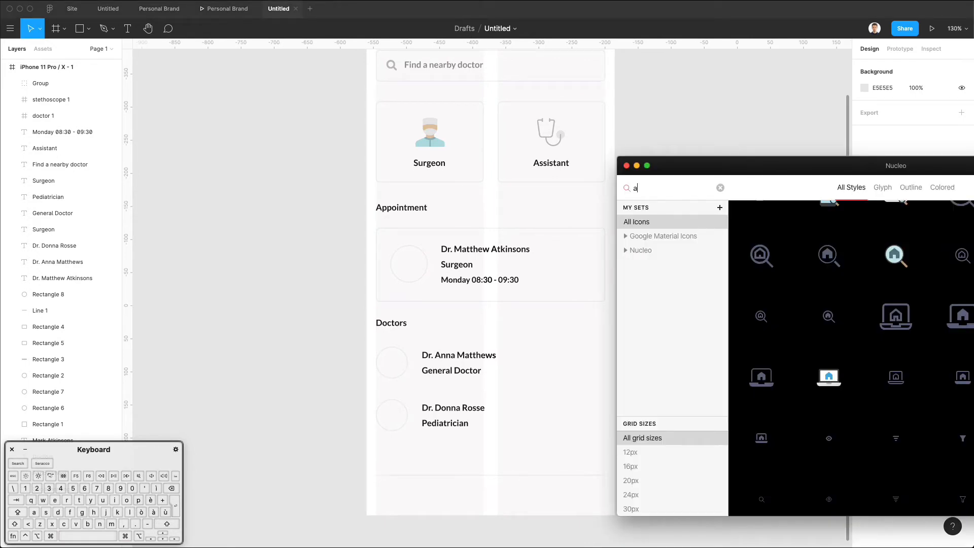
# Place Nucleo arrow icons at both doctor rows' right edges and dim specialty text to 50%
pyautogui.write('rrow')
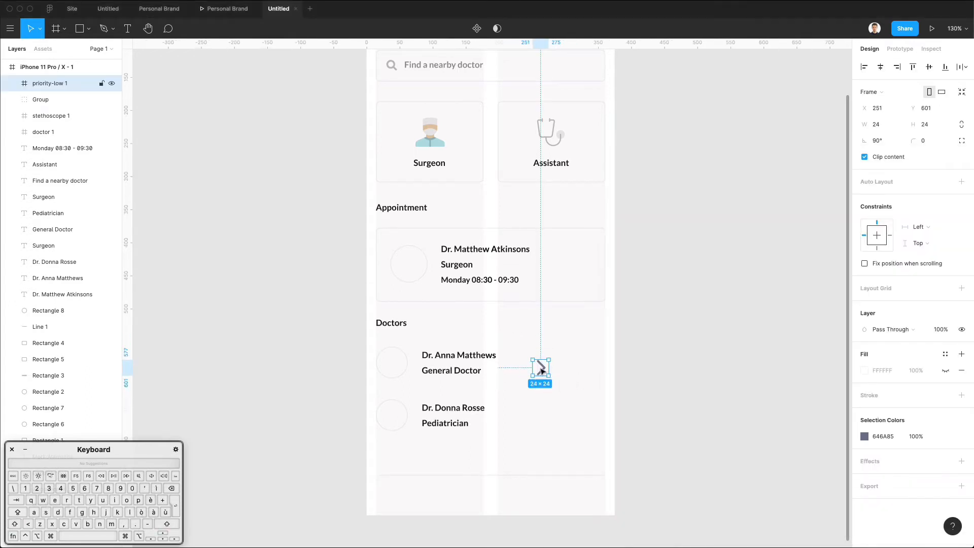
pyautogui.moveTo(540, 371); pyautogui.dragTo(533, 363)
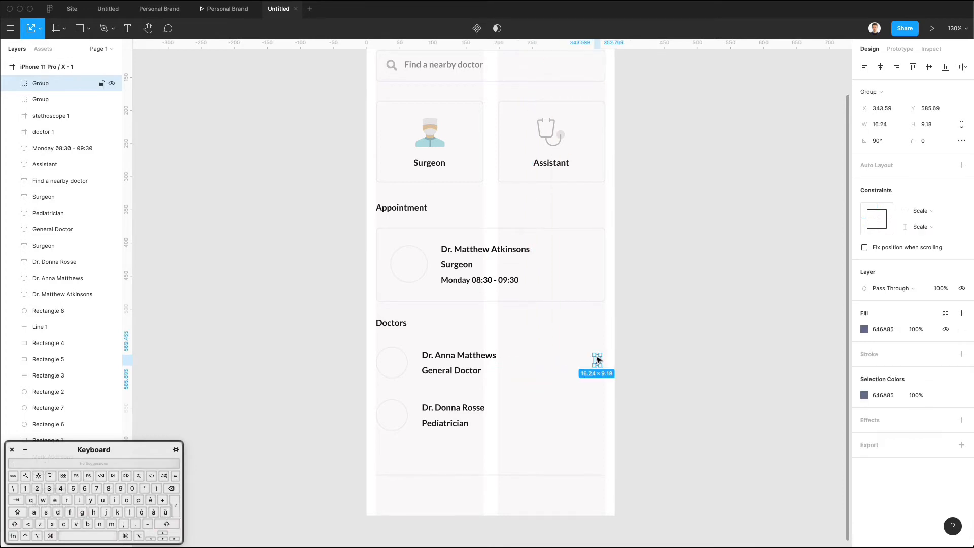
pyautogui.moveTo(597, 361); pyautogui.dragTo(597, 418)
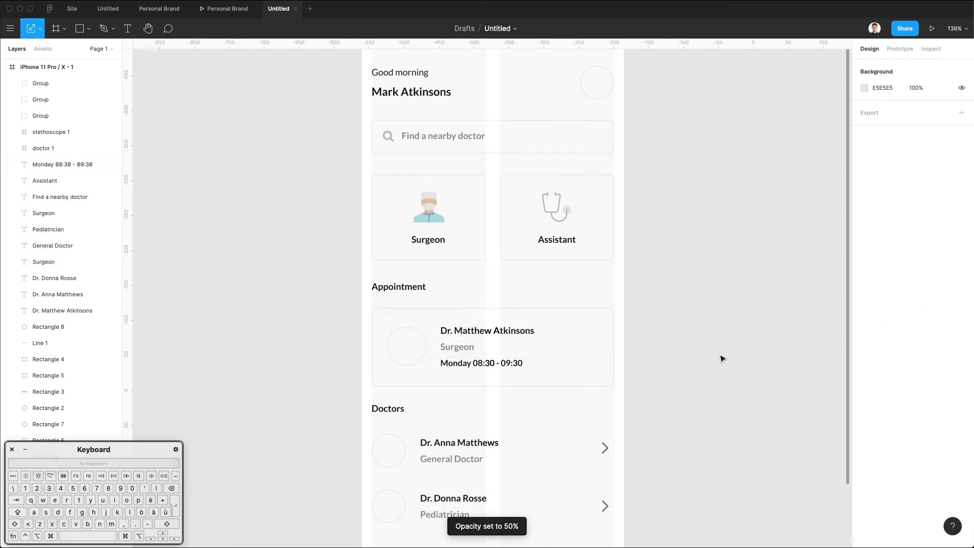
pyautogui.scroll(-3)
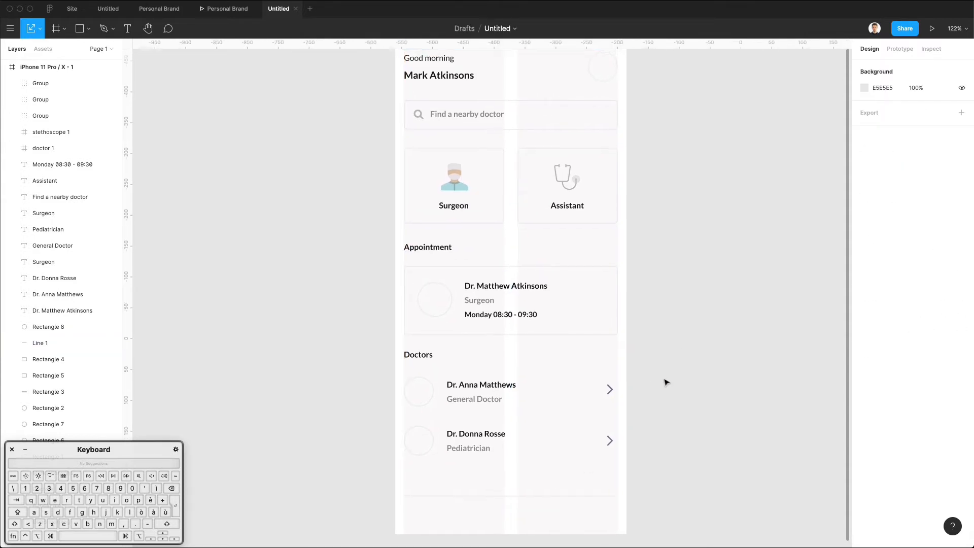
pyautogui.click(454, 185)
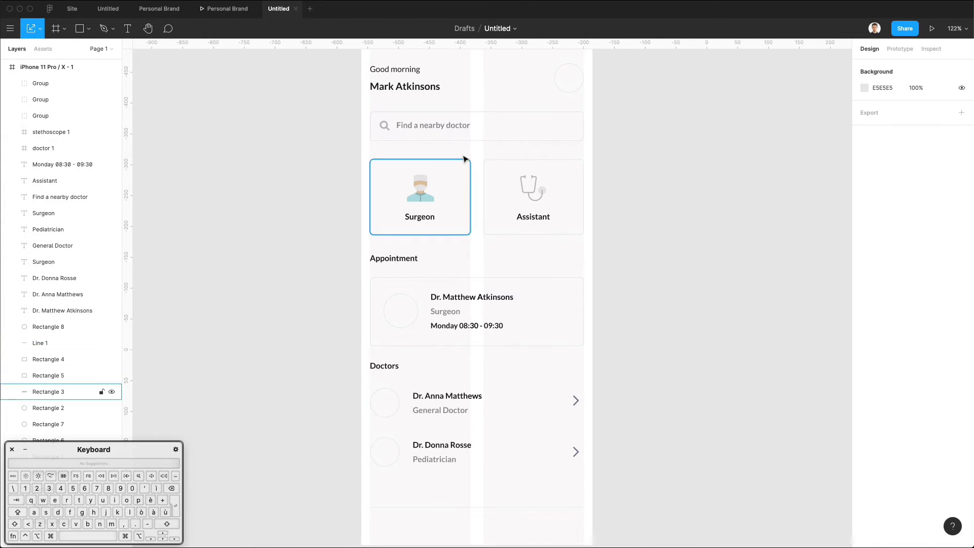
pyautogui.scroll(-3)
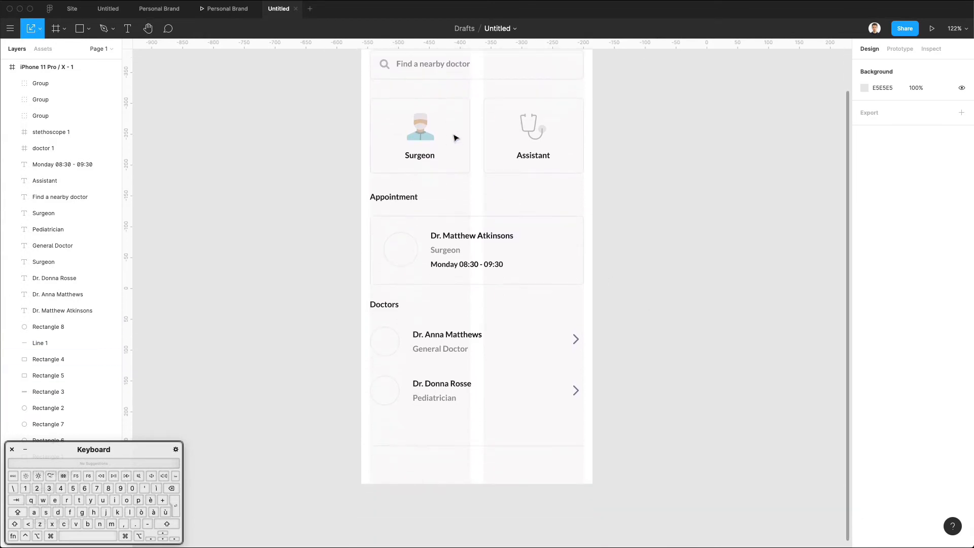
pyautogui.click(421, 134)
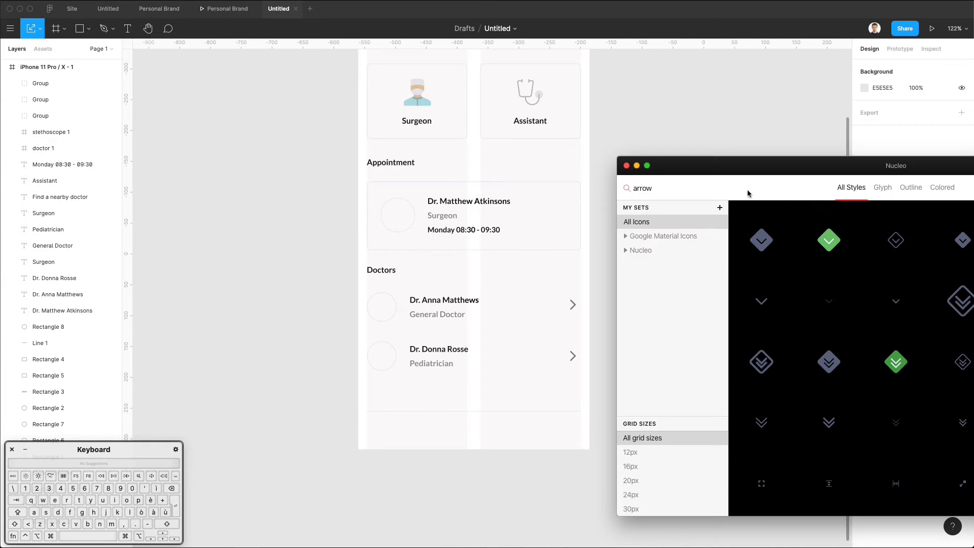
# Find outline 'menu' and 'setting' icons in Nucleo and drop four into the tab bar
pyautogui.write('menu')
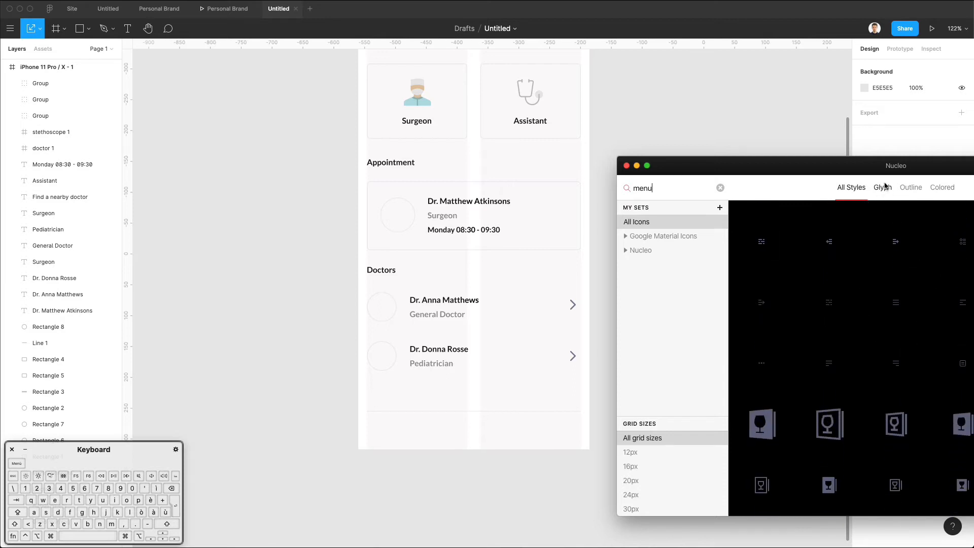
pyautogui.click(911, 187)
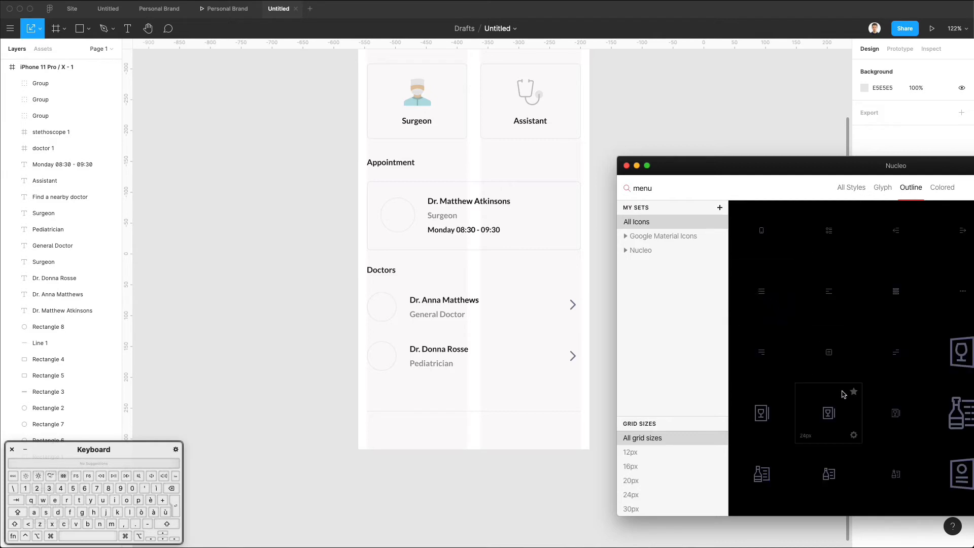
pyautogui.moveTo(746, 352)
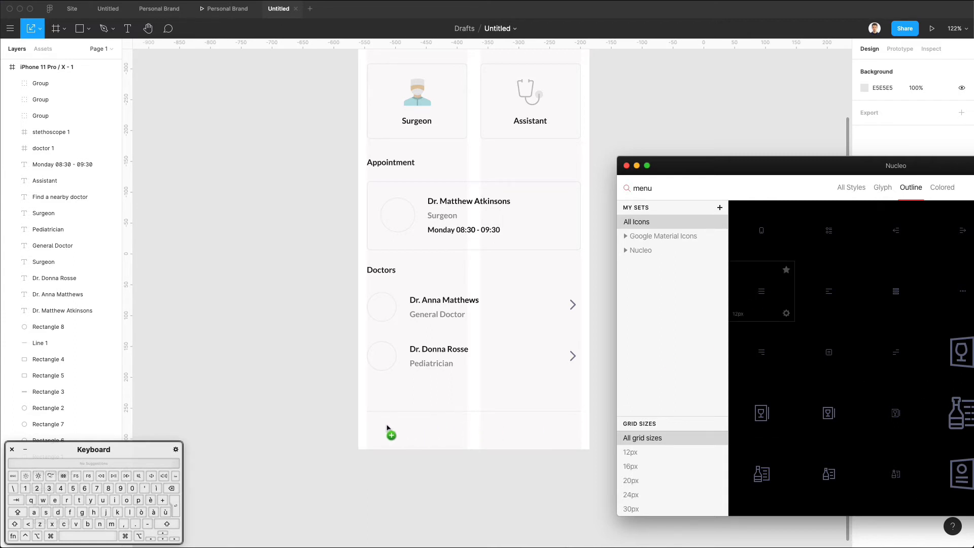
pyautogui.moveTo(599, 357)
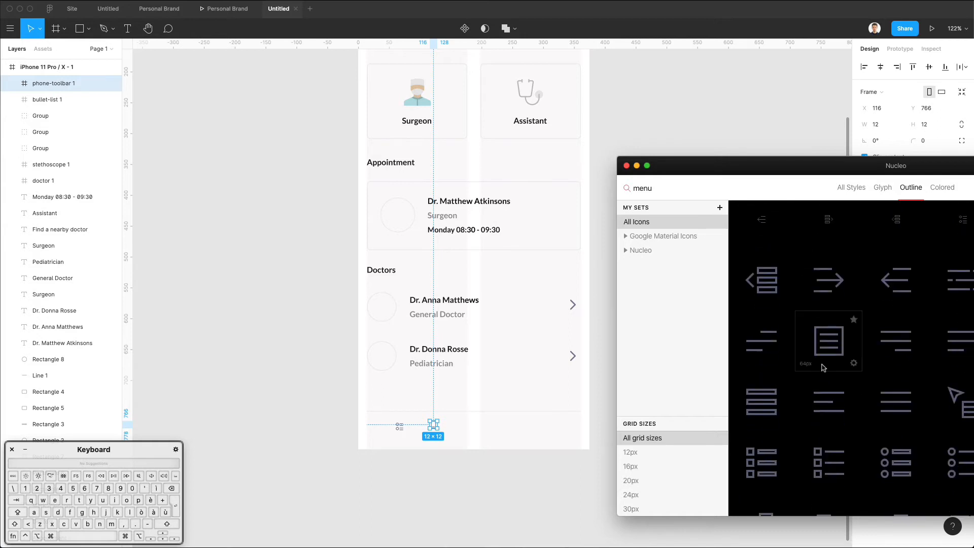
pyautogui.moveTo(950, 397)
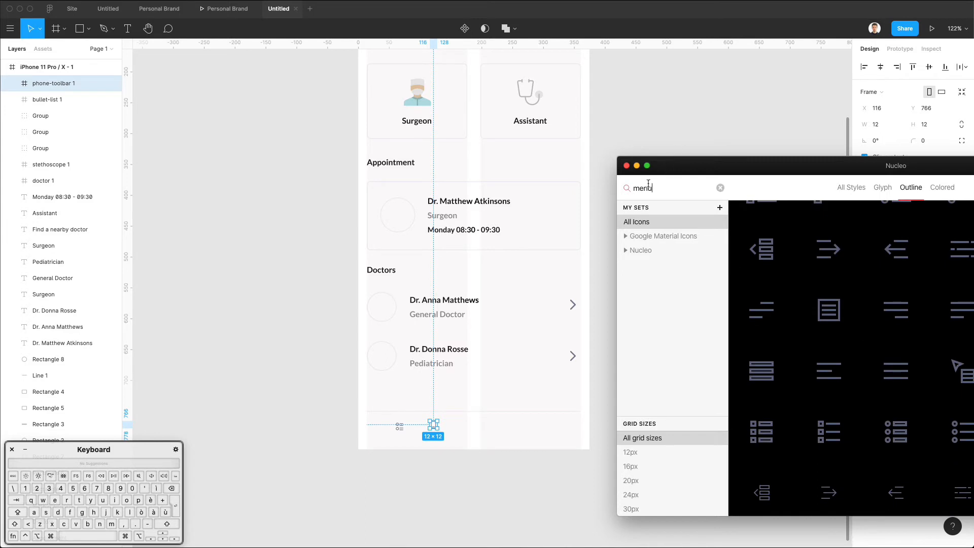
pyautogui.write('setting')
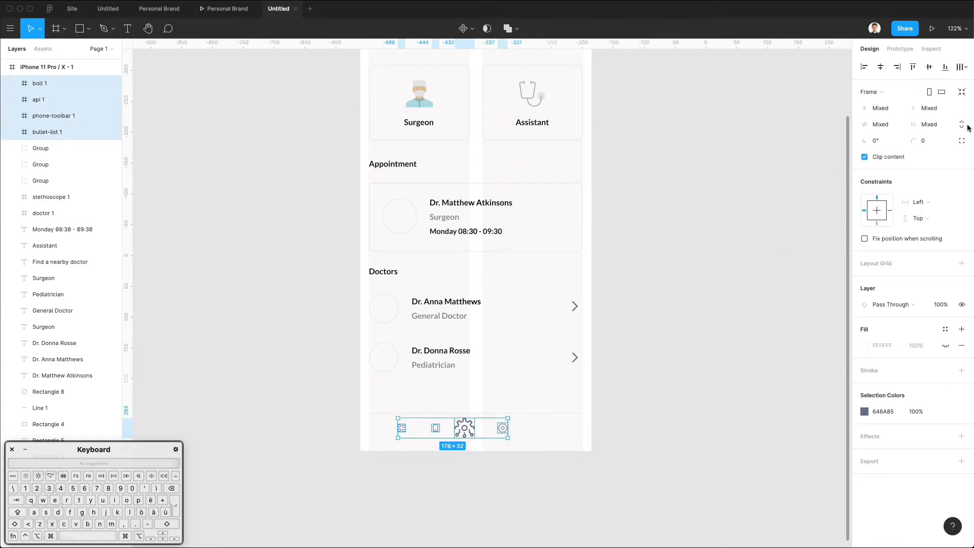
pyautogui.moveTo(547, 414)
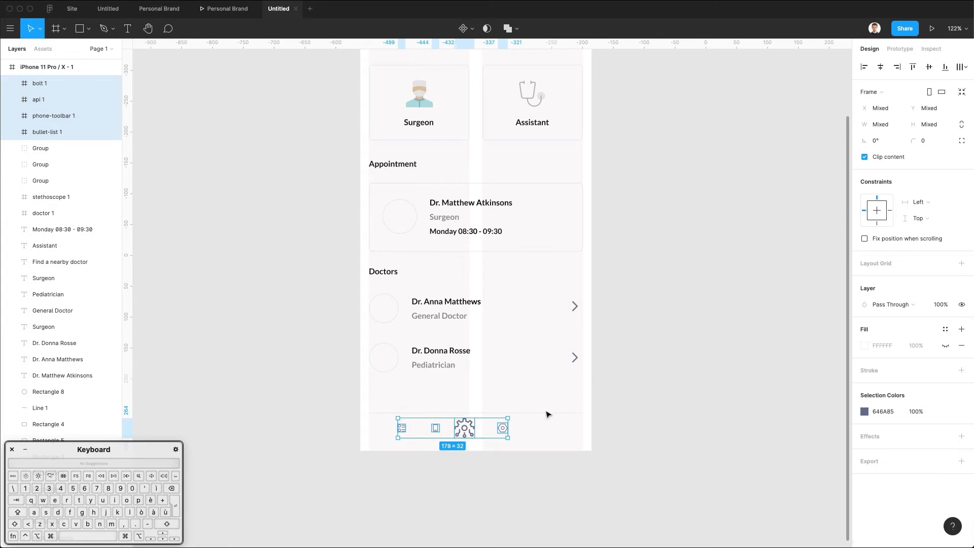
# Resize the four tab icons to 25 and set their stroke weight to 2
pyautogui.click(927, 124)
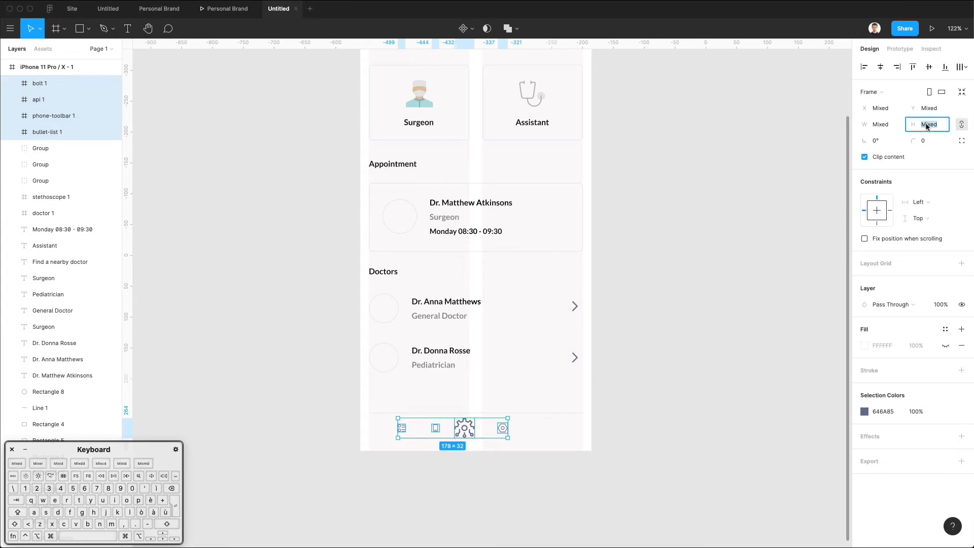
pyautogui.write('50')
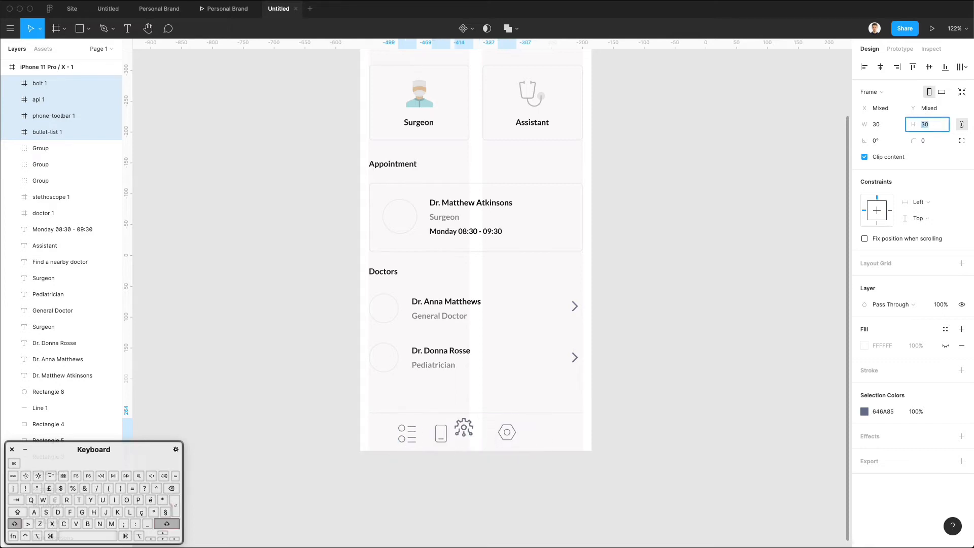
pyautogui.write('25')
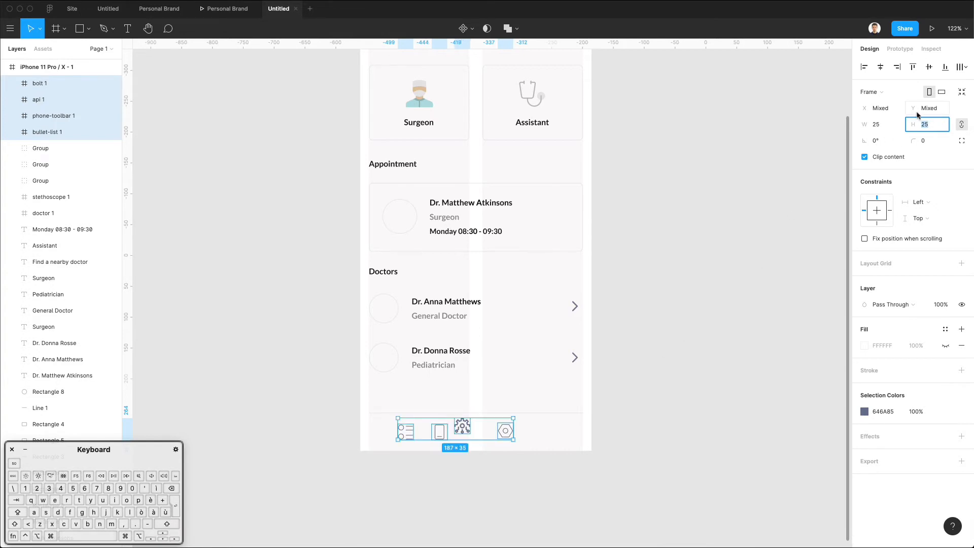
pyautogui.write('29')
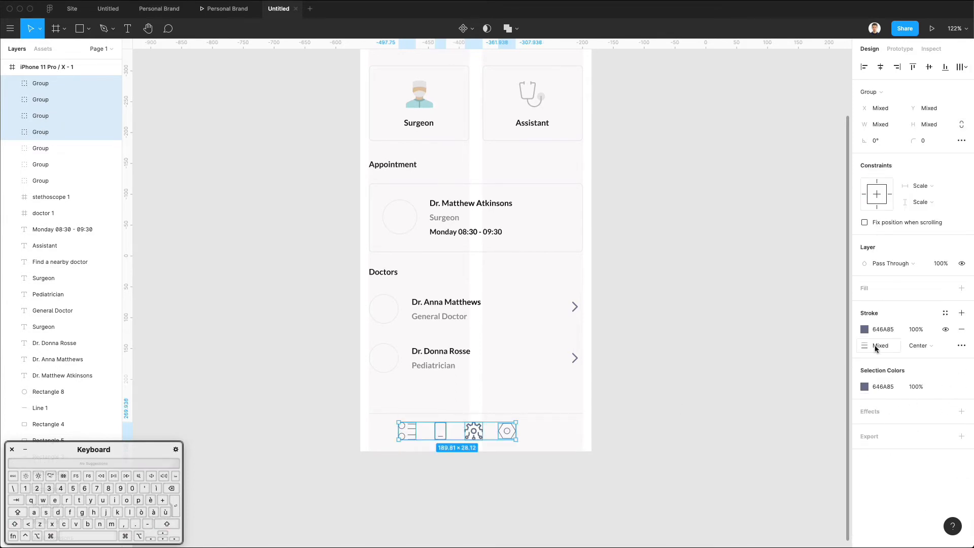
pyautogui.write('2')
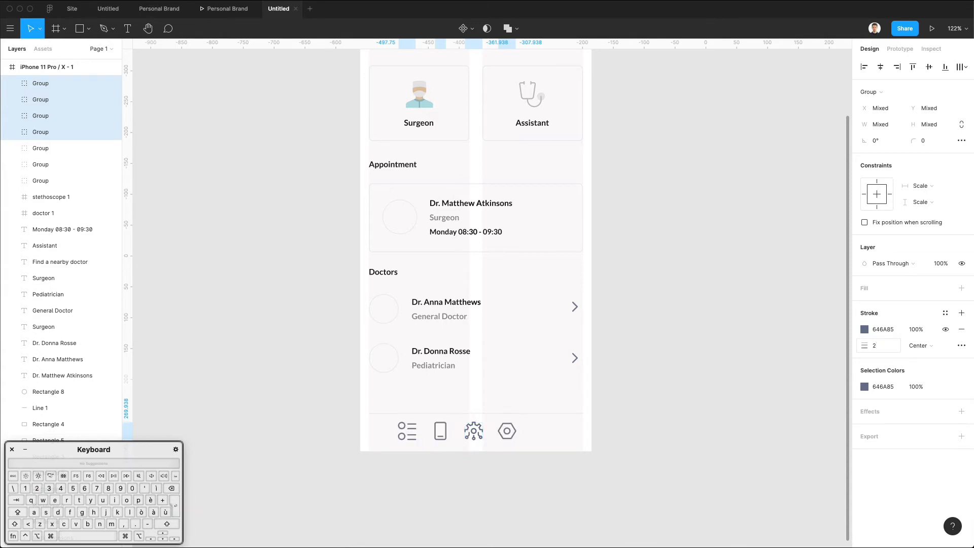
pyautogui.click(507, 431)
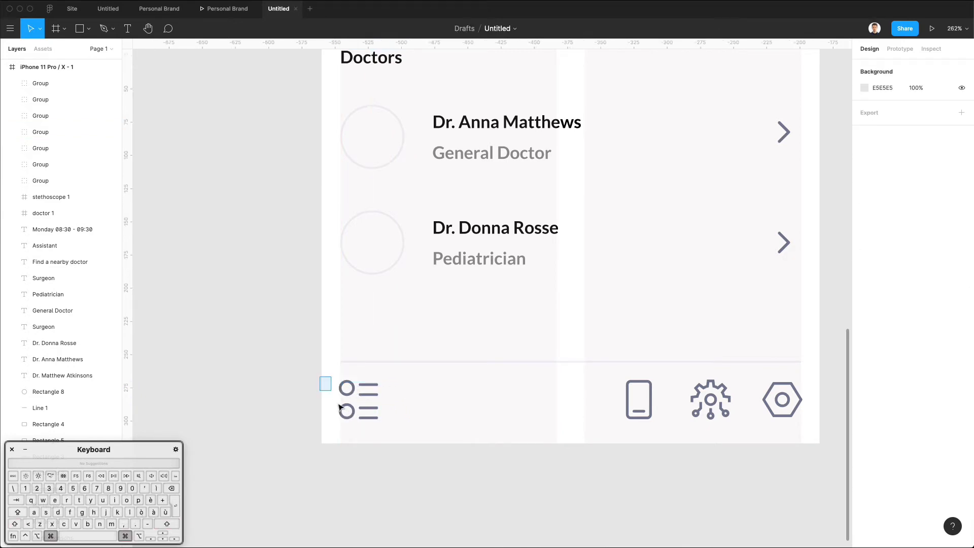
# Shrink the list icon's dots to 7 and distribute the four tab icons horizontally
pyautogui.click(346, 401)
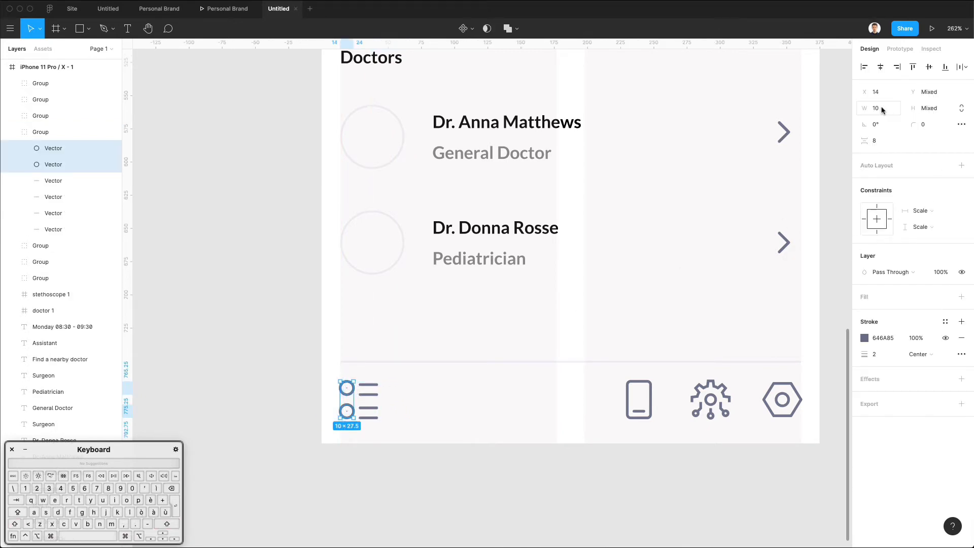
pyautogui.write('7')
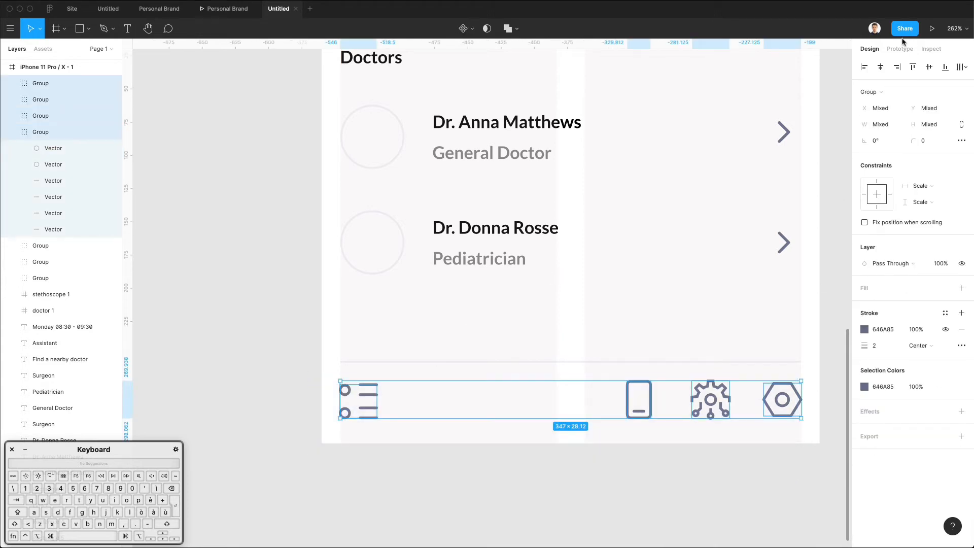
pyautogui.click(963, 67)
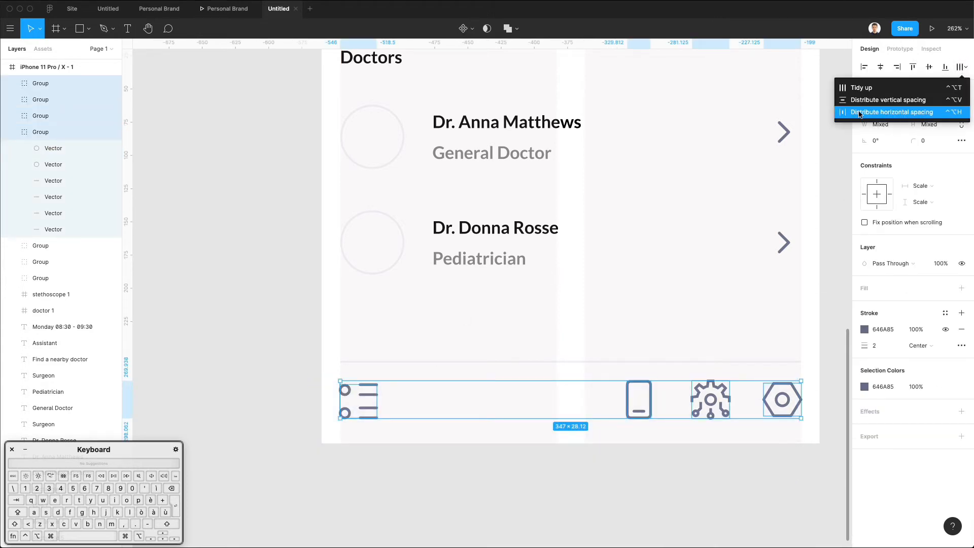
pyautogui.click(894, 112)
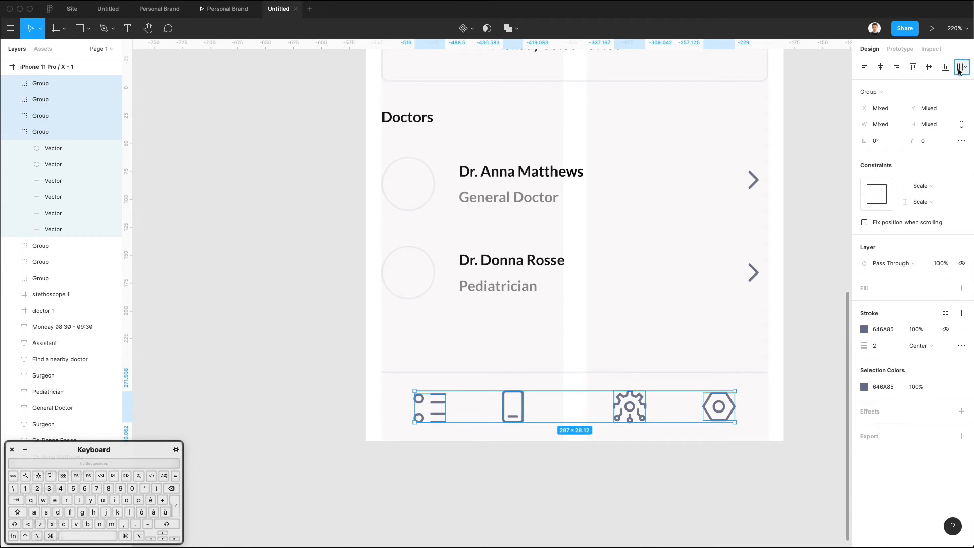
pyautogui.click(960, 67)
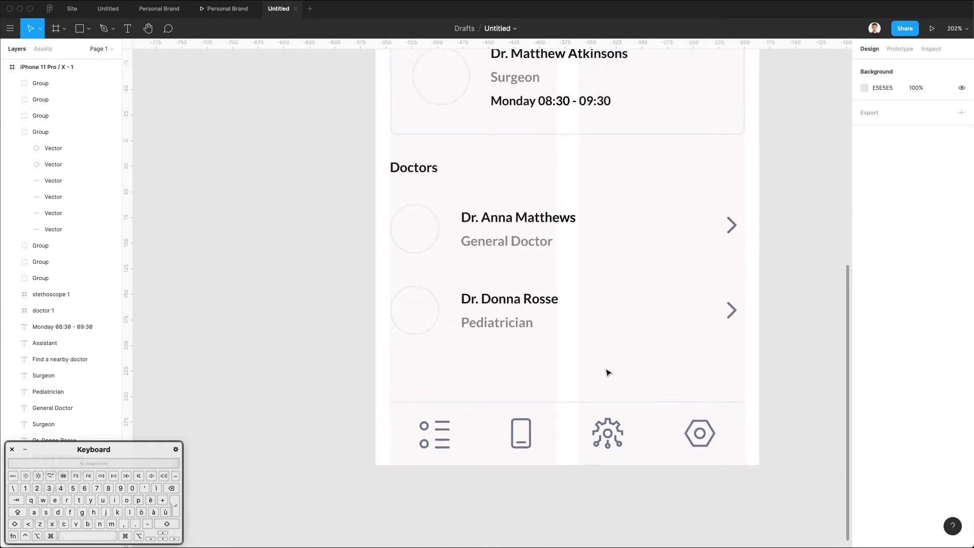
pyautogui.scroll(-3)
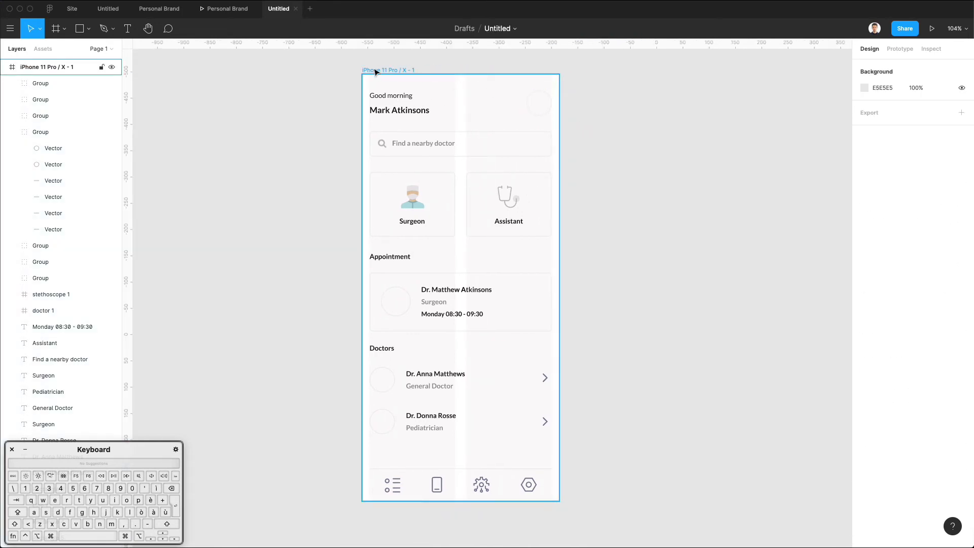
# Hide the iPhone frame's two-column layout grid, then deselect the frame
pyautogui.click(388, 69)
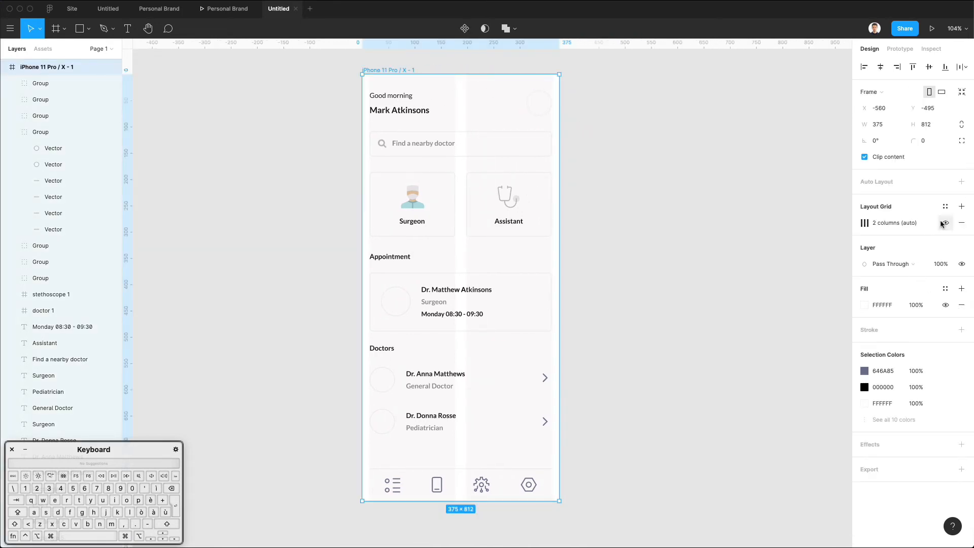
pyautogui.click(459, 302)
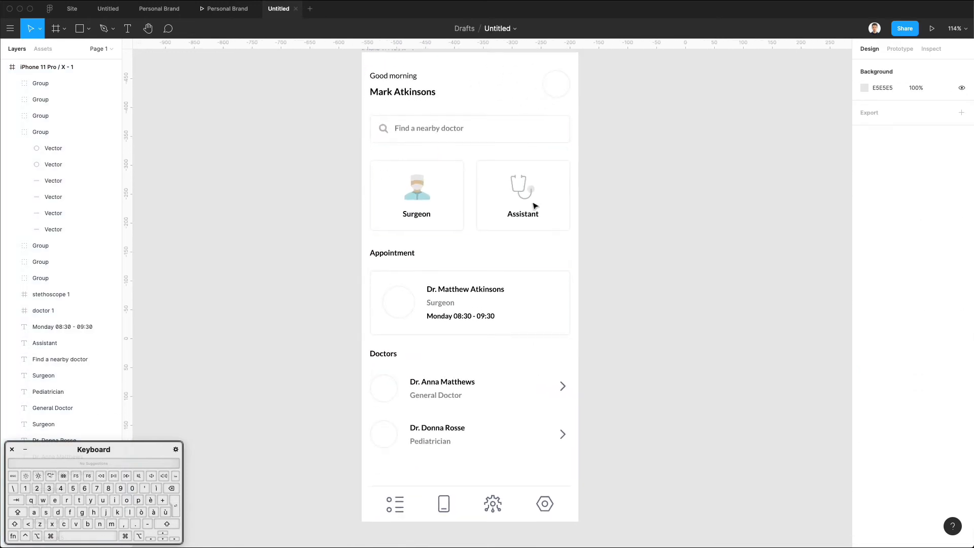
pyautogui.click(436, 395)
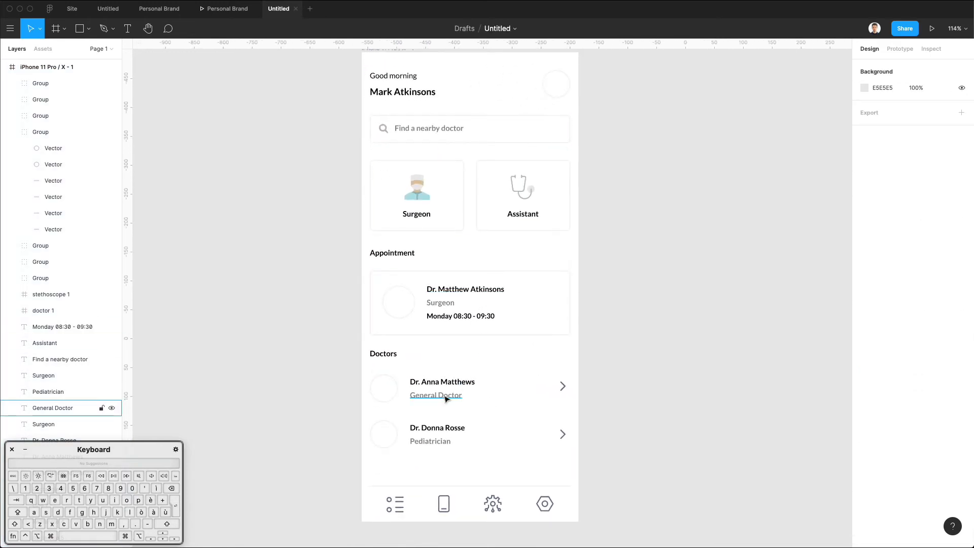
pyautogui.click(435, 395)
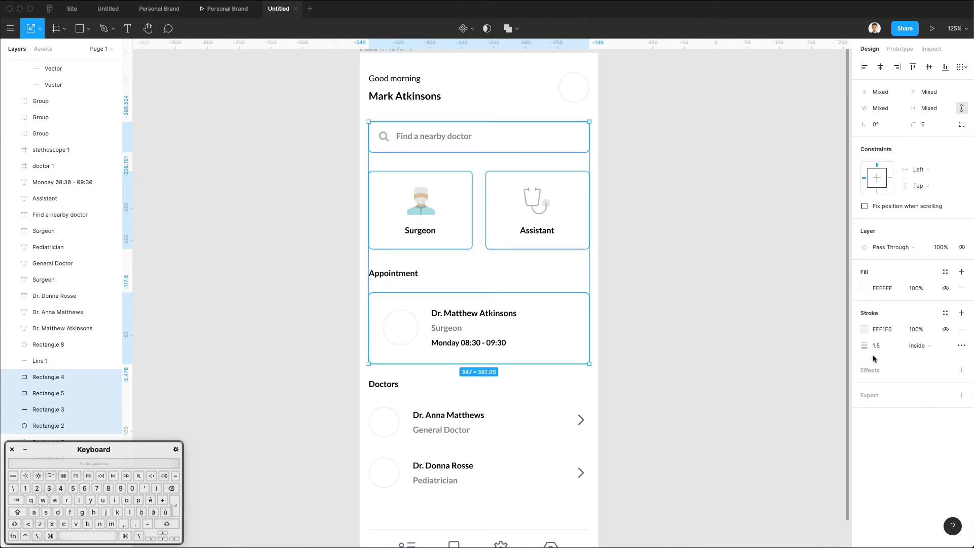
# Swap the card and search bar outlines for a soft 12% opacity drop shadow
pyautogui.click(962, 370)
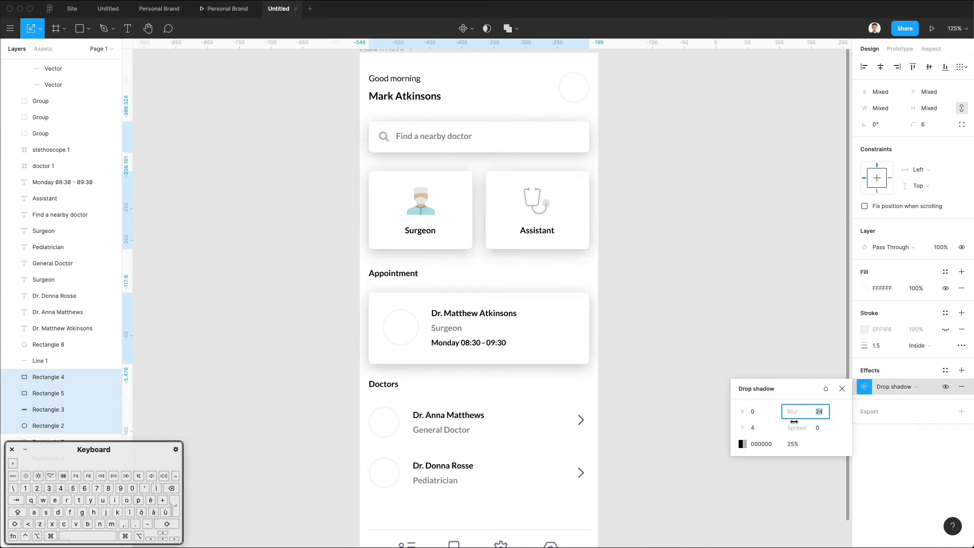
pyautogui.click(794, 444)
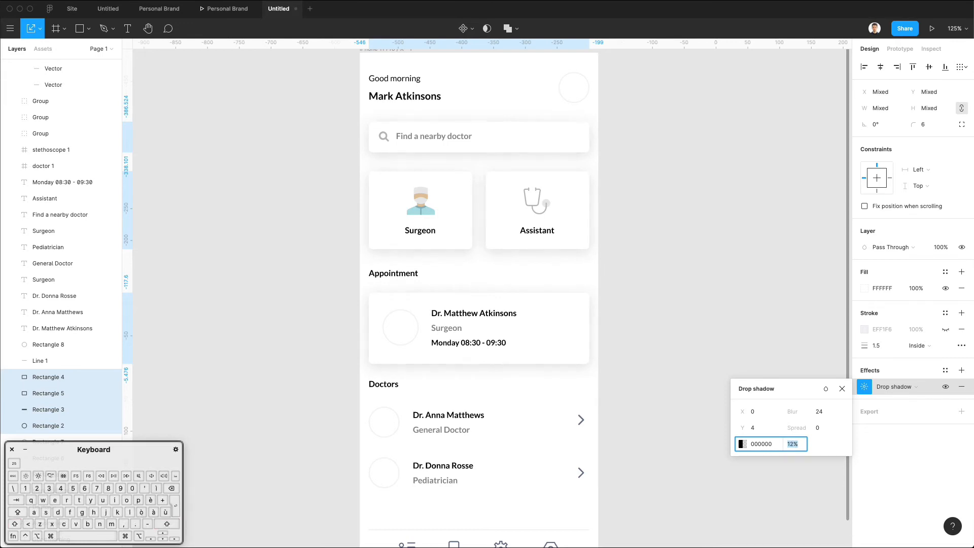
pyautogui.click(744, 444)
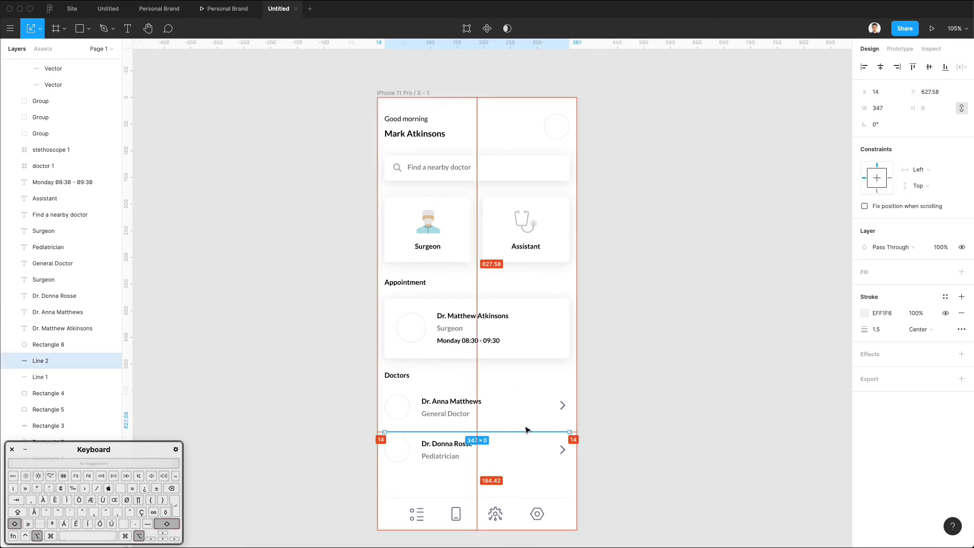
# Place the thin divider line between the two doctor rows
pyautogui.click(446, 446)
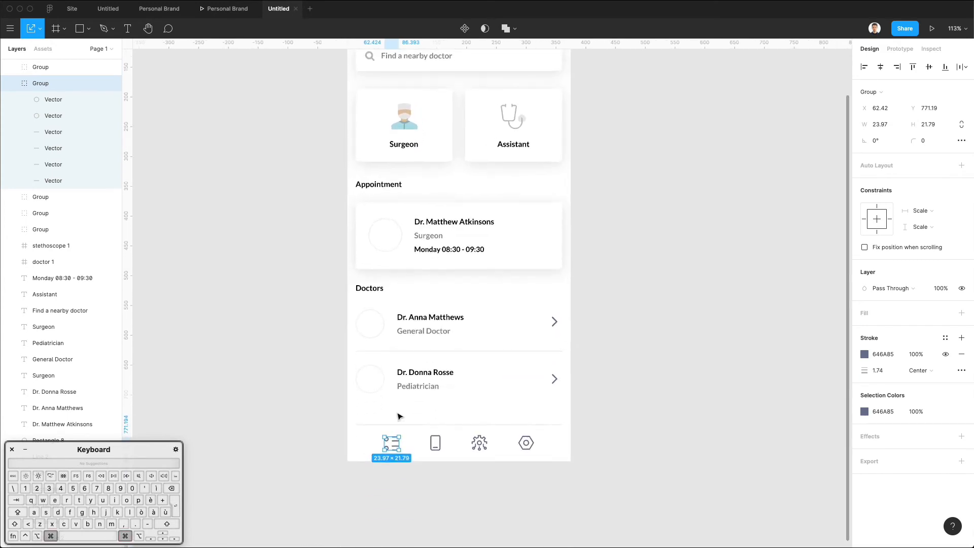
# Colour the list icon blue on a pale blue backdrop and grey other icons 7E90A6
pyautogui.click(865, 354)
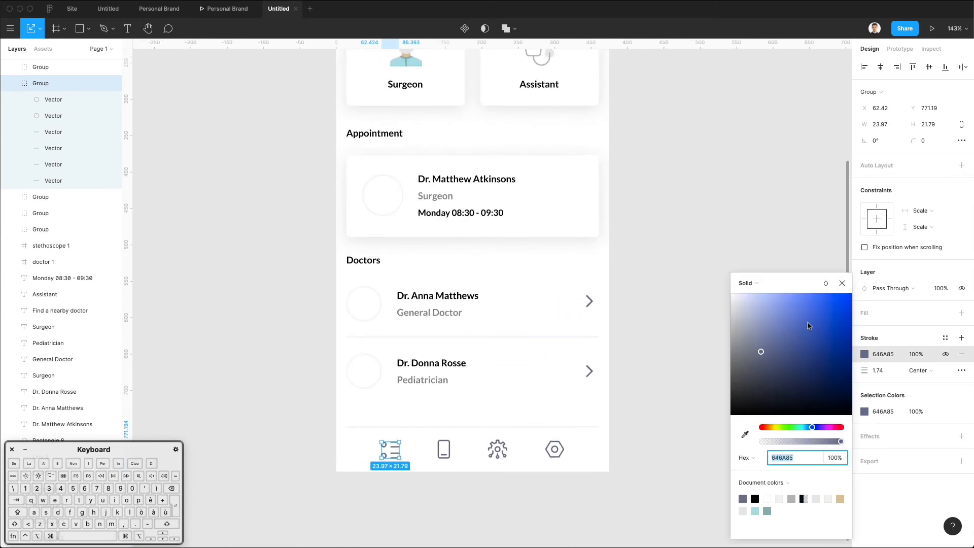
pyautogui.click(811, 427)
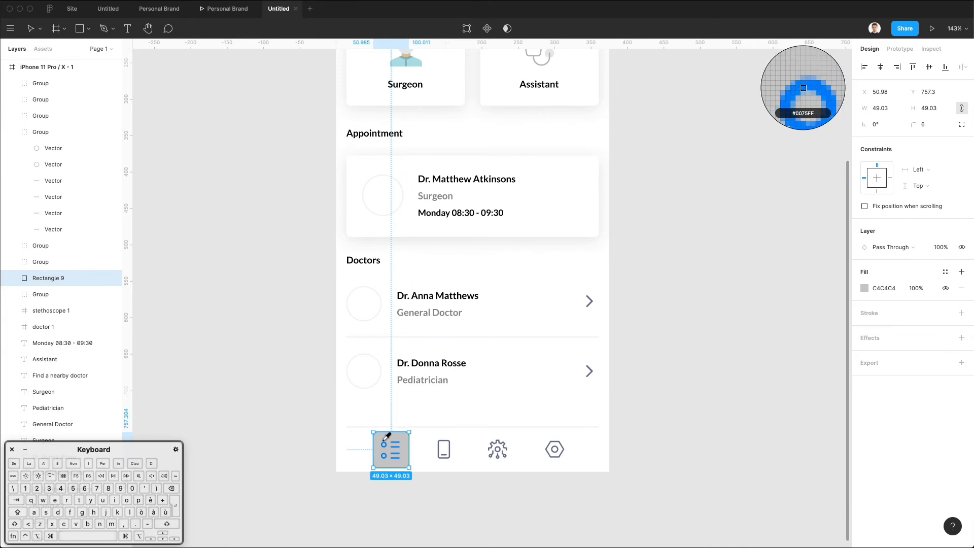
pyautogui.click(802, 87)
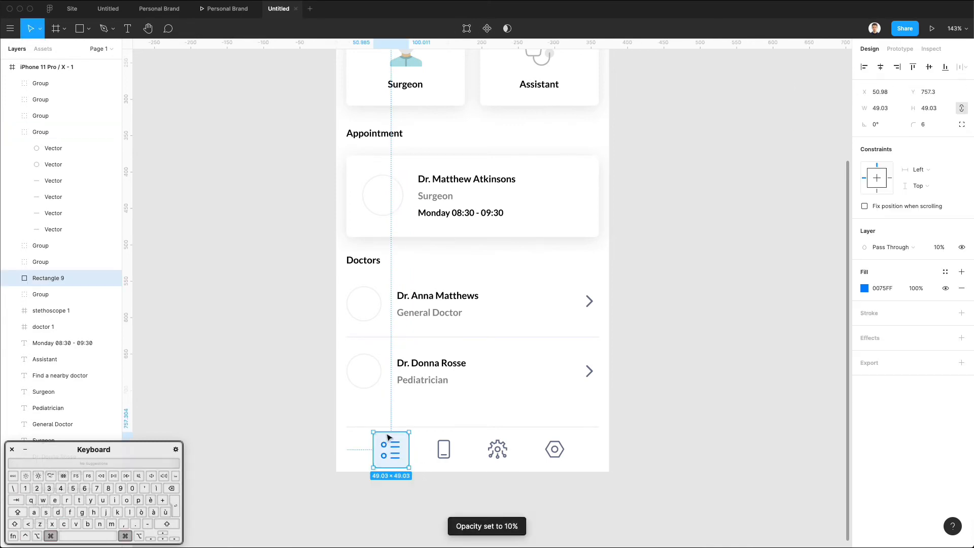
pyautogui.click(923, 124)
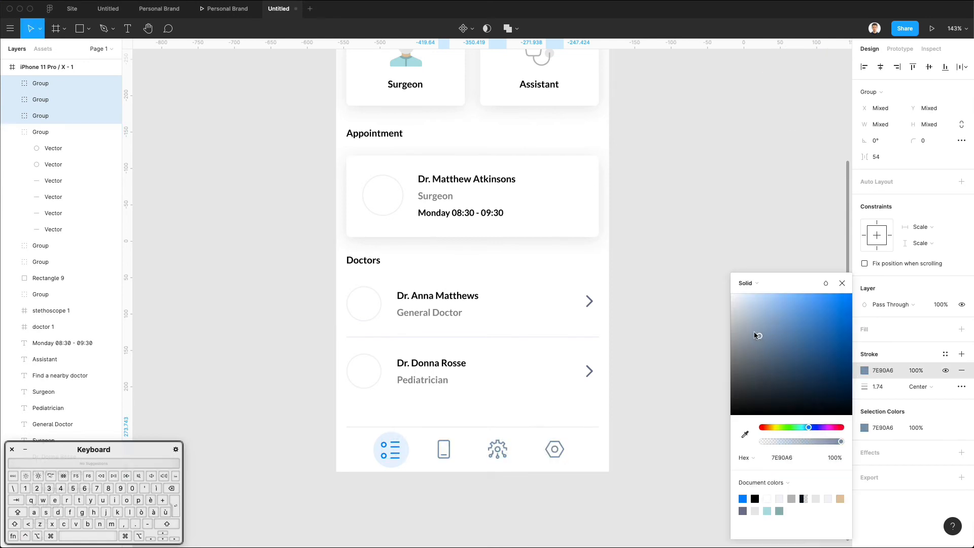
pyautogui.click(749, 325)
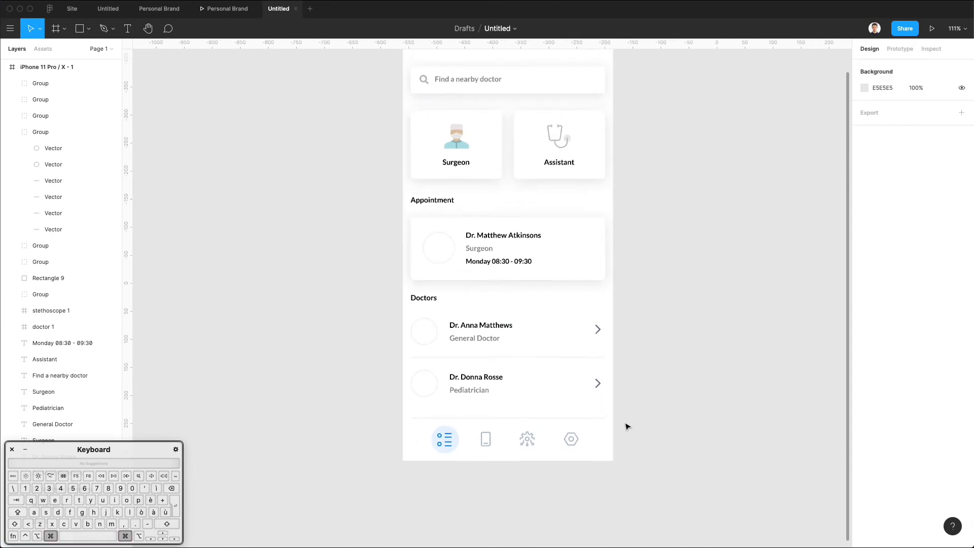
# Recolour the divider lines to pale EFF1F6 and tint the specialty labels blue-grey
pyautogui.scroll(-3)
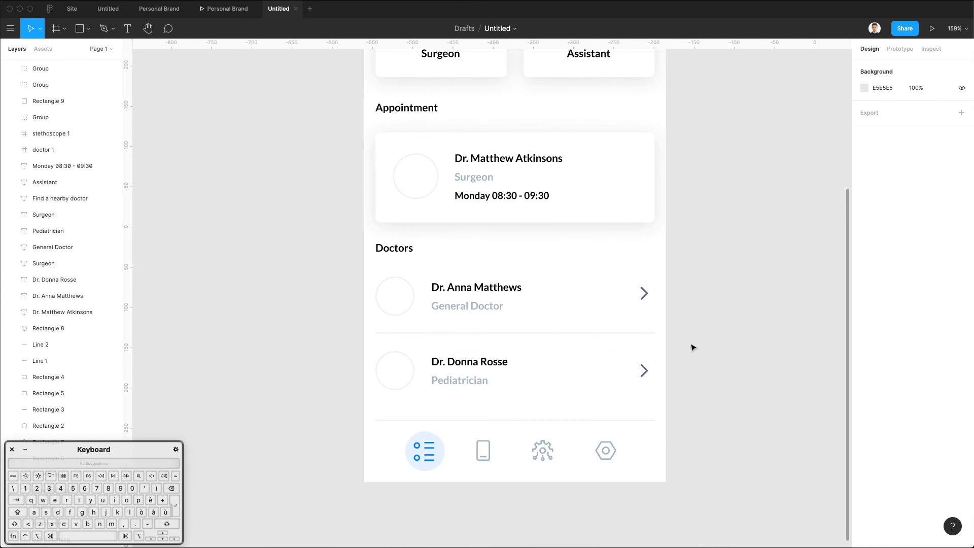
pyautogui.scroll(-3)
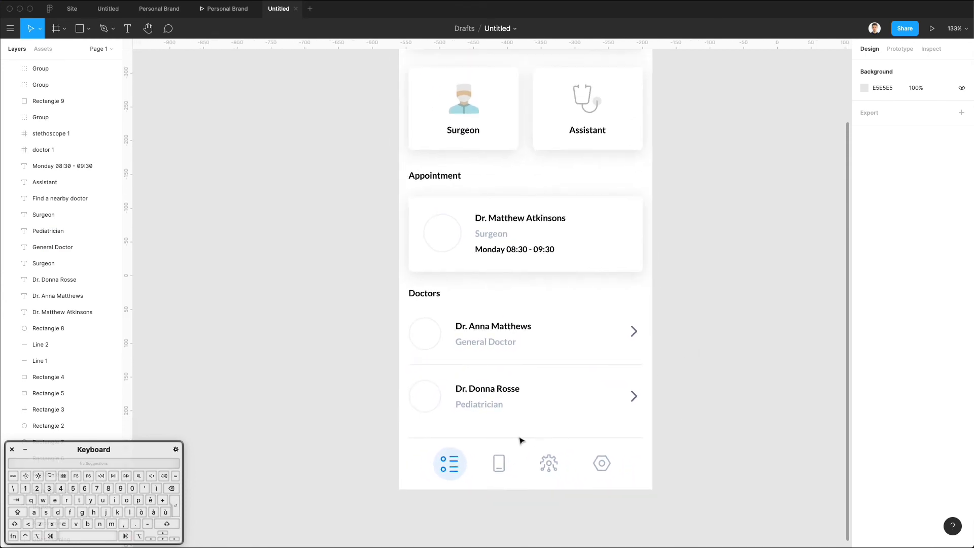
pyautogui.click(525, 401)
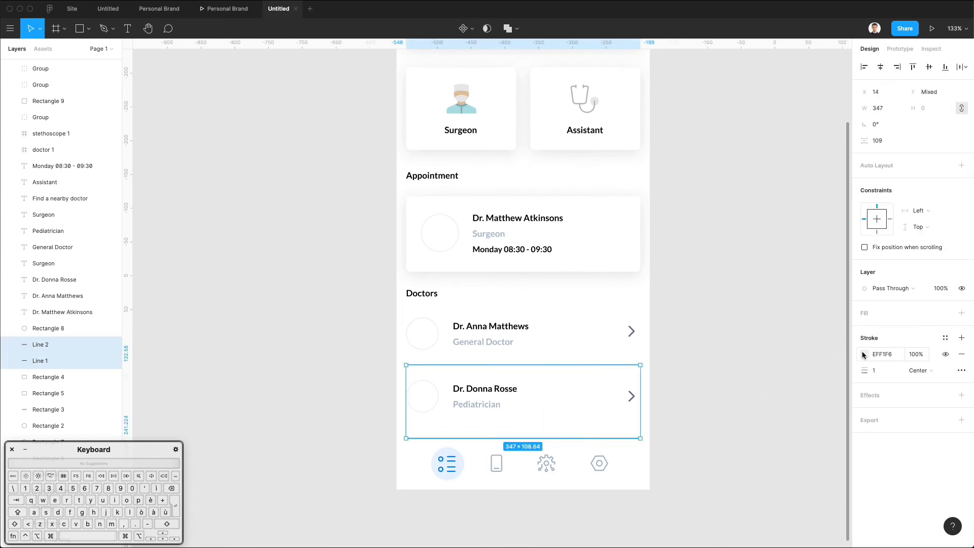
pyautogui.click(865, 354)
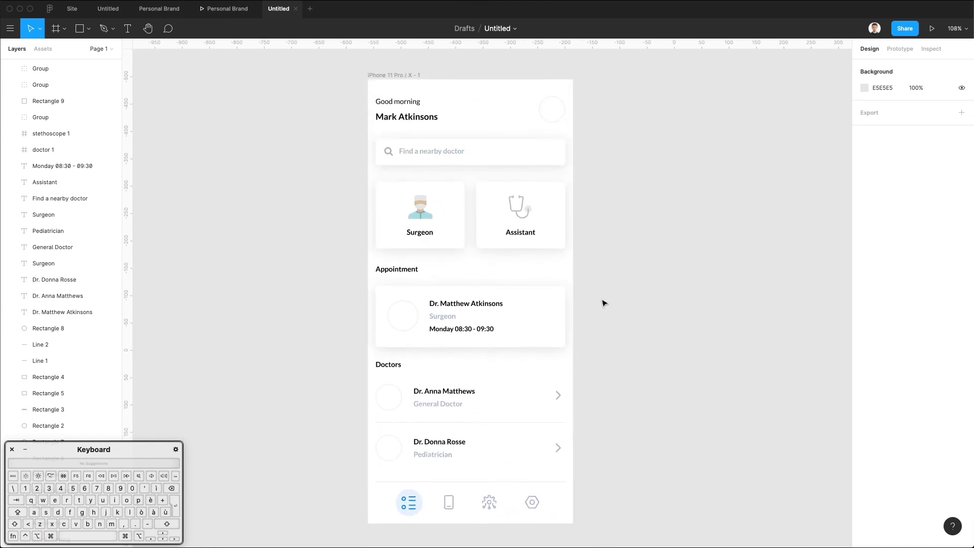
pyautogui.click(430, 151)
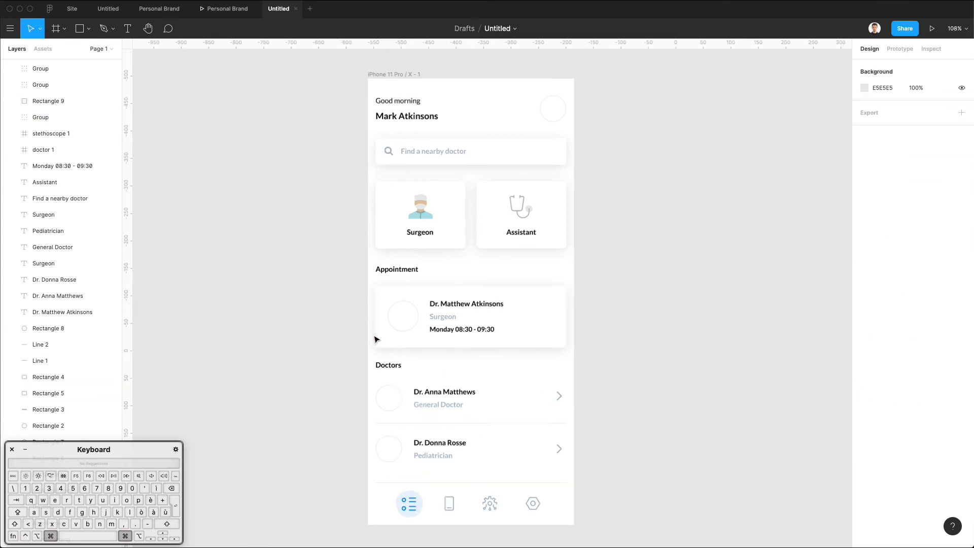
pyautogui.scroll(-3)
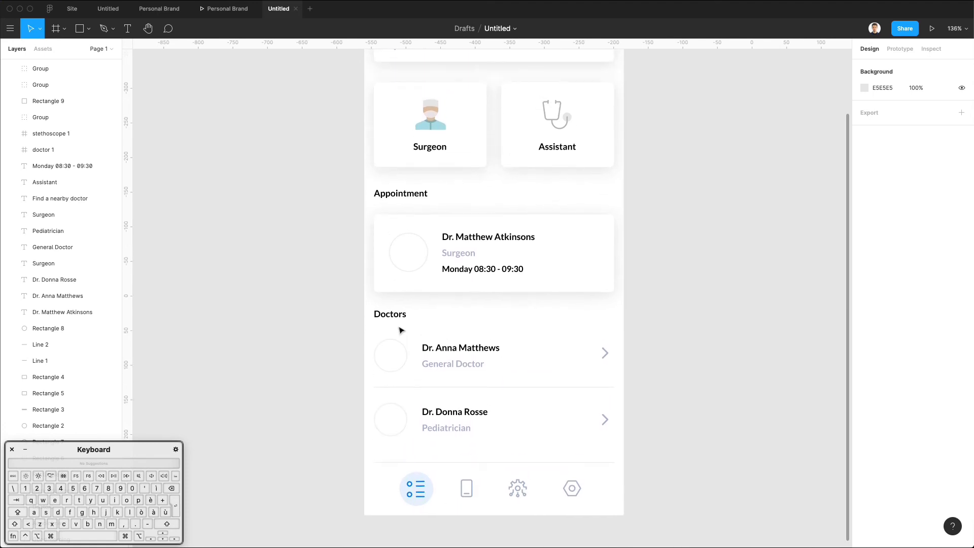
# Search the Unsplash plugin for 'doctor' photos and view the installed plugins list
pyautogui.click(391, 426)
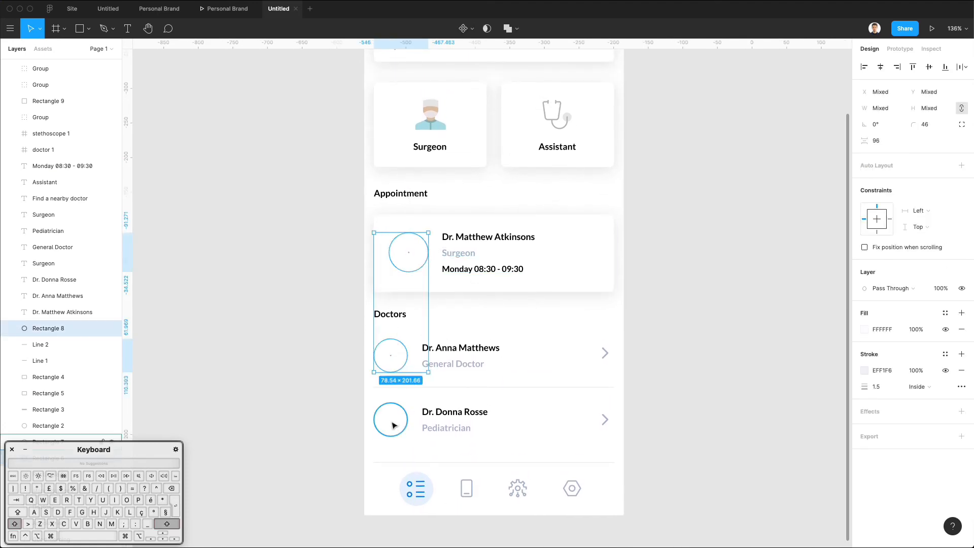
pyautogui.click(10, 29)
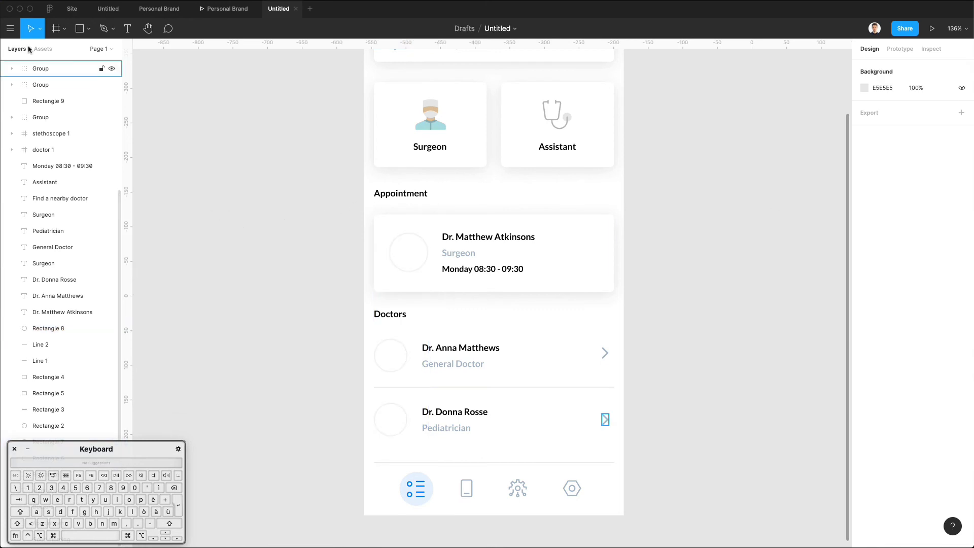
pyautogui.click(10, 29)
pyautogui.write('doctor')
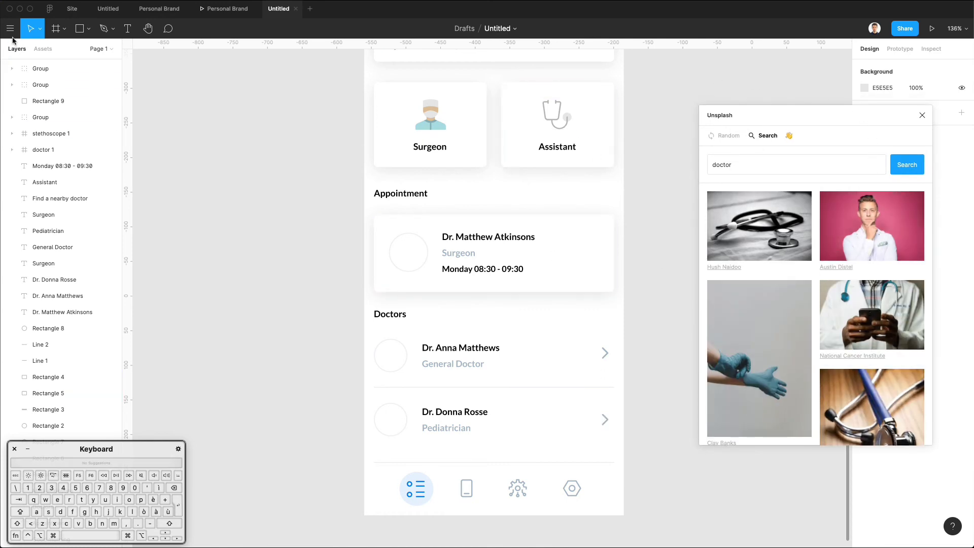
pyautogui.click(10, 29)
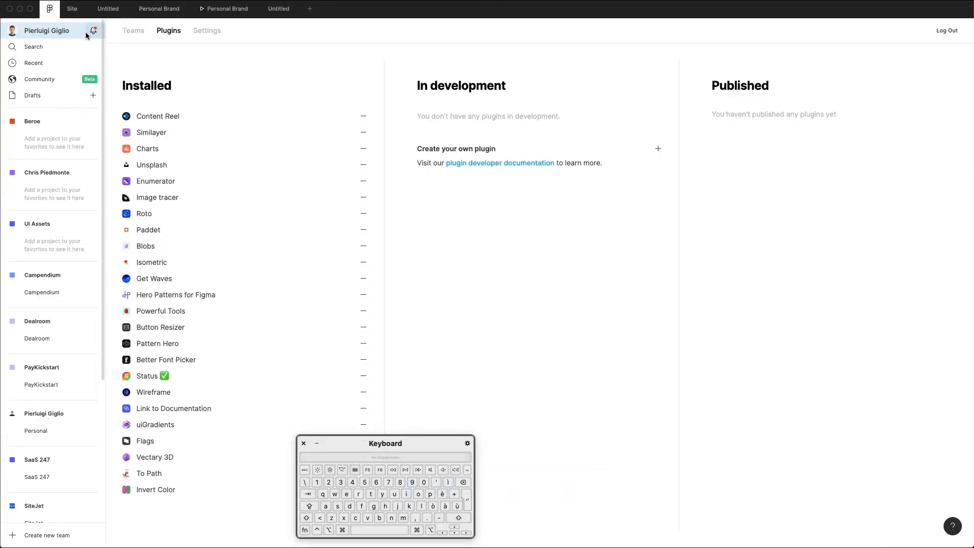
# Switch back to the Untitled medical app design file tab
pyautogui.click(279, 9)
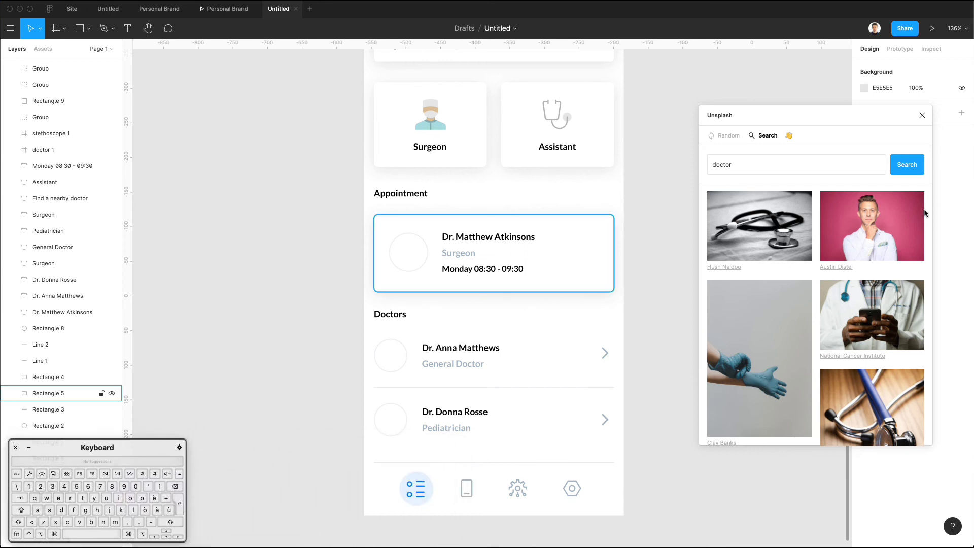
# Fill the doctor avatar circles with Unsplash photos and rename a doctor Andrew Rosse
pyautogui.click(408, 252)
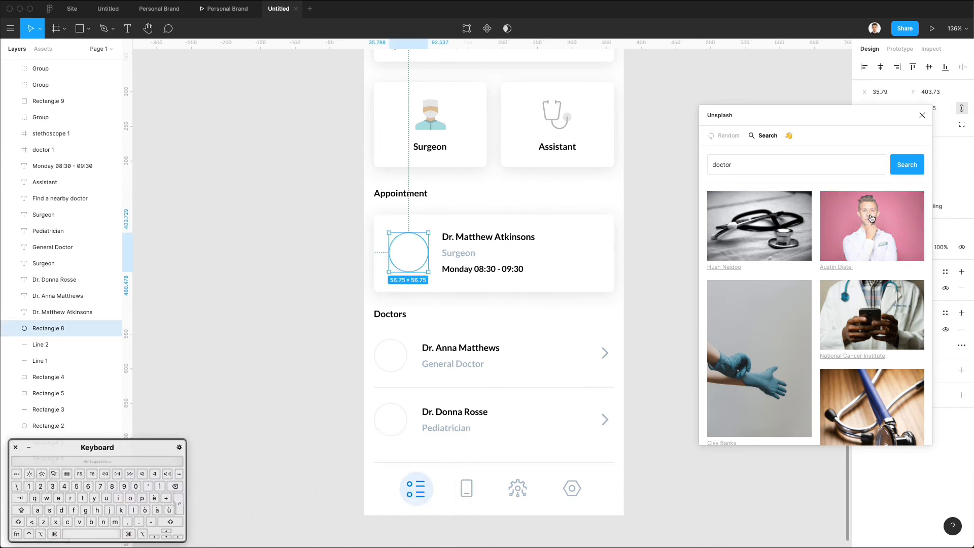
pyautogui.click(871, 225)
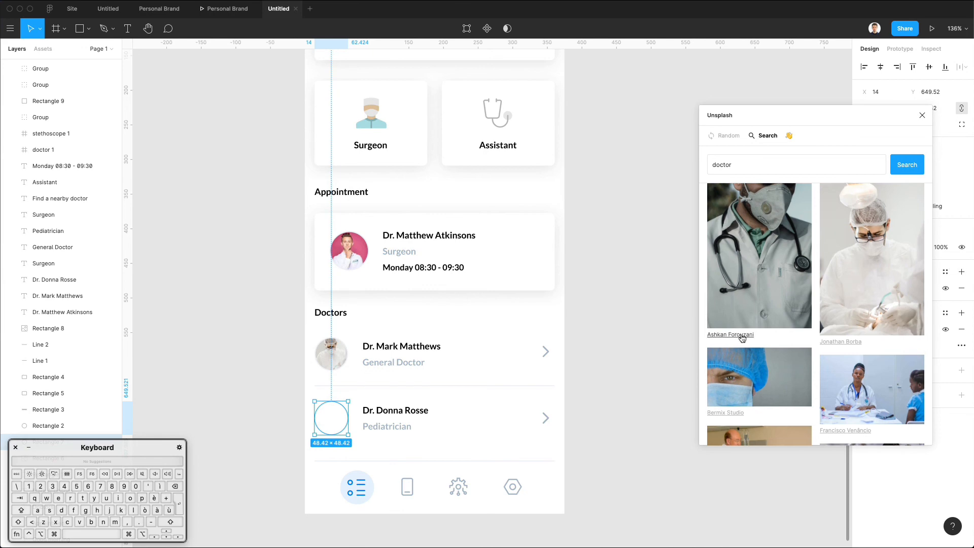
pyautogui.scroll(-3)
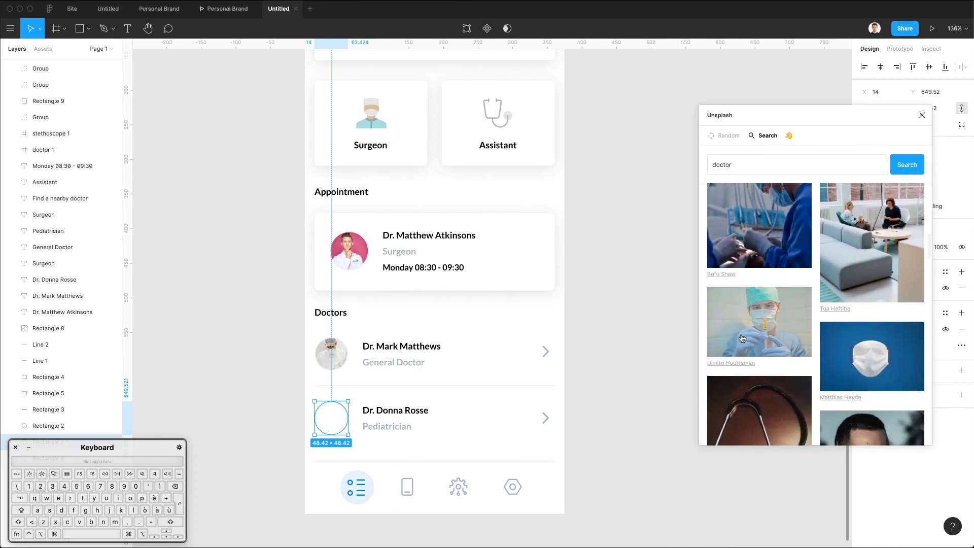
pyautogui.scroll(-3)
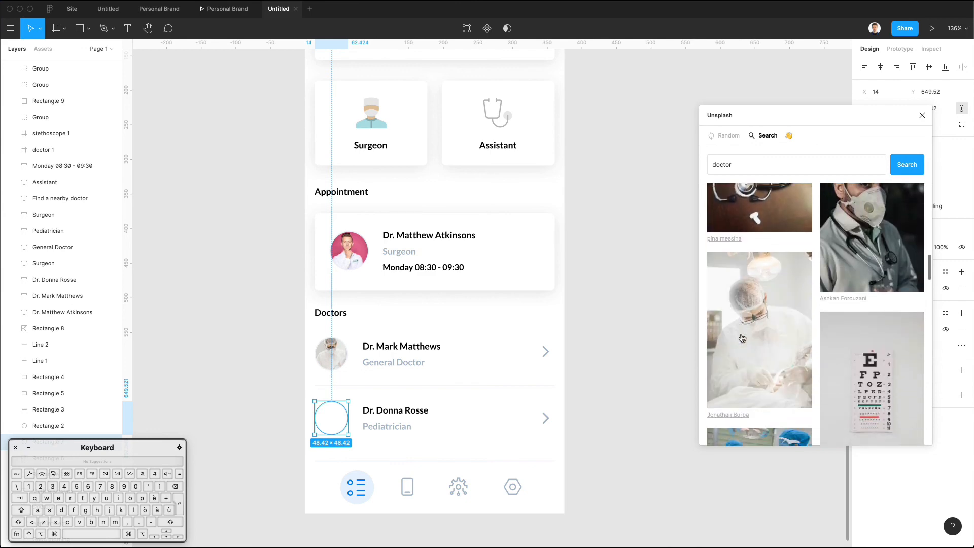
pyautogui.scroll(-3)
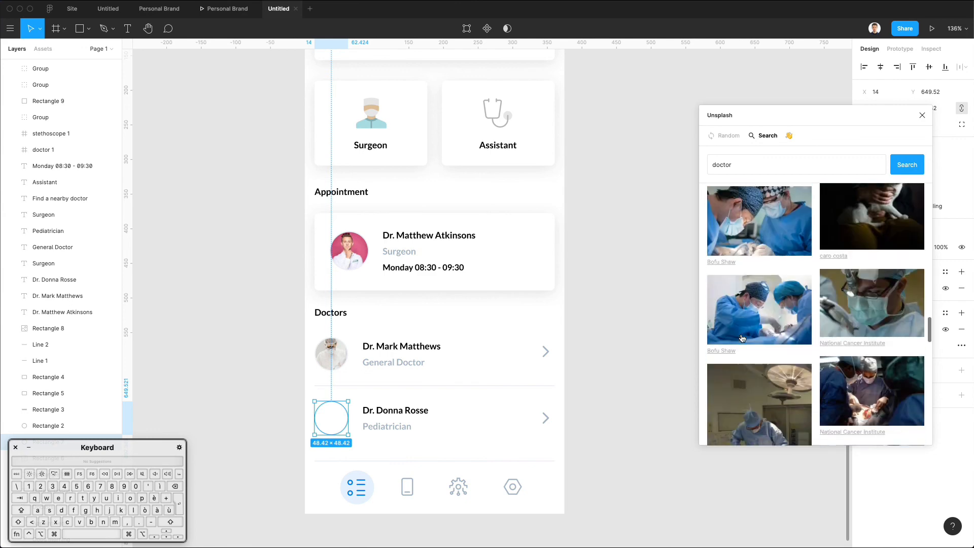
pyautogui.scroll(-3)
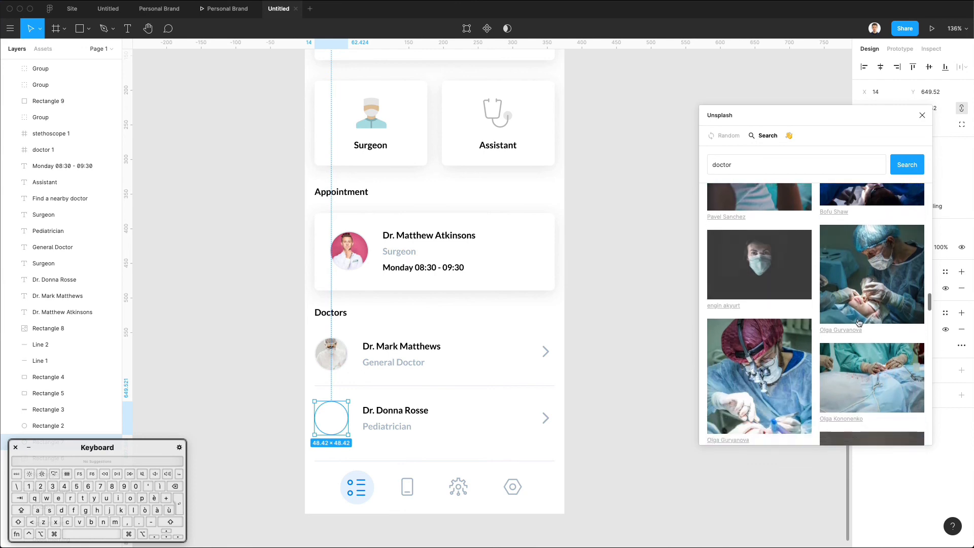
pyautogui.scroll(-3)
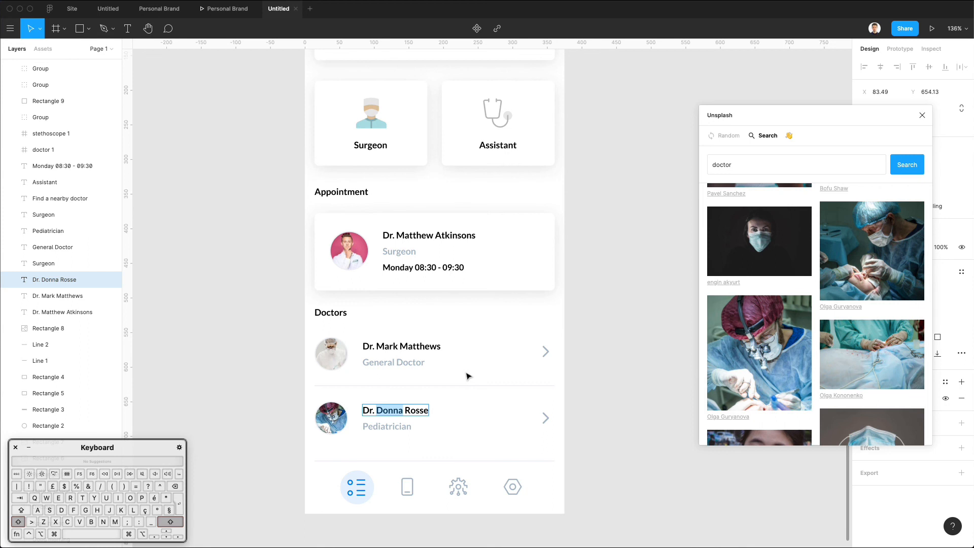
pyautogui.write('Andrew')
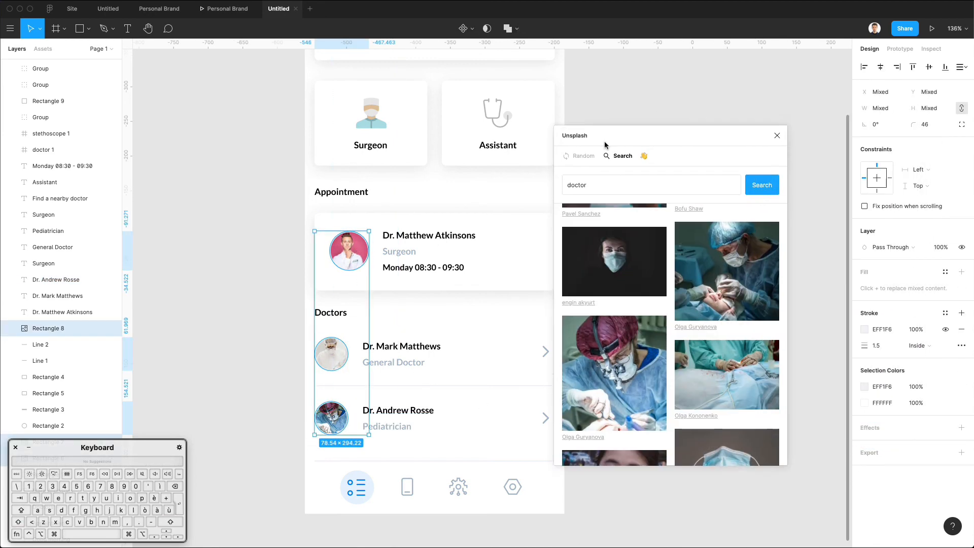
# Add a drop shadow with blur 14 to the three doctor avatar photos
pyautogui.click(777, 135)
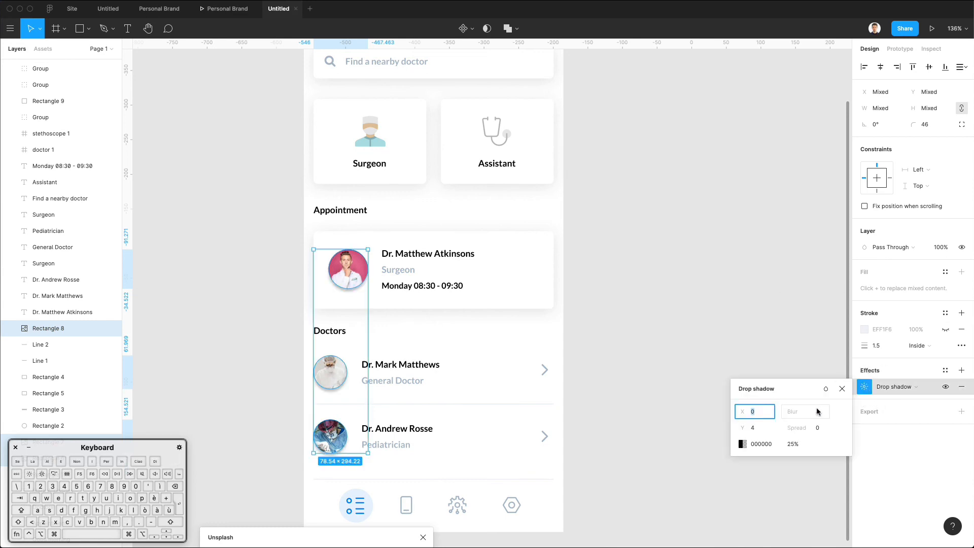
pyautogui.click(806, 412)
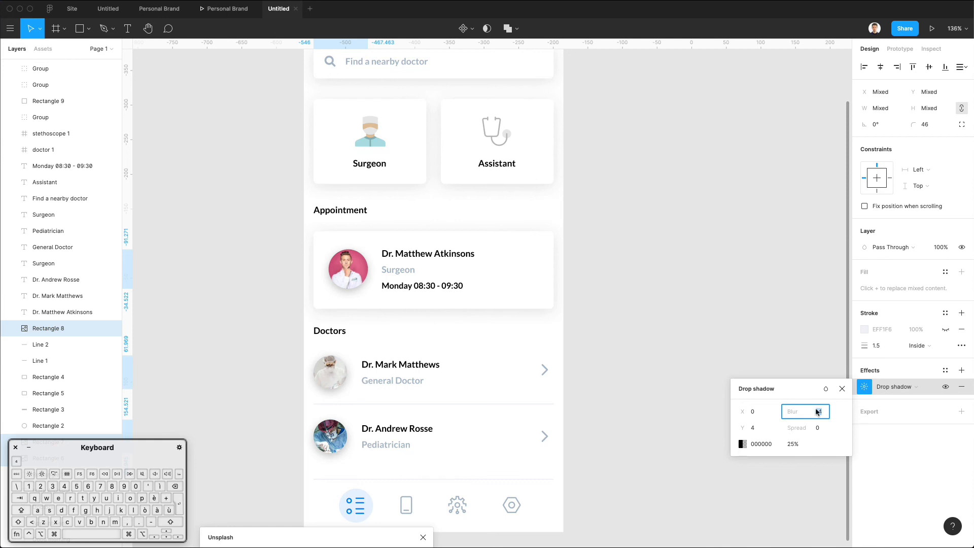
pyautogui.write('14')
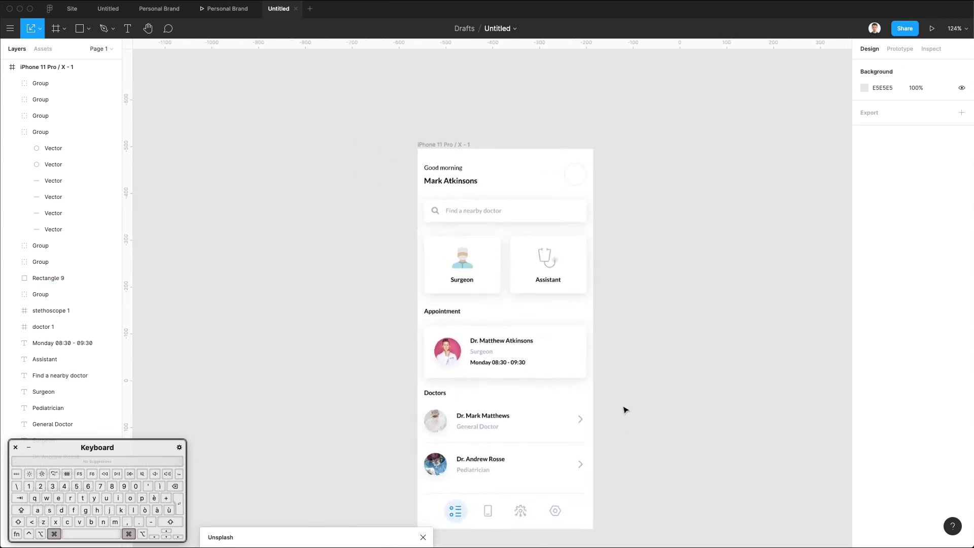
# Set the canvas background colour to bright blue 0070FF
pyautogui.scroll(-3)
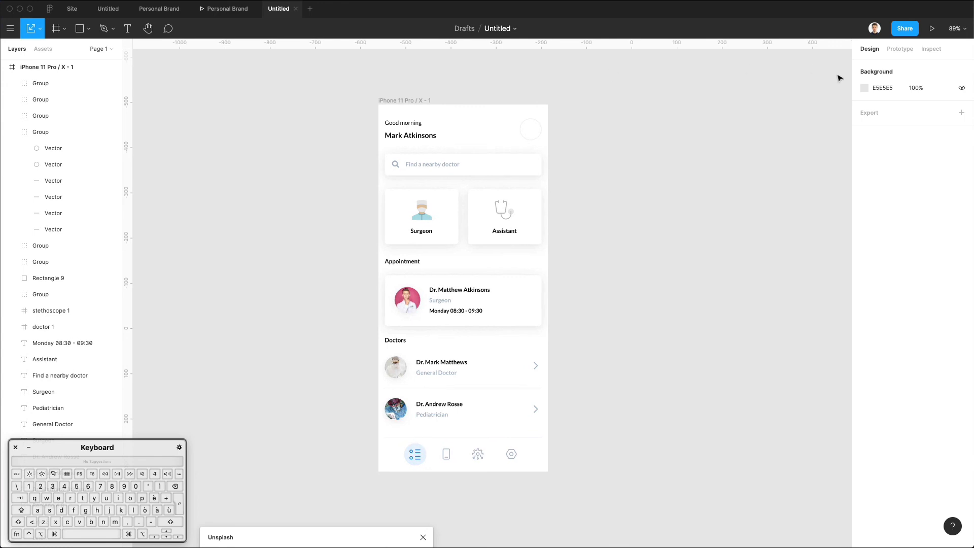
pyautogui.click(863, 88)
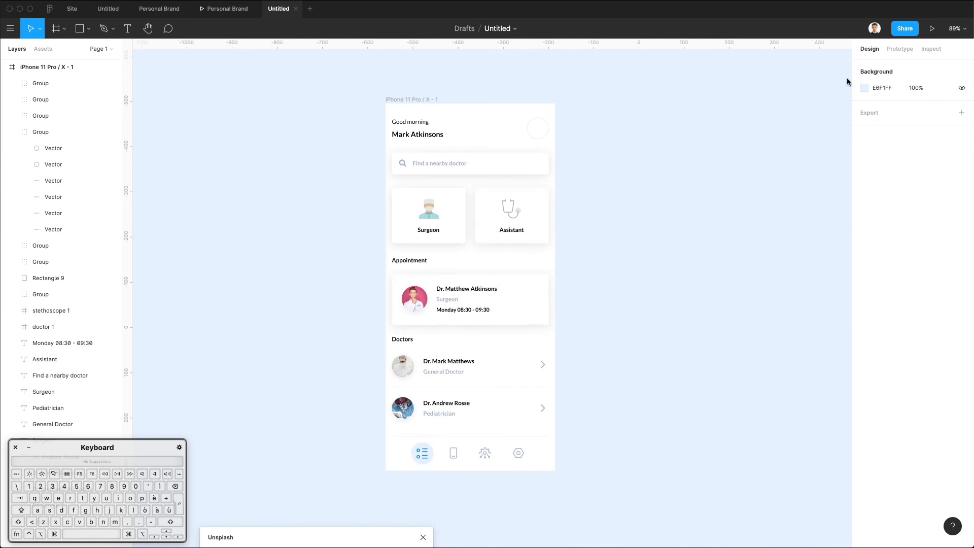
pyautogui.click(864, 88)
pyautogui.write('0070FF')
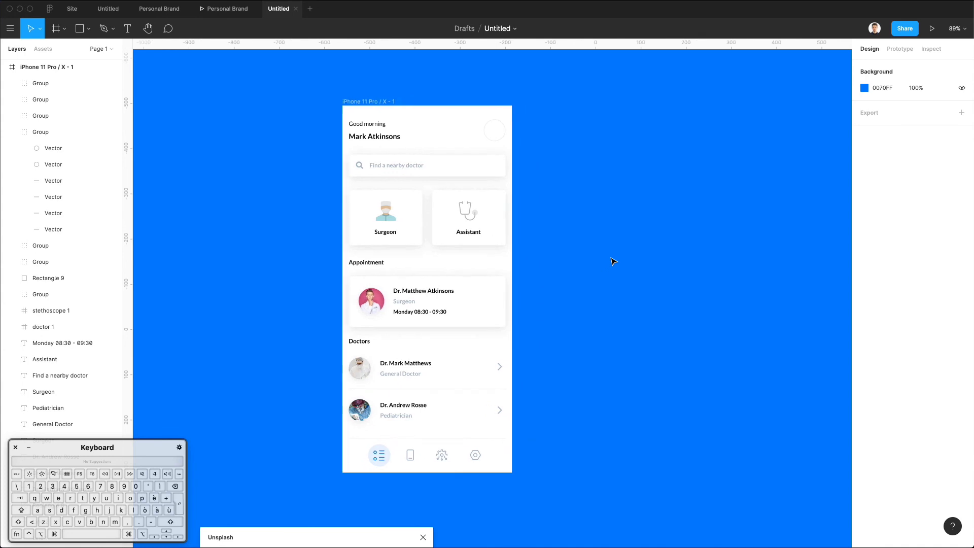
pyautogui.hscroll(3)
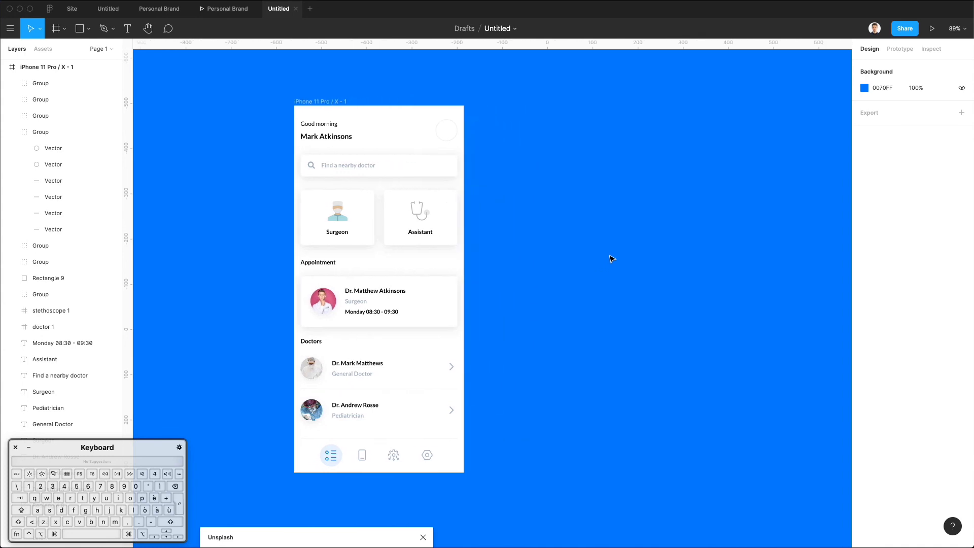
pyautogui.moveTo(611, 259)
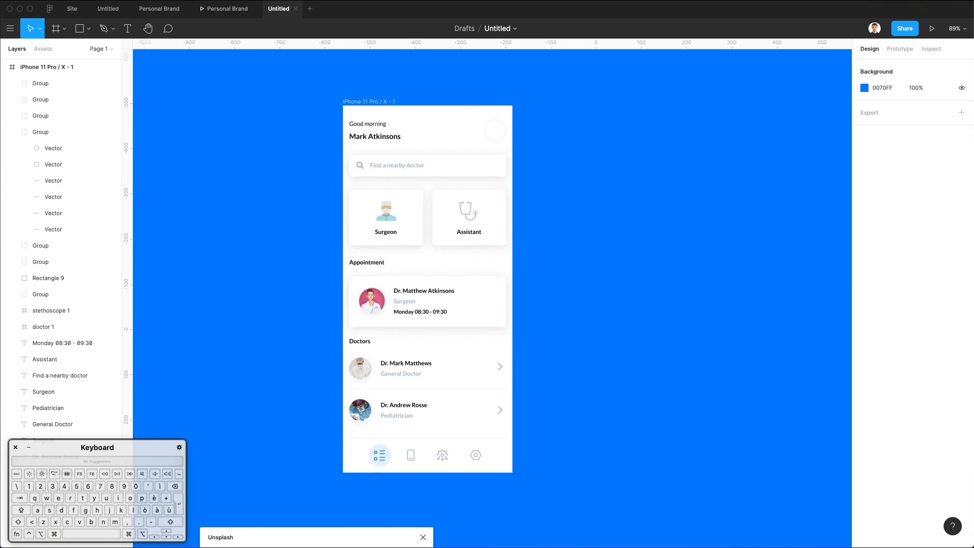
pyautogui.moveTo(481, 241)
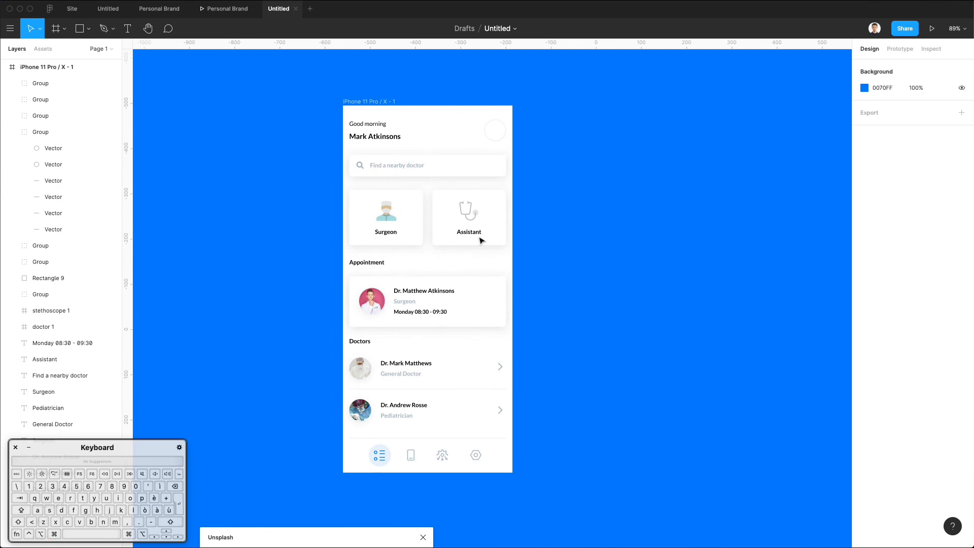
pyautogui.moveTo(413, 183)
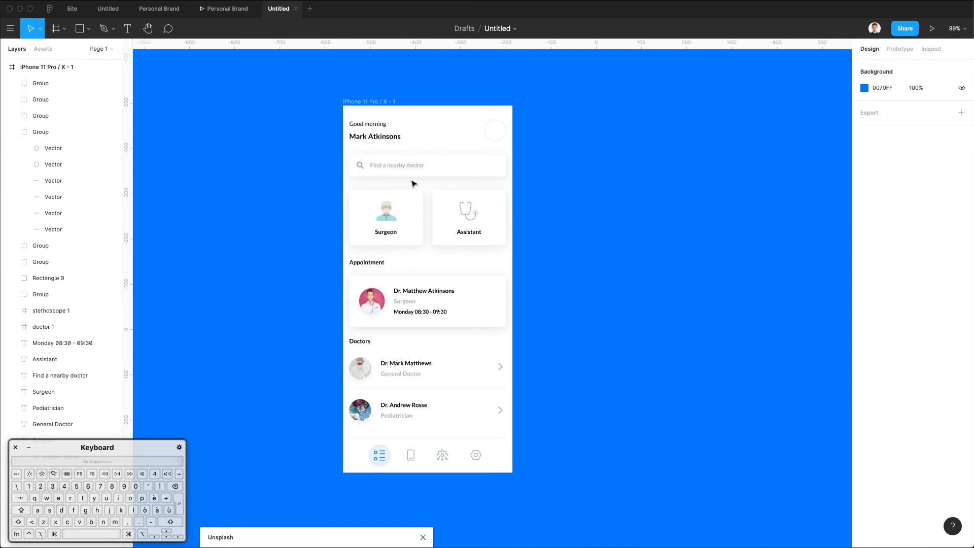
pyautogui.moveTo(222, 163)
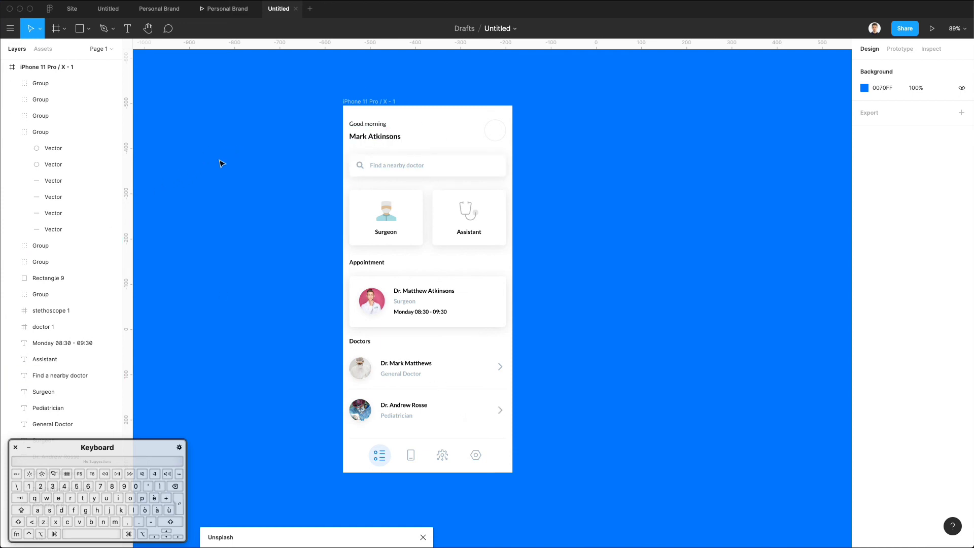
pyautogui.moveTo(279, 182)
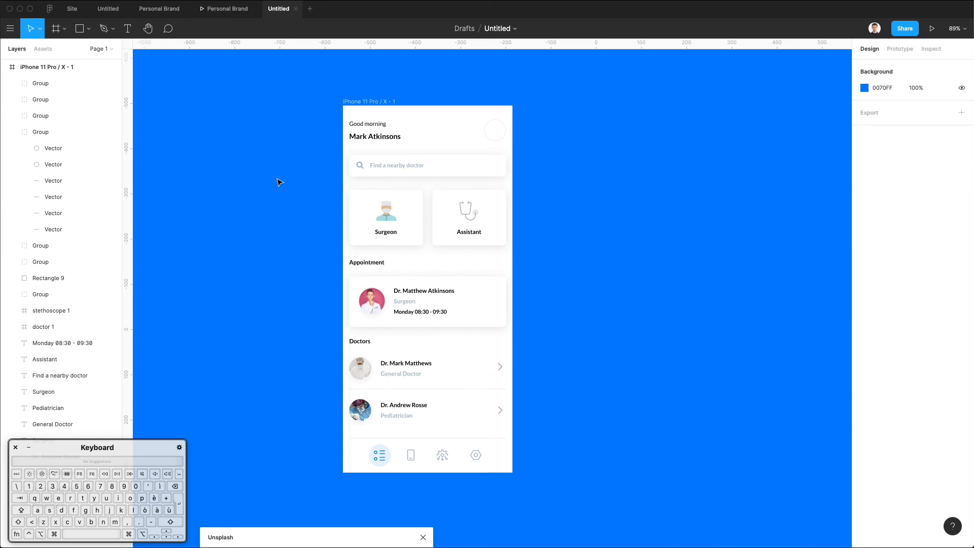